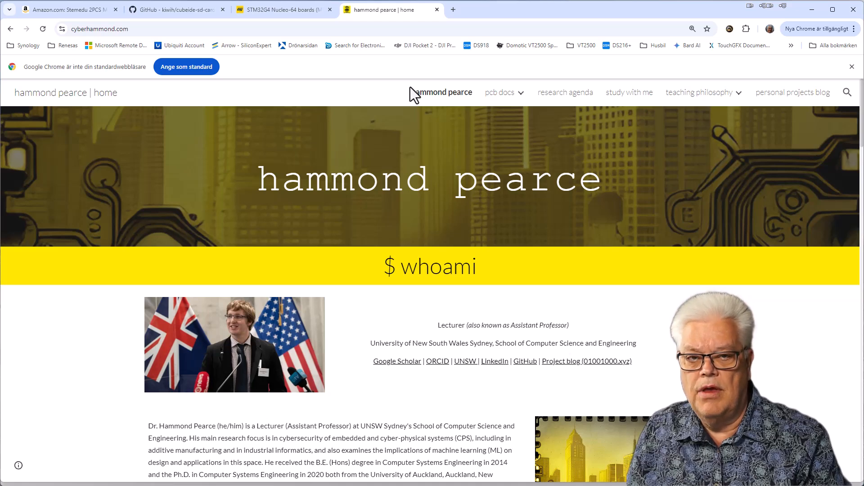
mouse_move(436, 215)
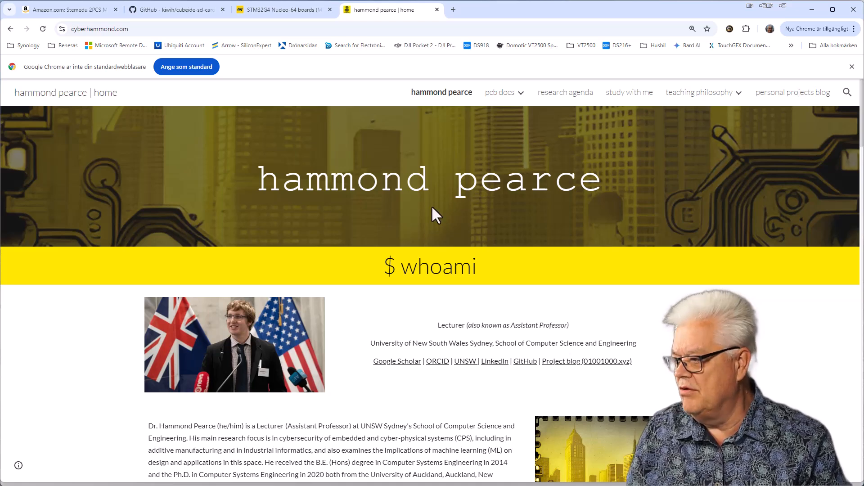
mouse_move(252, 426)
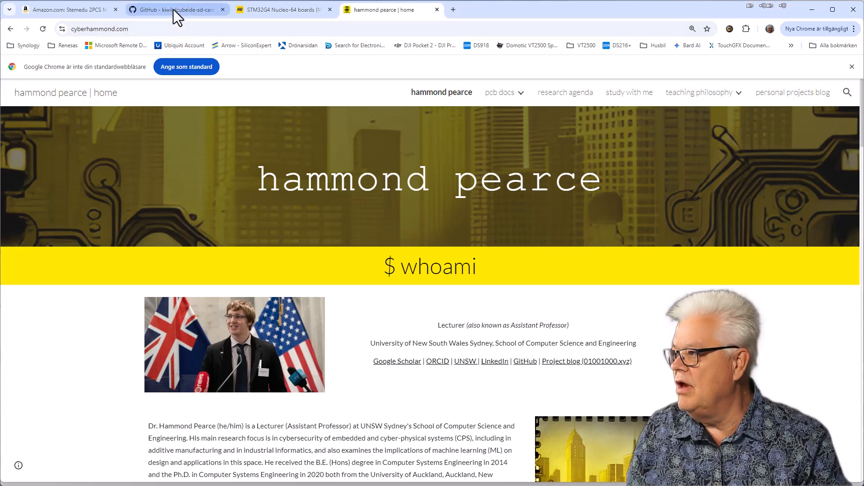
Show the kiwih/cubeide-sd-card README, then move to the STM32G4 Nucleo-64 user manual PDF
click(176, 9)
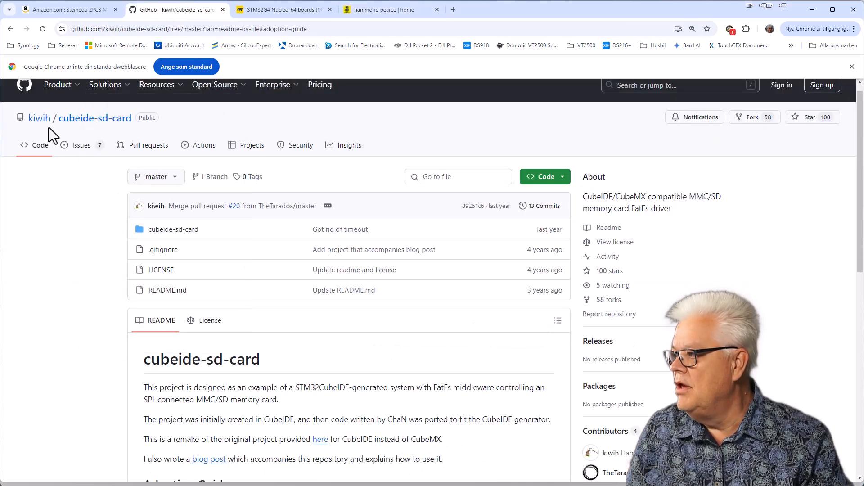
mouse_move(176, 130)
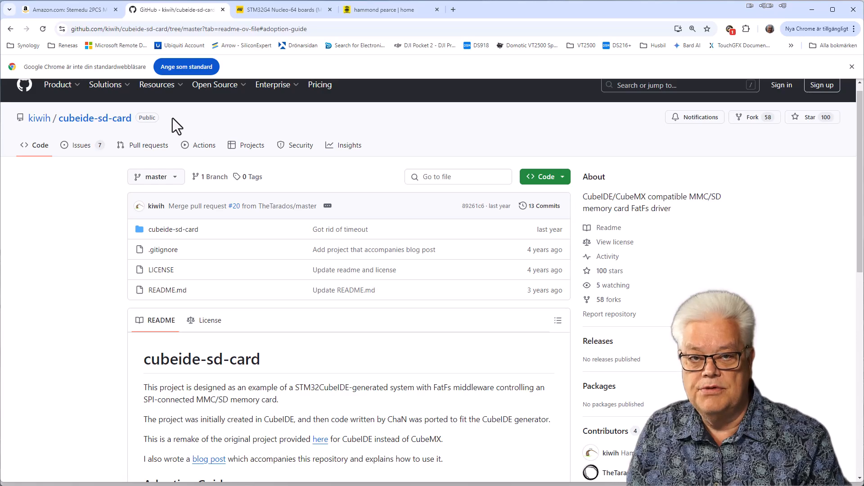
click(281, 9)
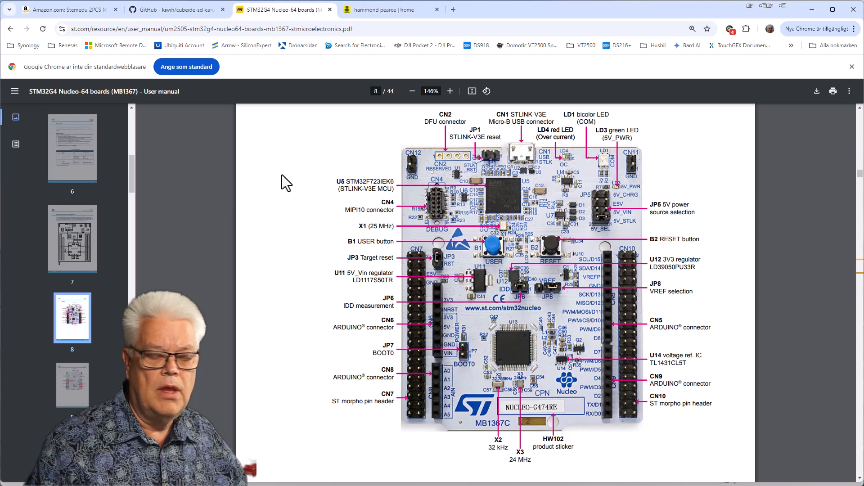
mouse_move(303, 208)
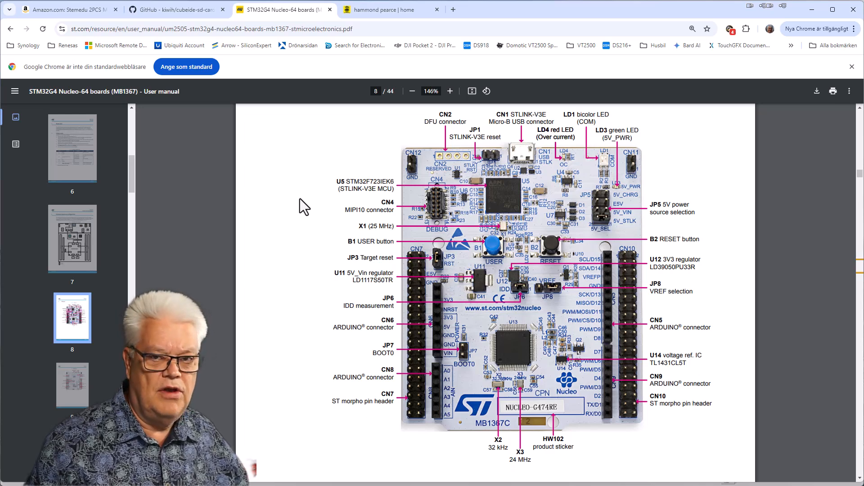
mouse_move(308, 213)
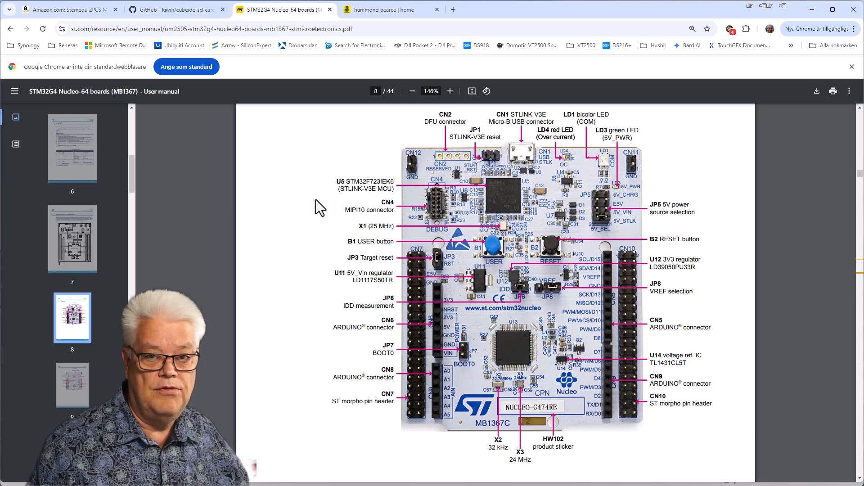
mouse_move(326, 298)
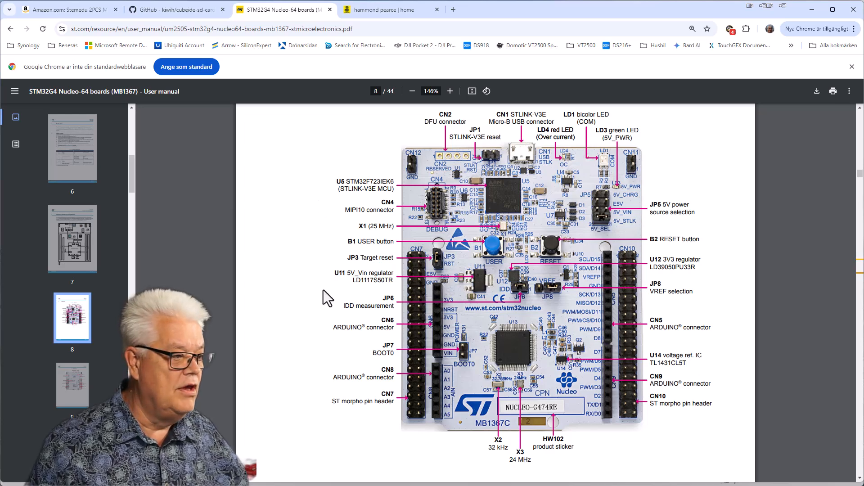
mouse_move(607, 286)
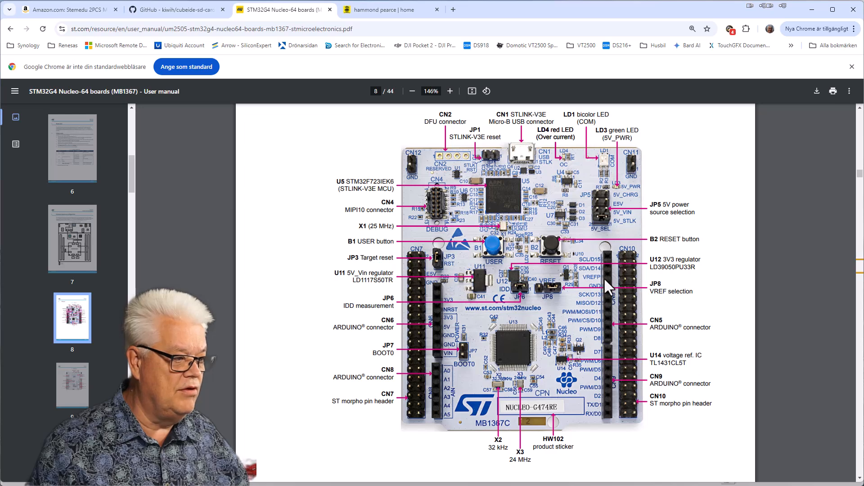
mouse_move(607, 298)
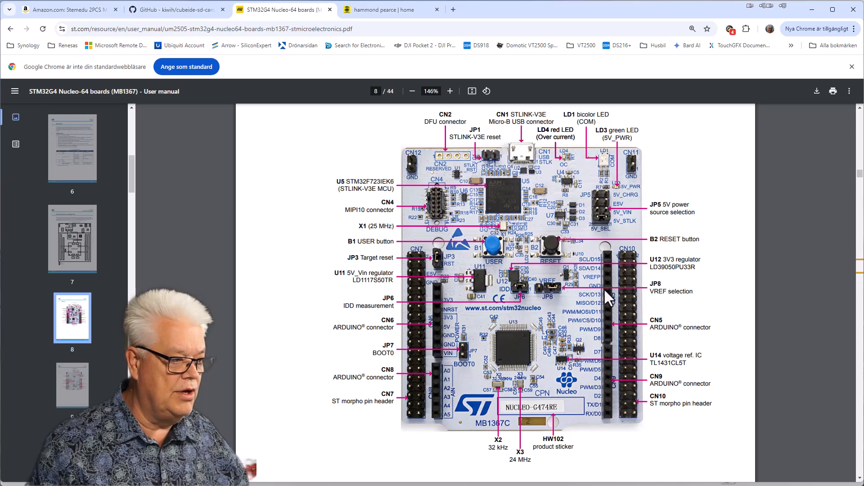
mouse_move(605, 338)
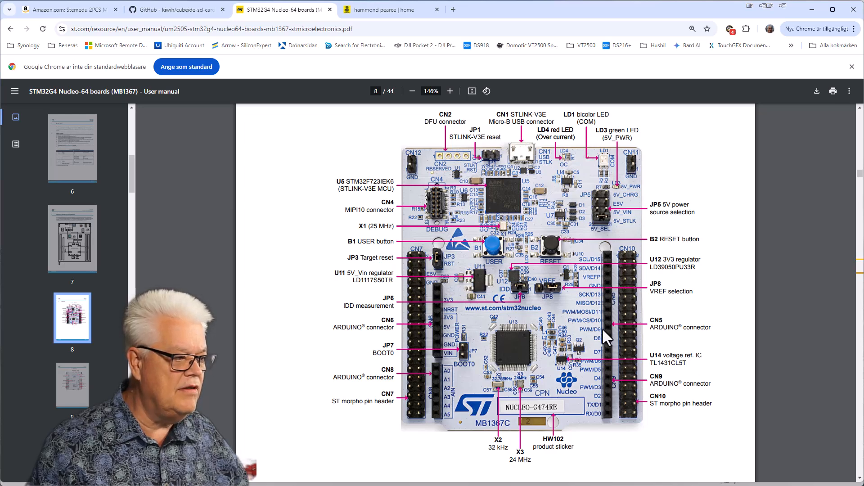
Scroll through the Nucleo-64 board layout figures in the user manual
scroll(down, 3)
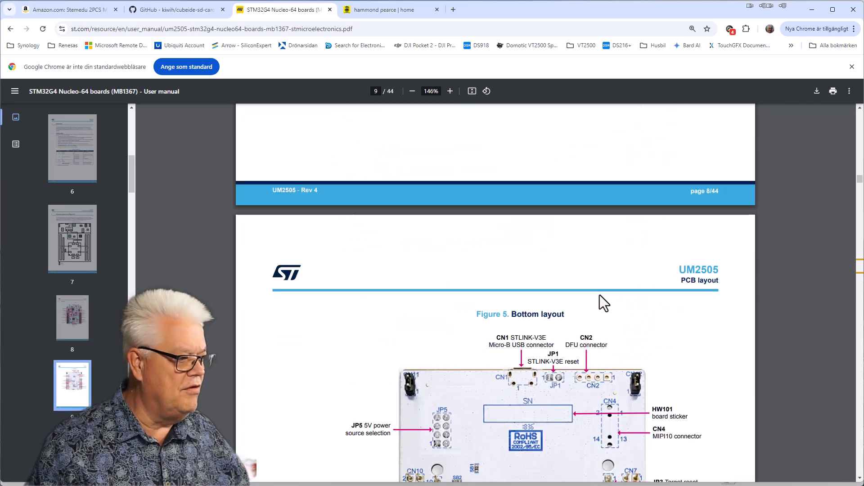
scroll(down, 3)
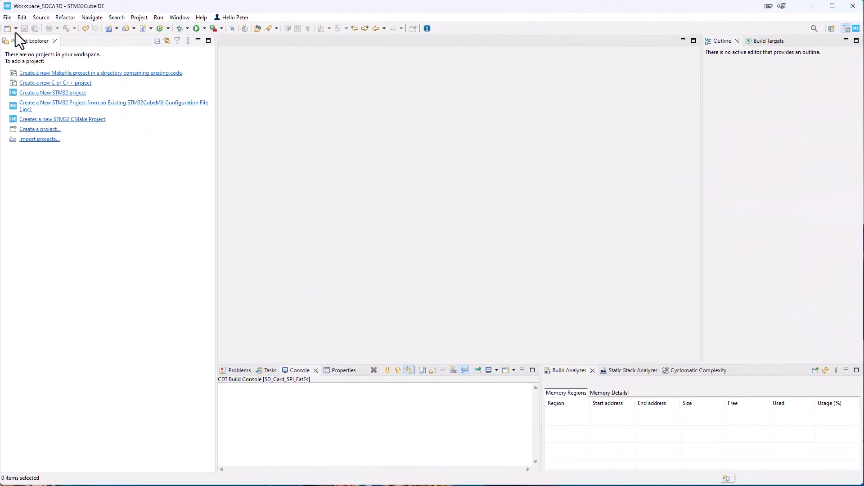
Start a new STM32 project and switch the target search to Board Selector
click(8, 17)
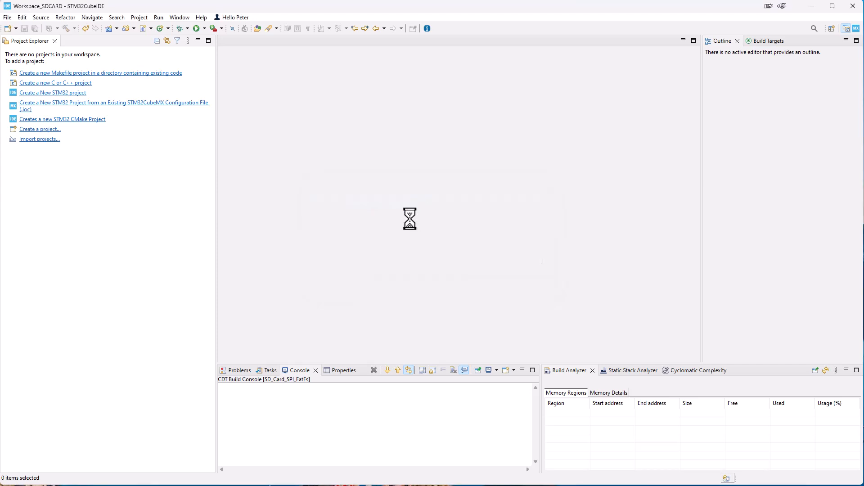
click(53, 92)
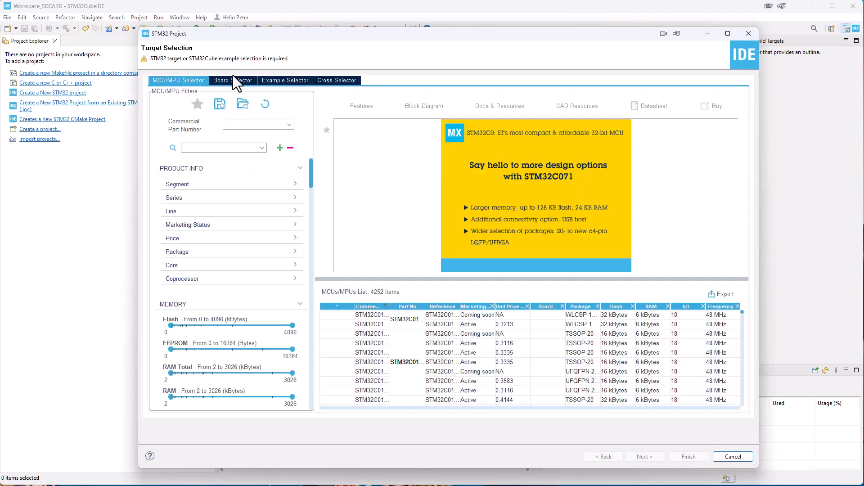
click(232, 80)
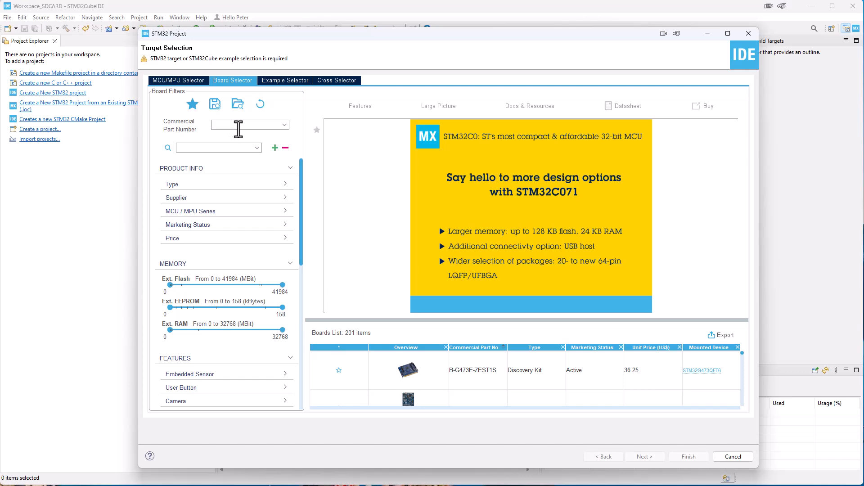
Search 'nucleo-G', select the NUCLEO-G491RE board and continue to project setup
text(nucleo)
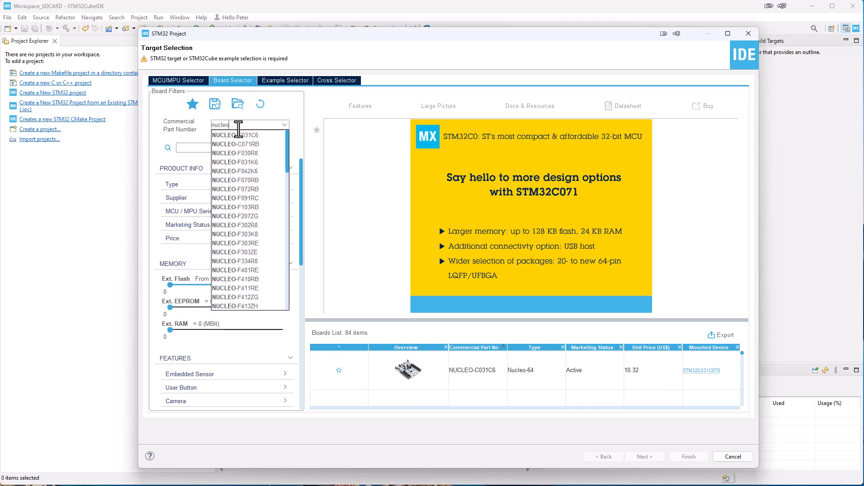
text(-G)
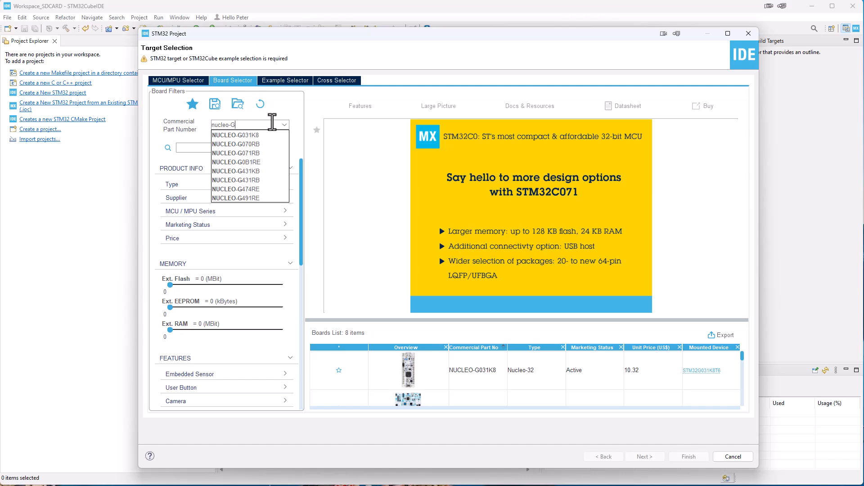
click(235, 198)
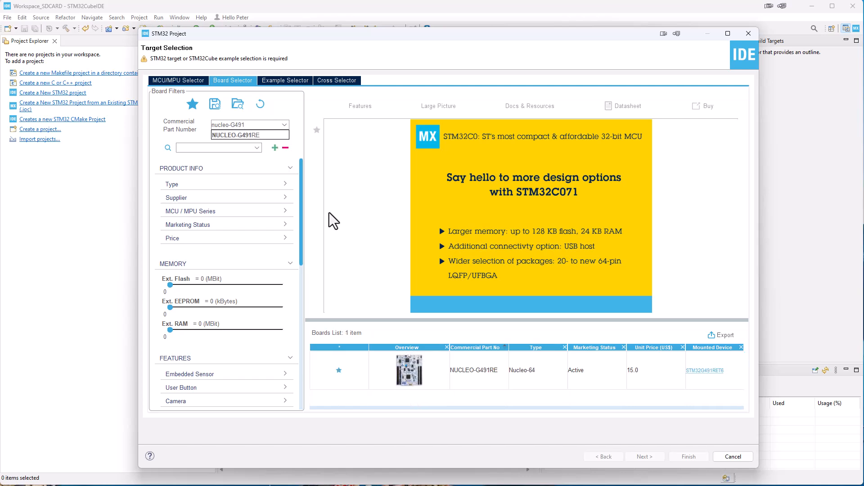
click(408, 370)
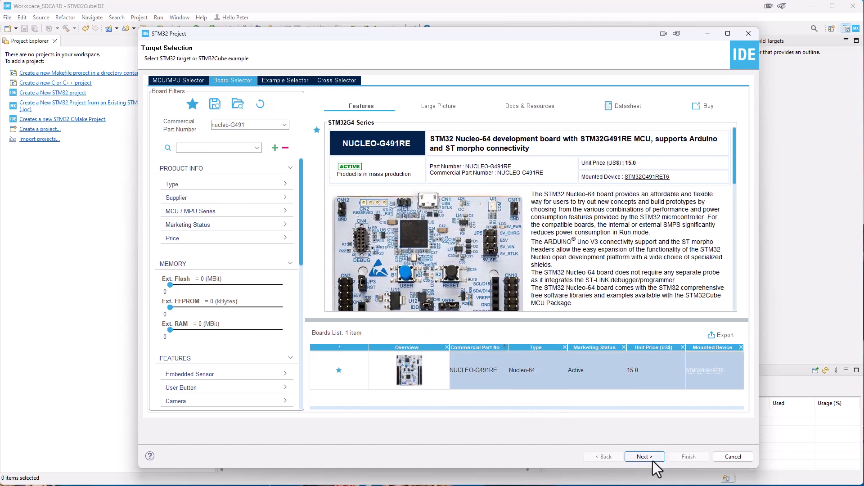
click(643, 456)
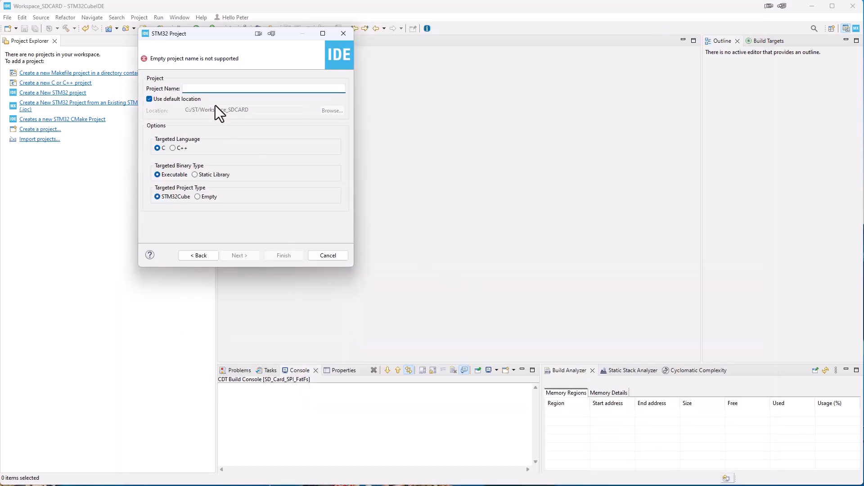
Name the project SD_Card_SPI_FatFs, finish with defaults and accept the board project options
text(SD_)
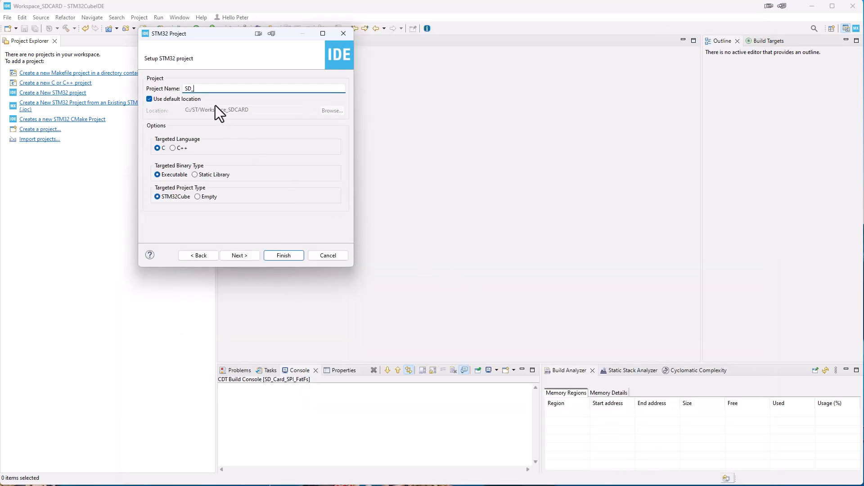
text(Card_SPI_Fa)
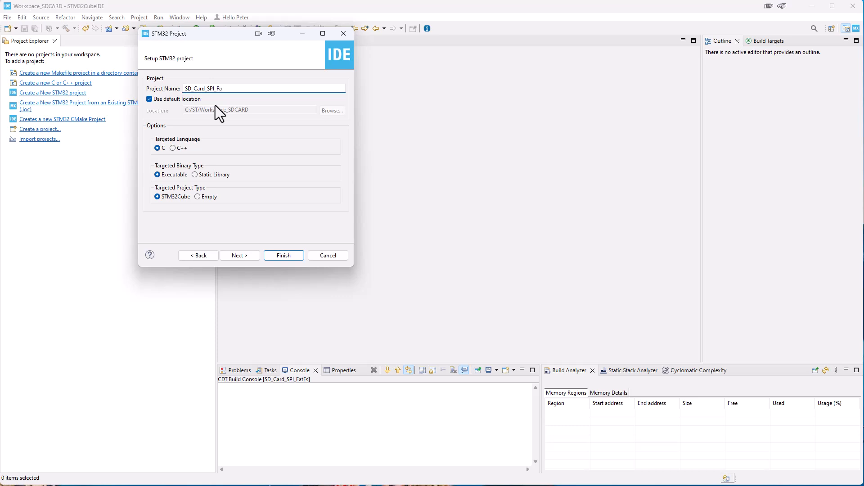
click(282, 255)
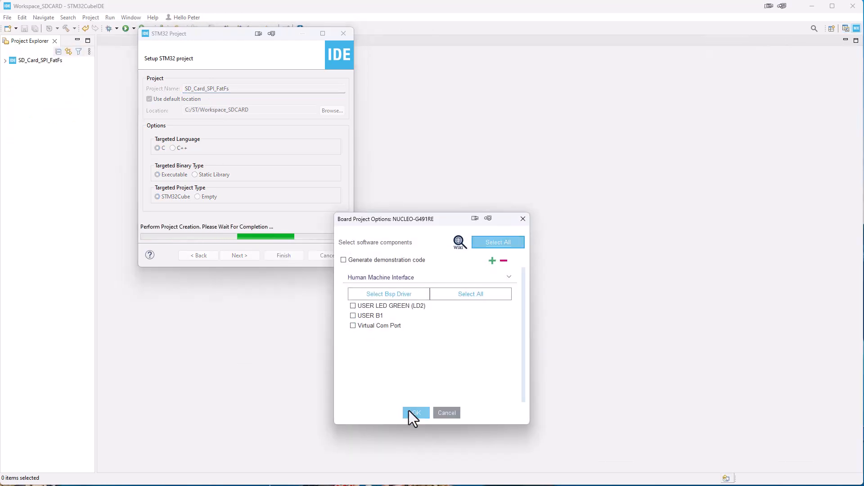
click(416, 413)
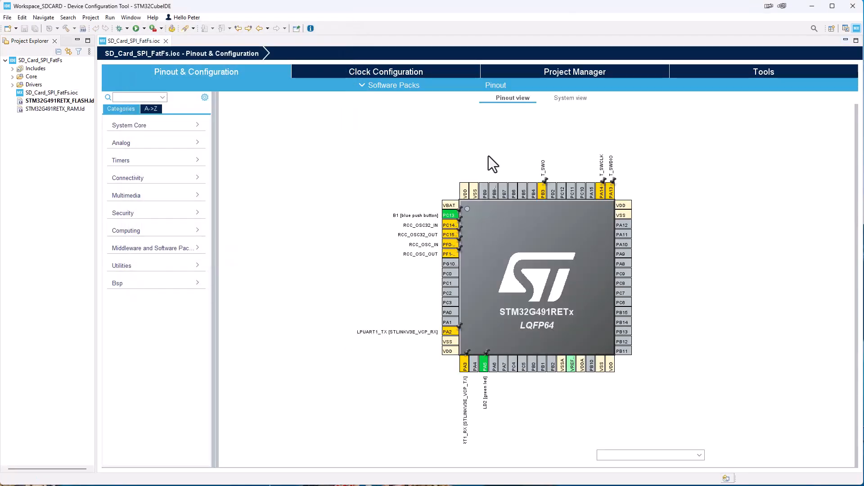
Clear all preset pin assignments via Pinout > Clear Pinouts, then view the clock configuration
click(495, 84)
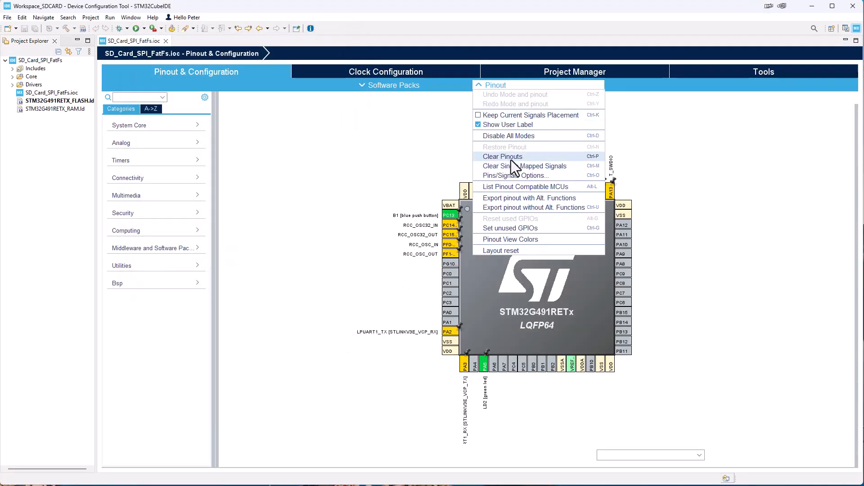
click(501, 155)
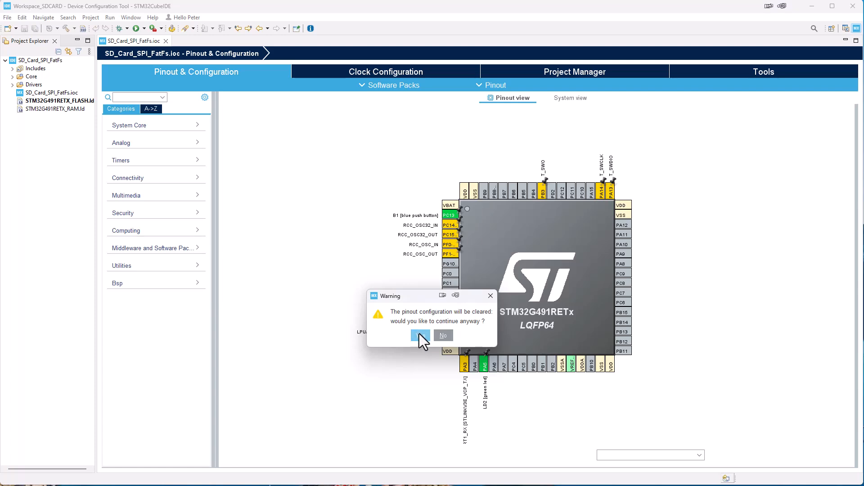
click(420, 335)
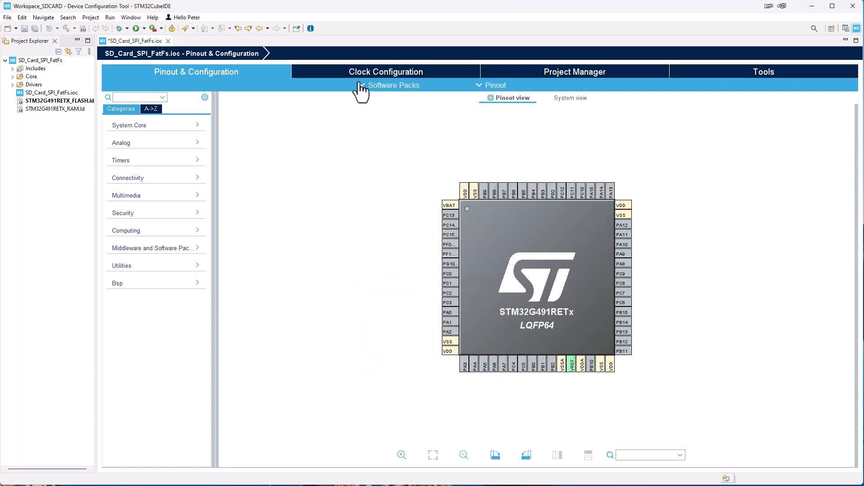
click(386, 71)
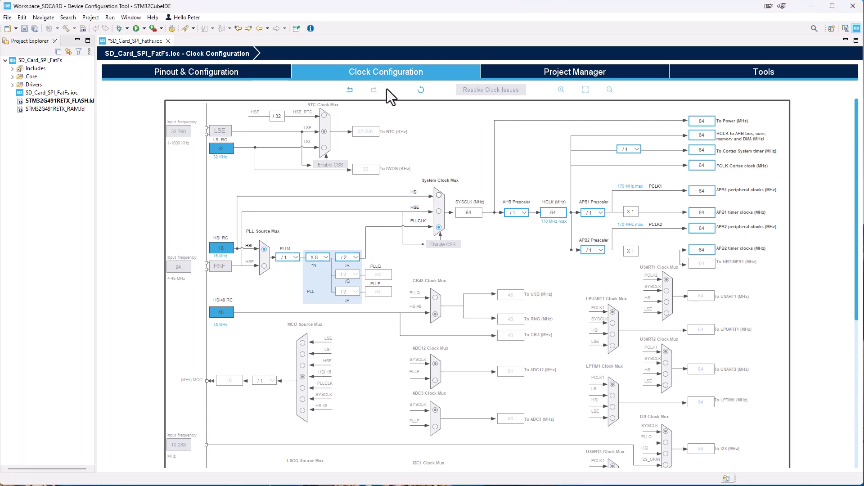
Set SYS Debug under System Core to Serial Wire and expand the Connectivity peripherals
click(195, 72)
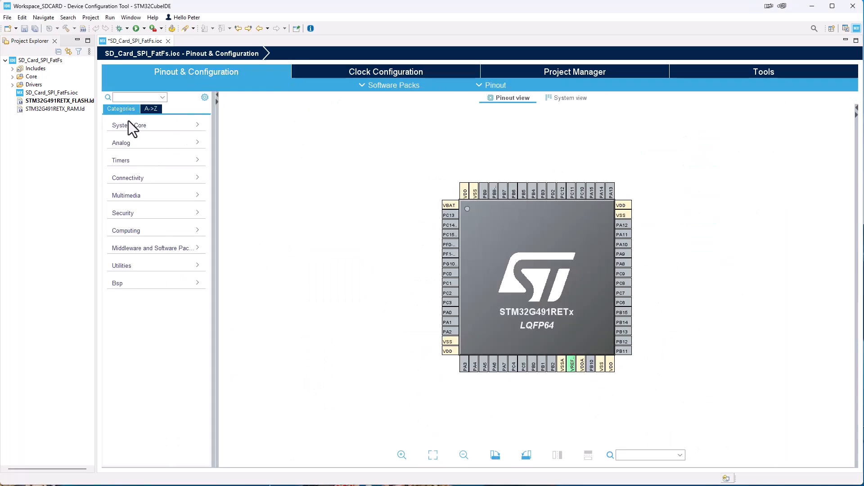
click(129, 125)
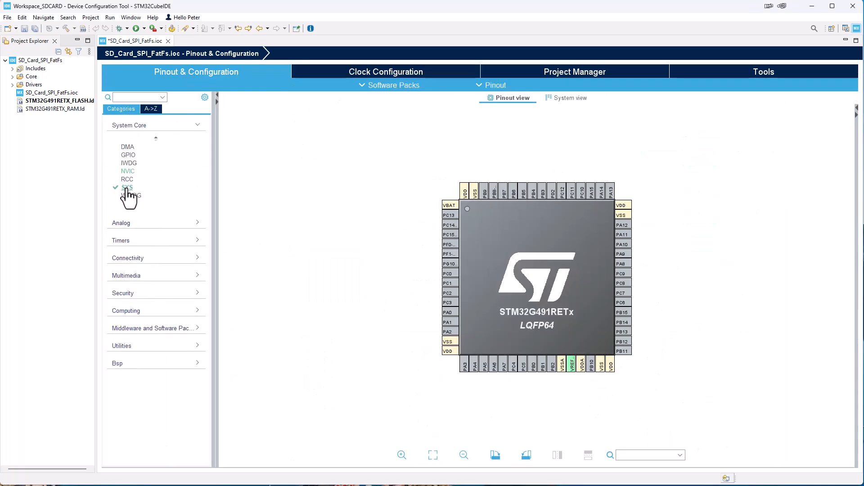
click(127, 187)
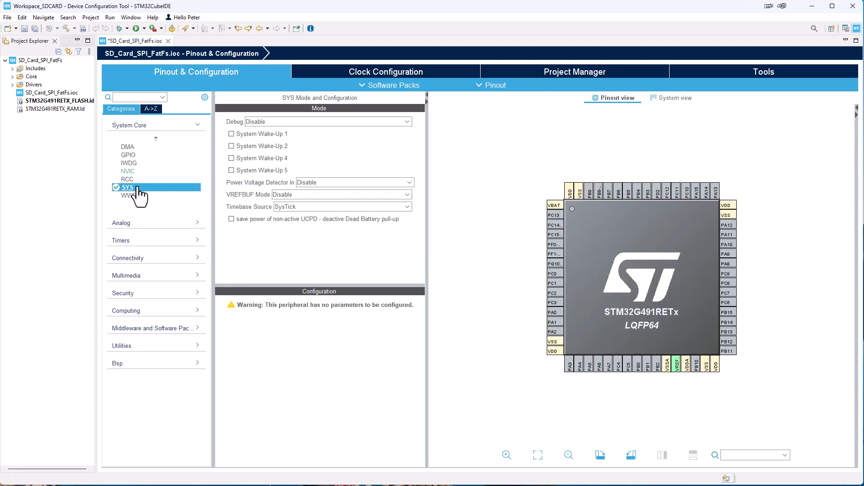
click(327, 121)
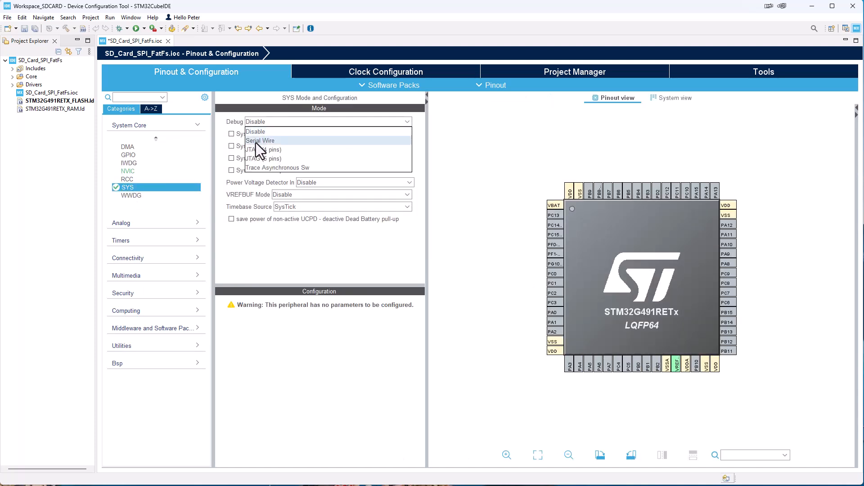
click(260, 140)
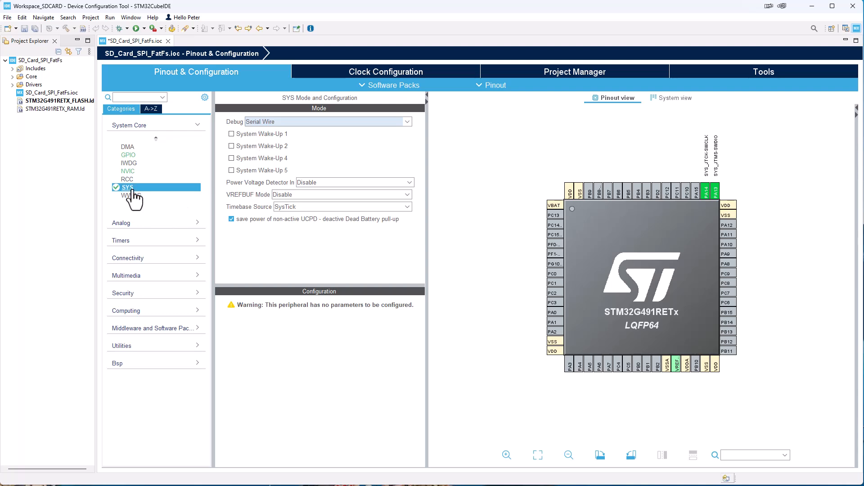
mouse_move(200, 267)
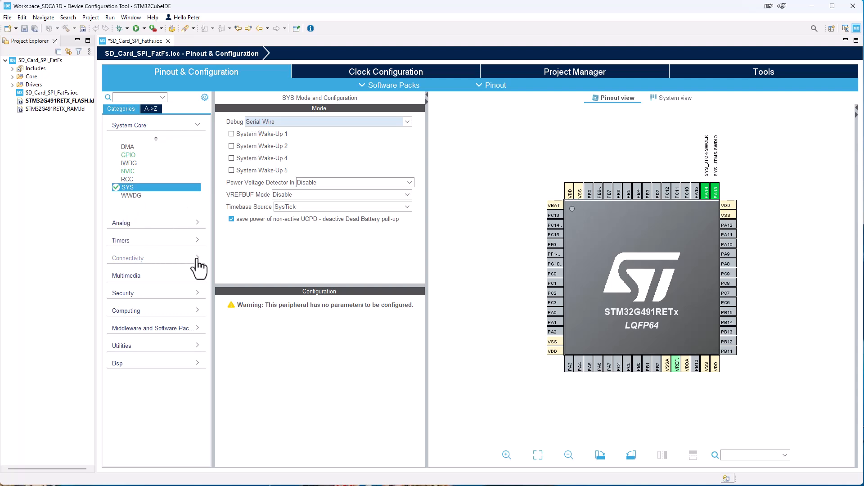
click(128, 257)
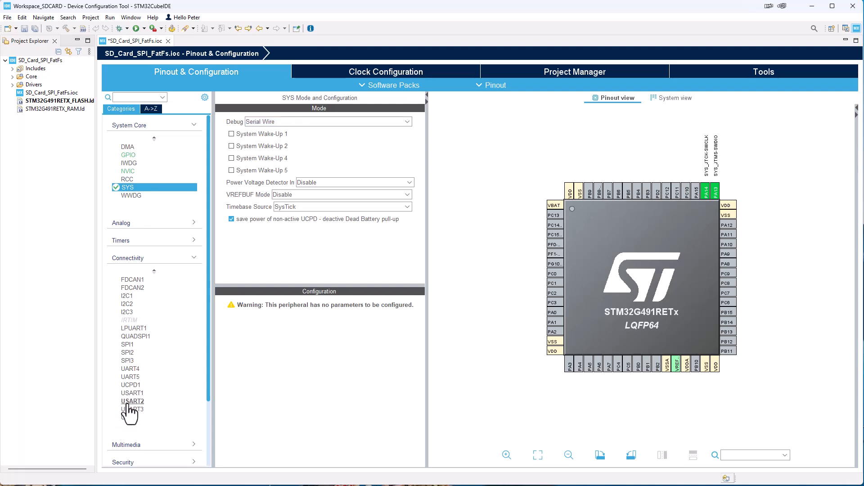
Enable USART2 in Asynchronous mode, then select SPI1 for configuration
click(132, 401)
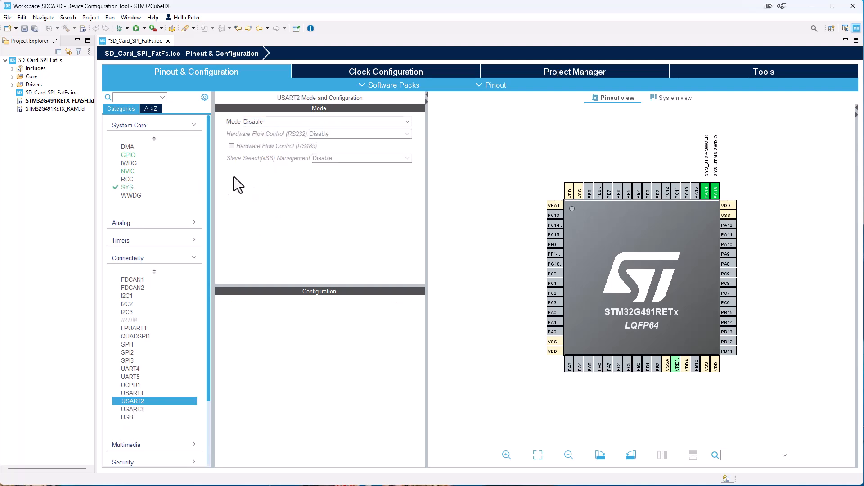
click(325, 122)
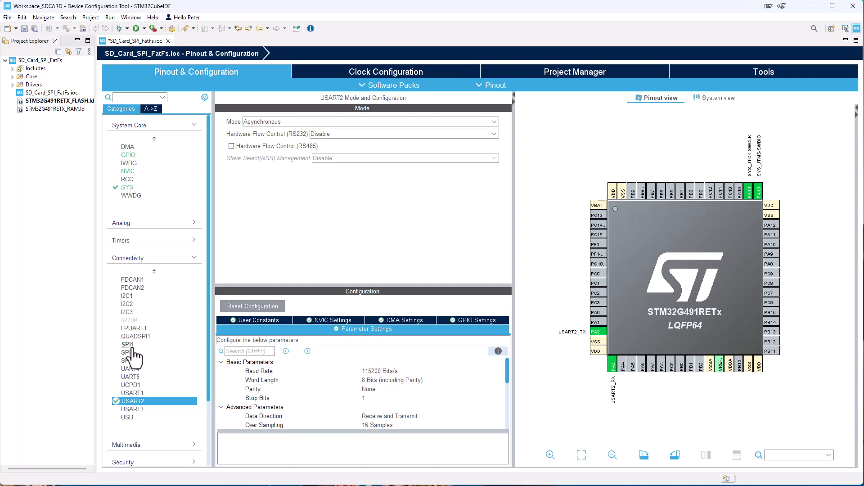
click(127, 345)
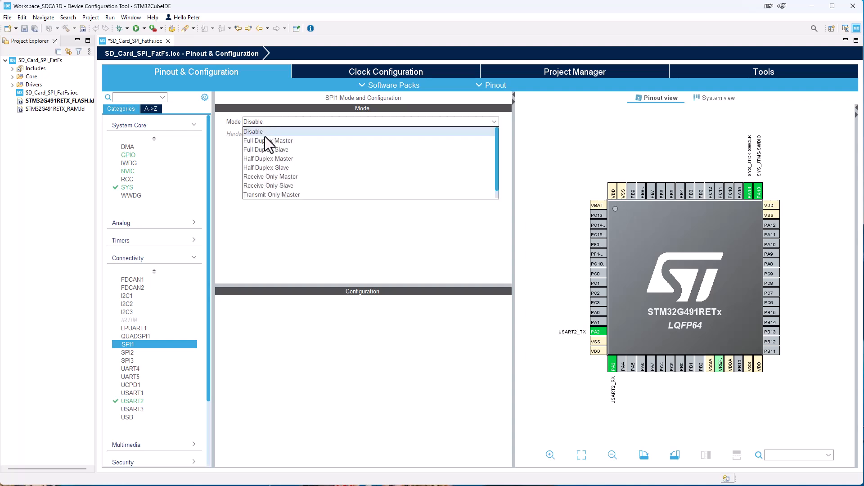
Make SPI1 a Full-Duplex Master with 8-bit data size and a 256 prescaler
click(268, 141)
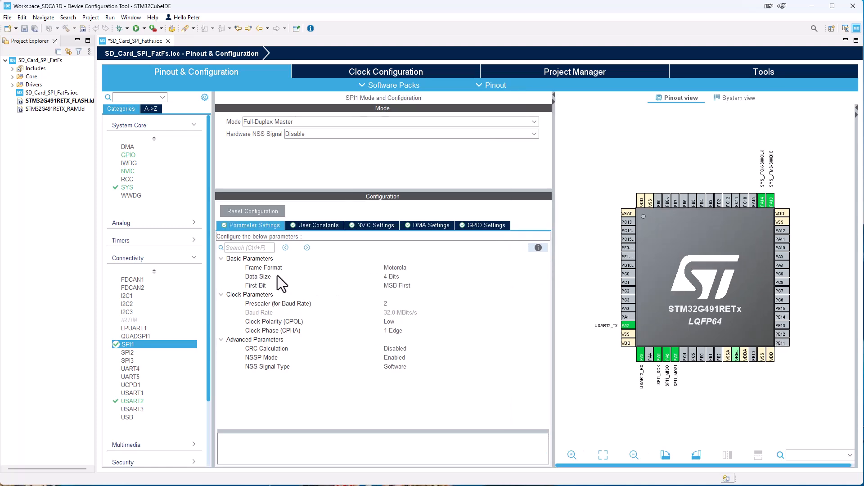
click(464, 276)
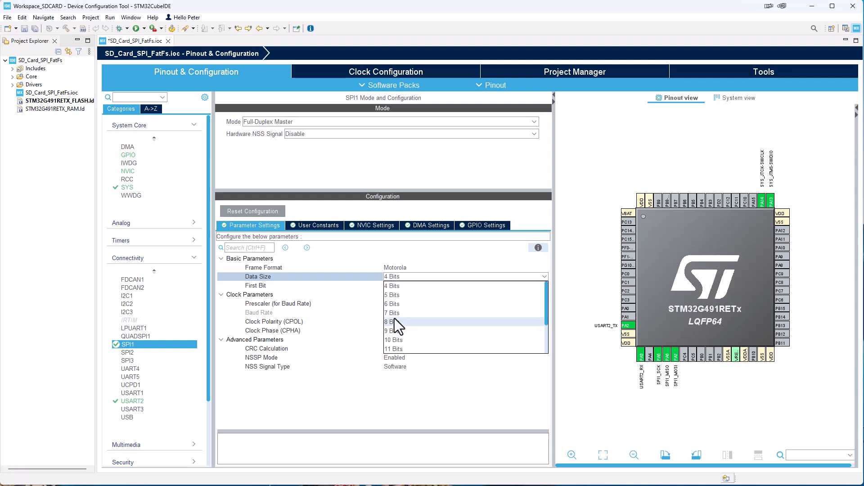
click(392, 322)
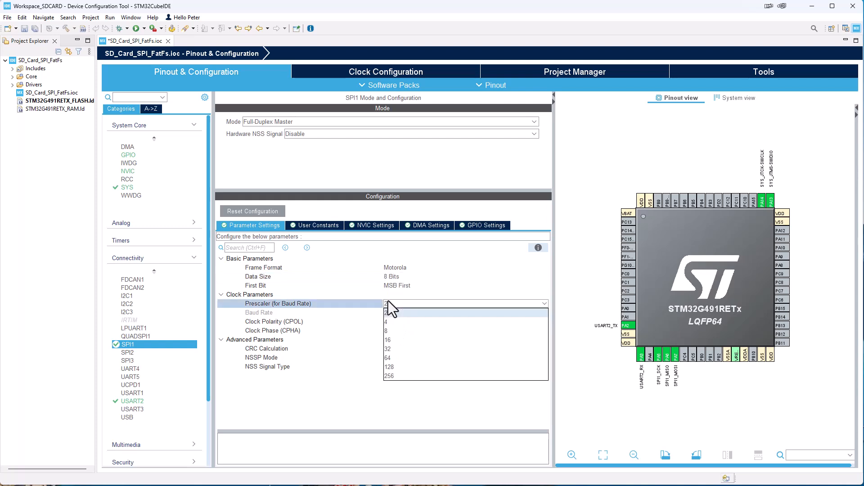
click(387, 312)
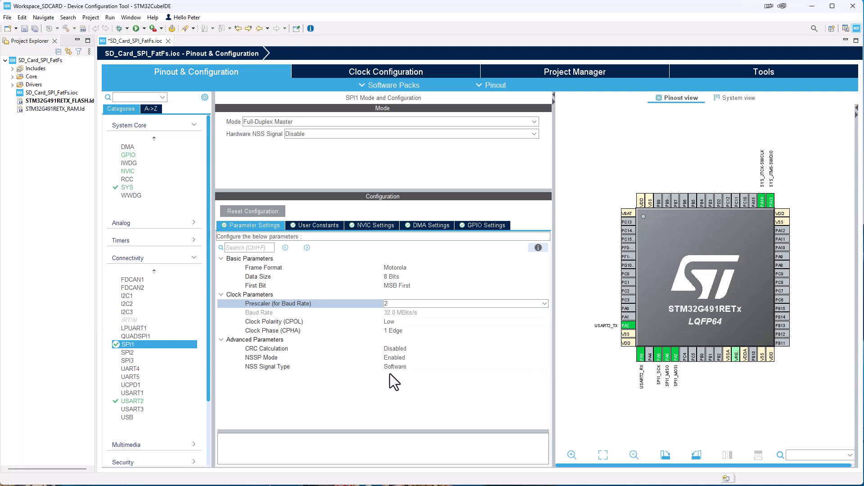
click(465, 303)
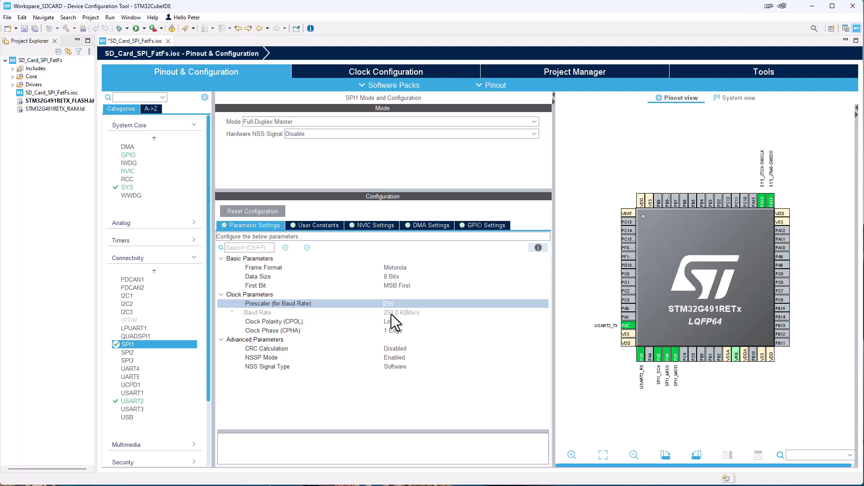
mouse_move(400, 321)
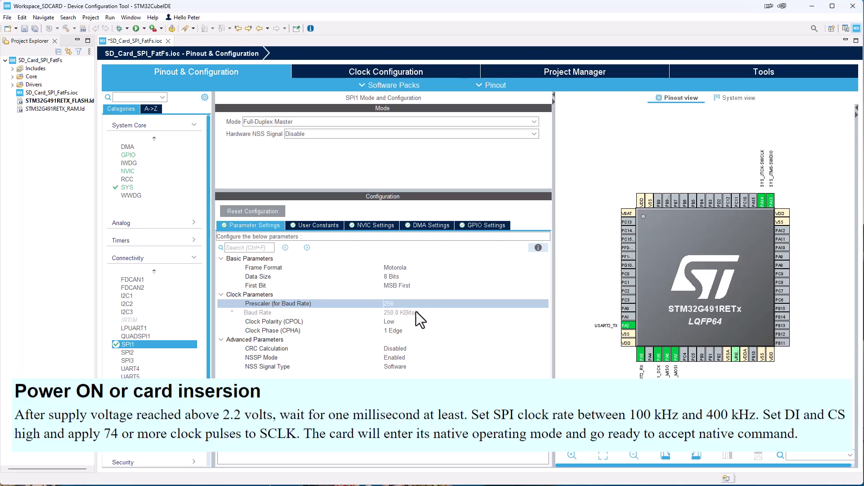
mouse_move(392, 320)
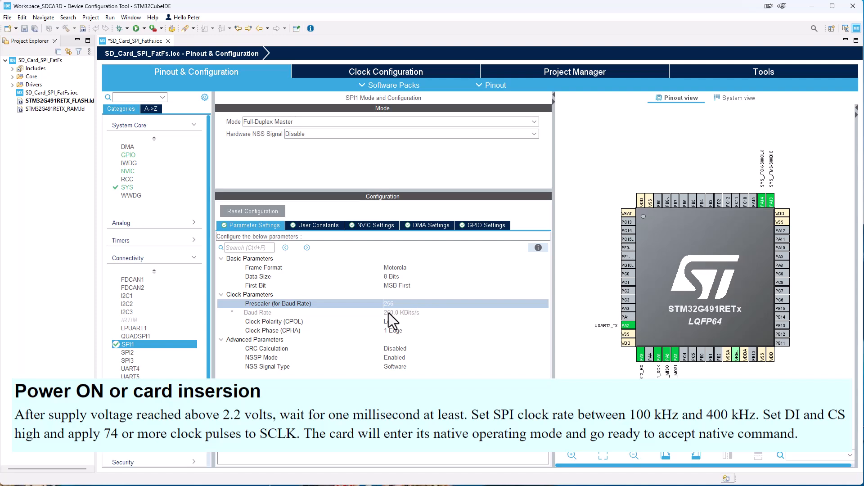
mouse_move(429, 318)
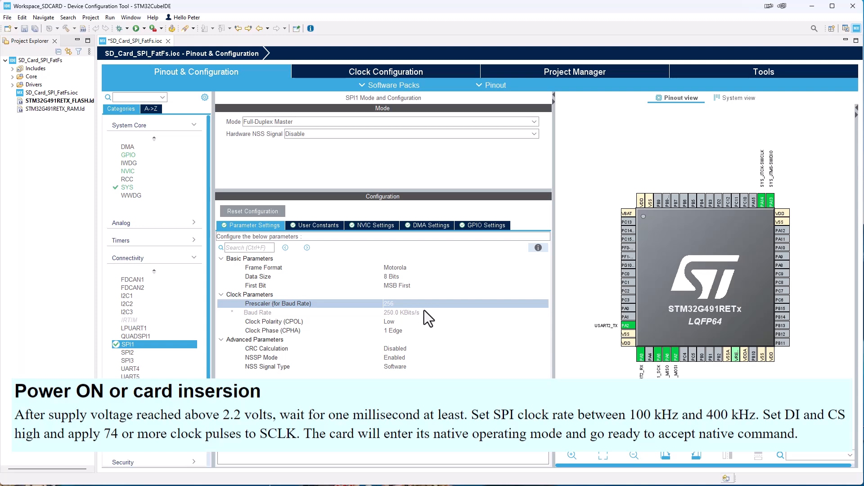
mouse_move(393, 320)
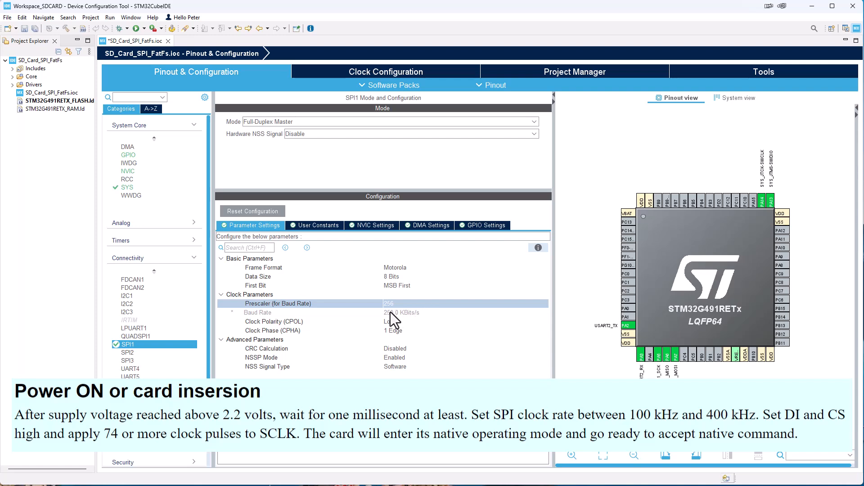
mouse_move(400, 319)
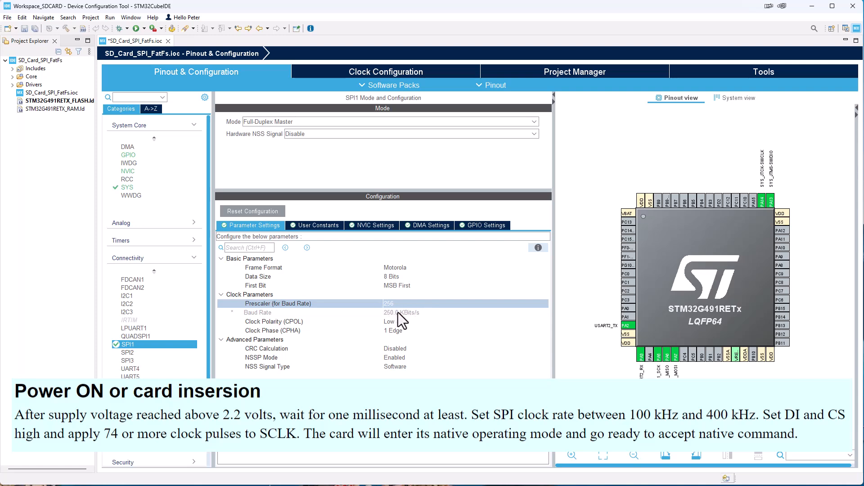
mouse_move(400, 323)
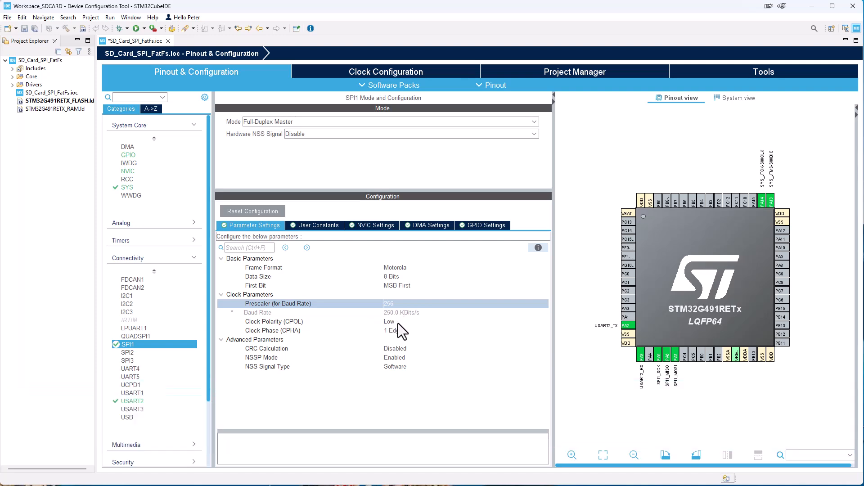
mouse_move(392, 345)
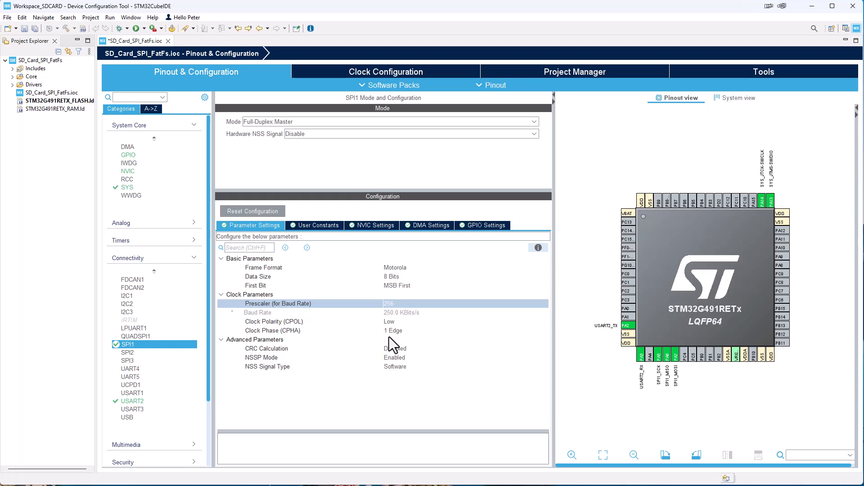
mouse_move(197, 265)
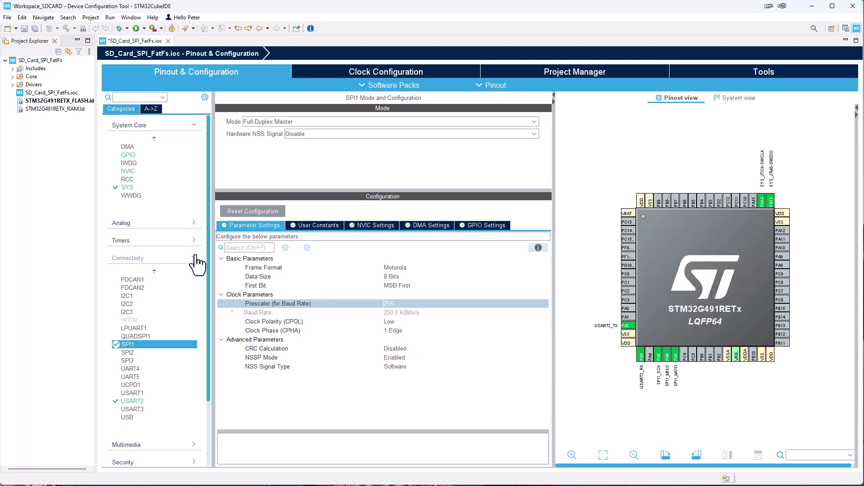
Enable the FATFS middleware in User-defined mode under Middleware and Software Packs
click(127, 257)
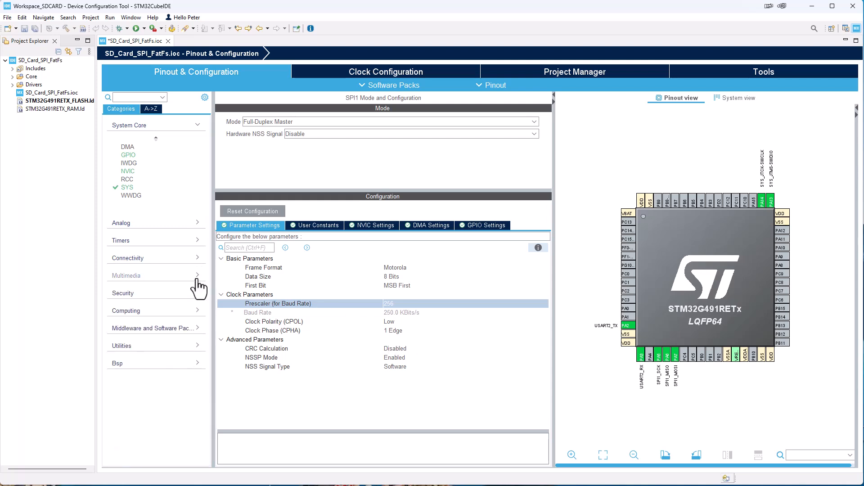
click(153, 327)
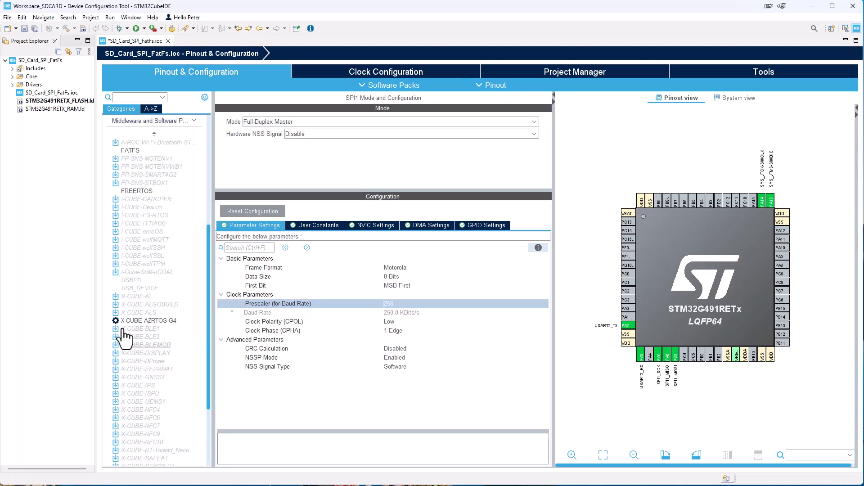
click(130, 150)
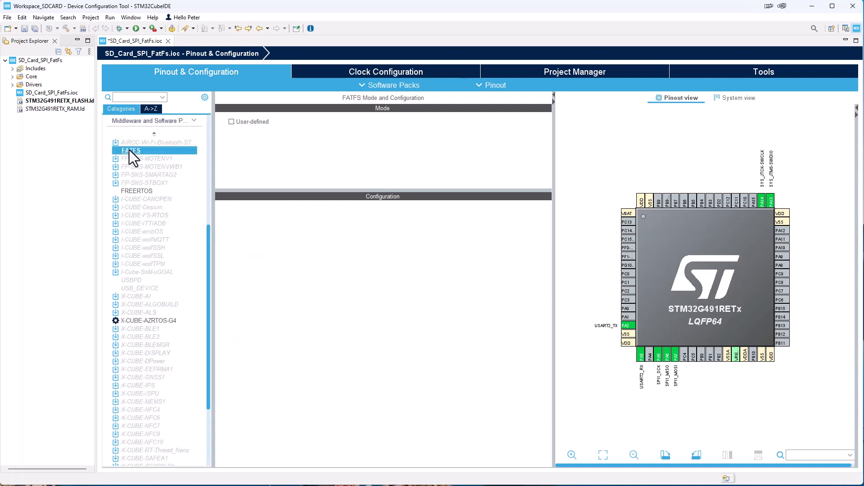
click(231, 122)
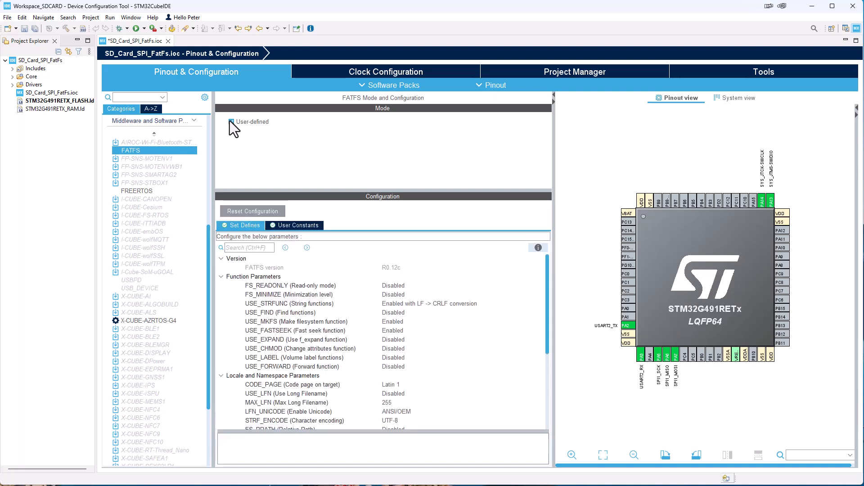
click(231, 122)
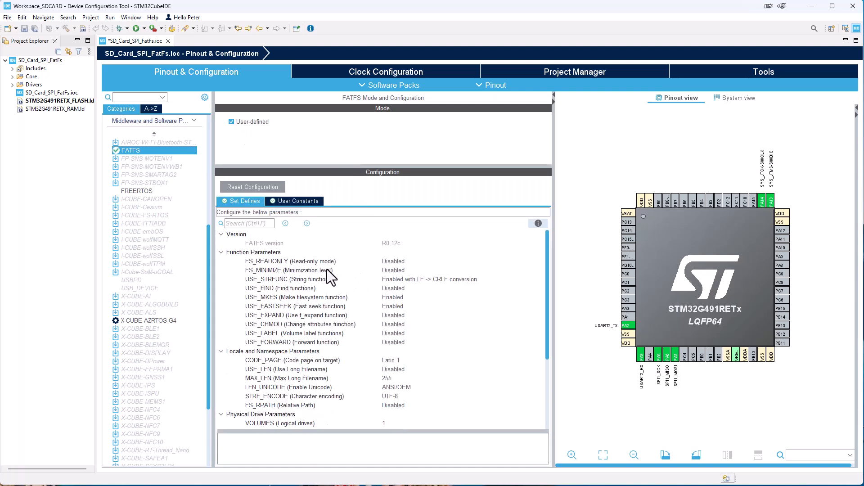
mouse_move(313, 273)
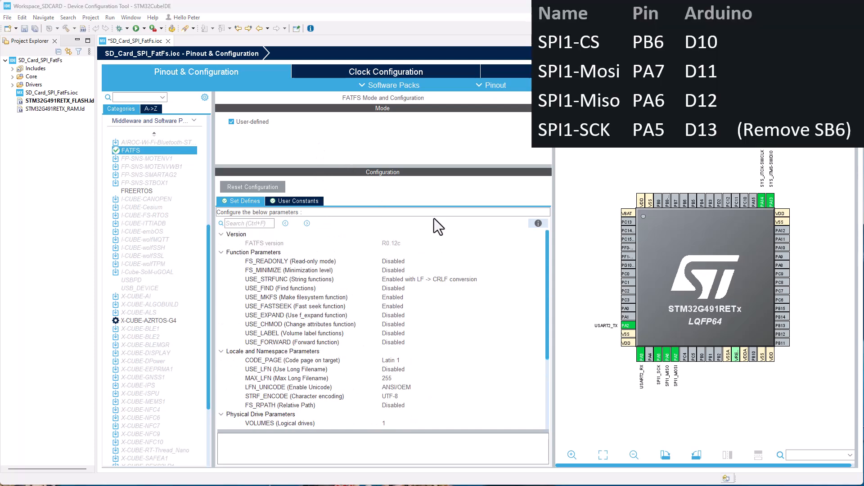
mouse_move(632, 385)
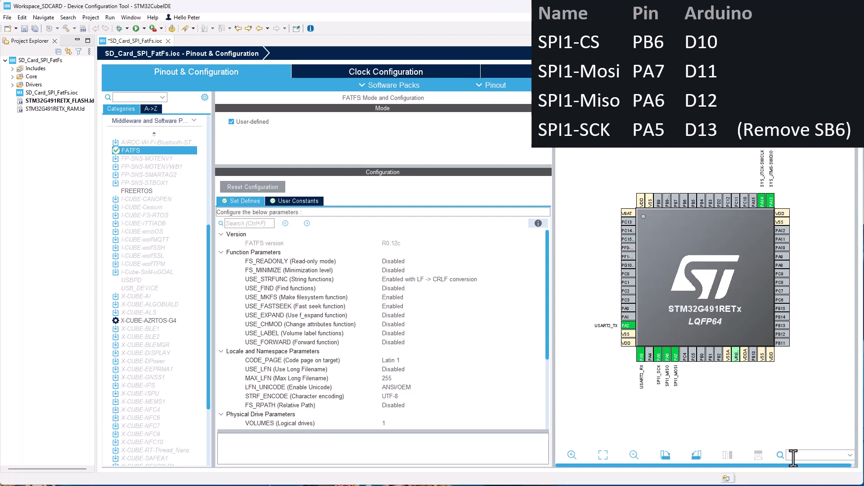
Find pin PB6 on the pinout and set it as GPIO_Output for the SD chip select
text(PB6)
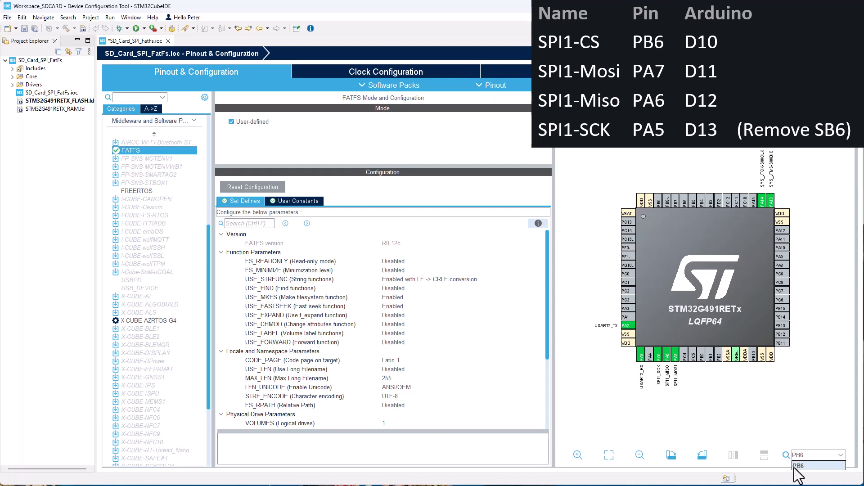
mouse_move(684, 212)
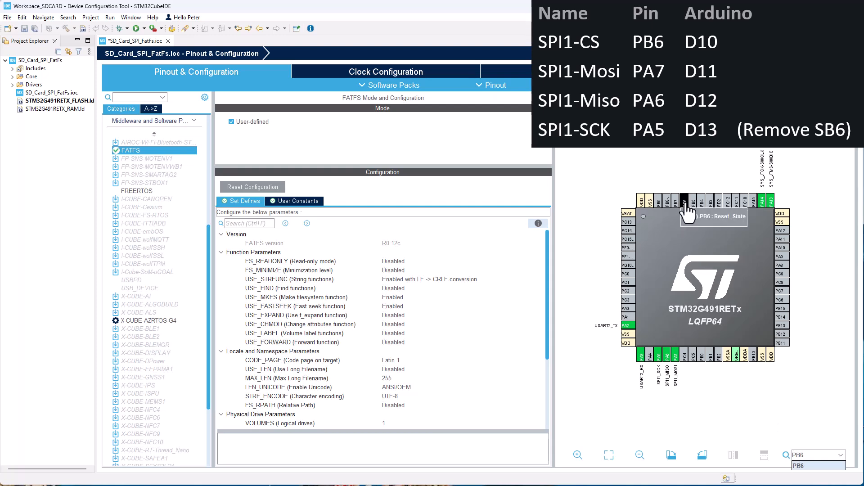
click(684, 210)
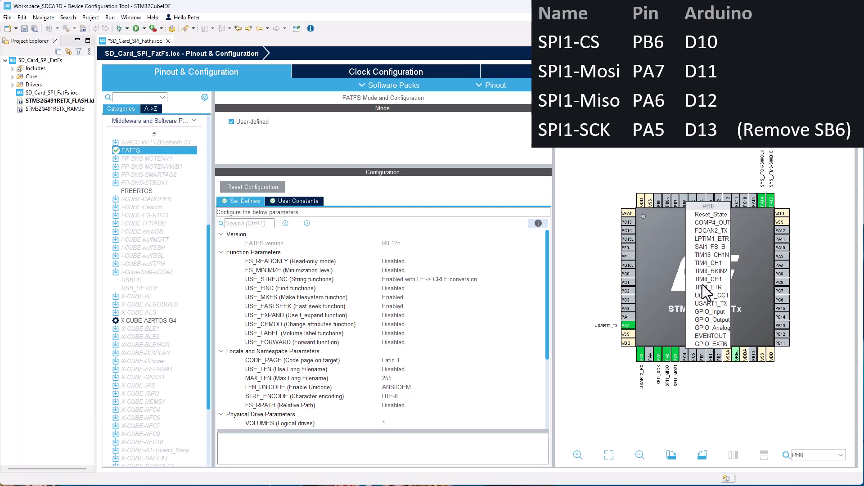
mouse_move(709, 328)
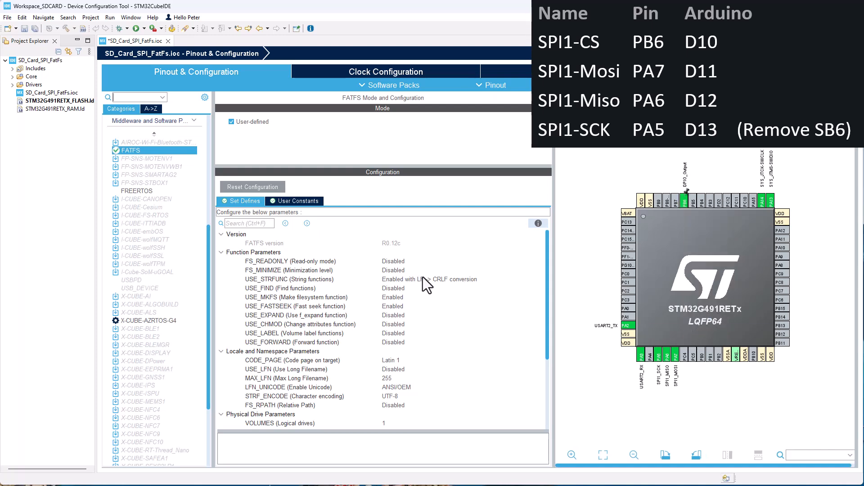
scroll(up, 3)
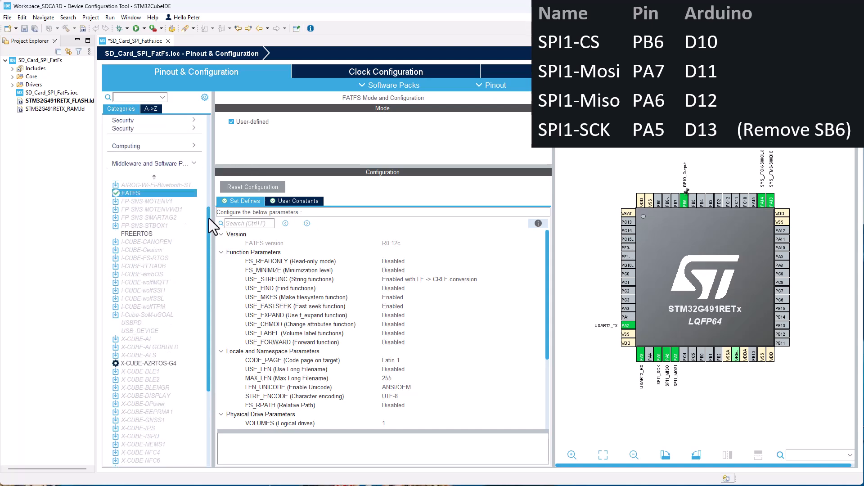
Give pin PB6 the user label SPI1_CS in the GPIO settings
click(129, 155)
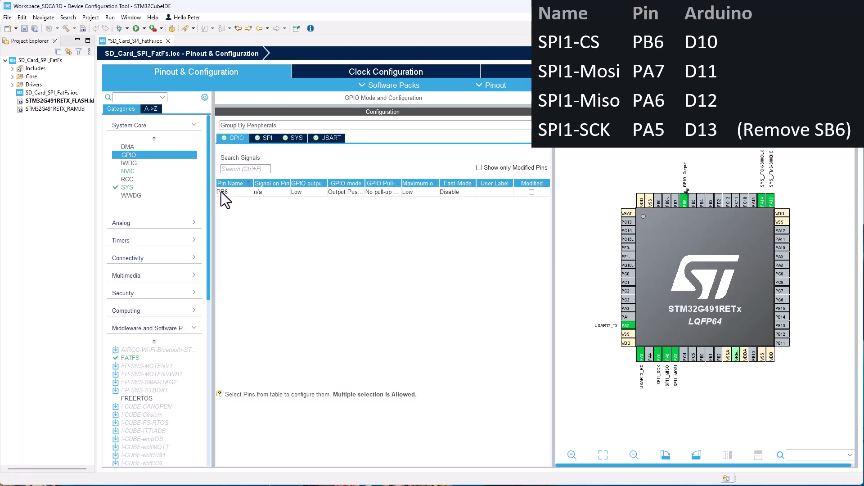
click(222, 192)
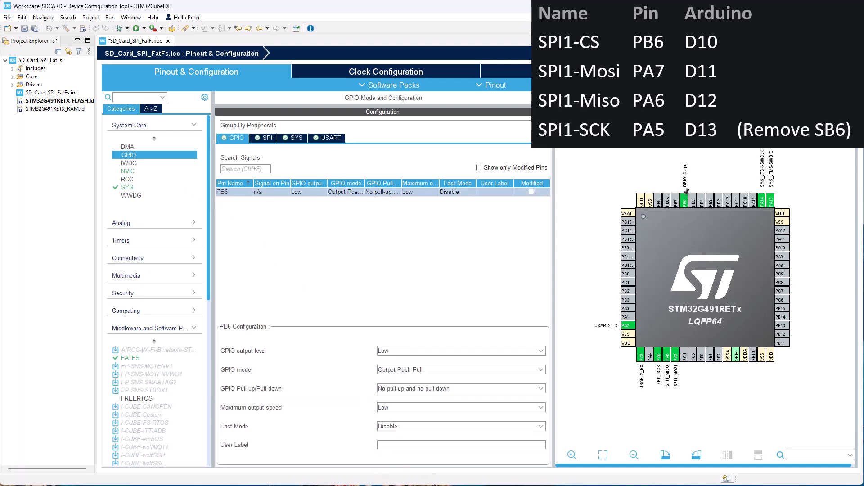
text(P)
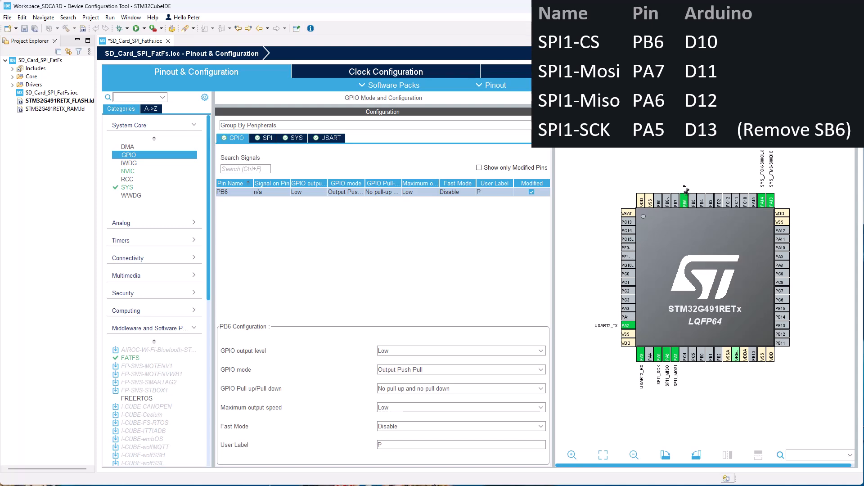
text(S)
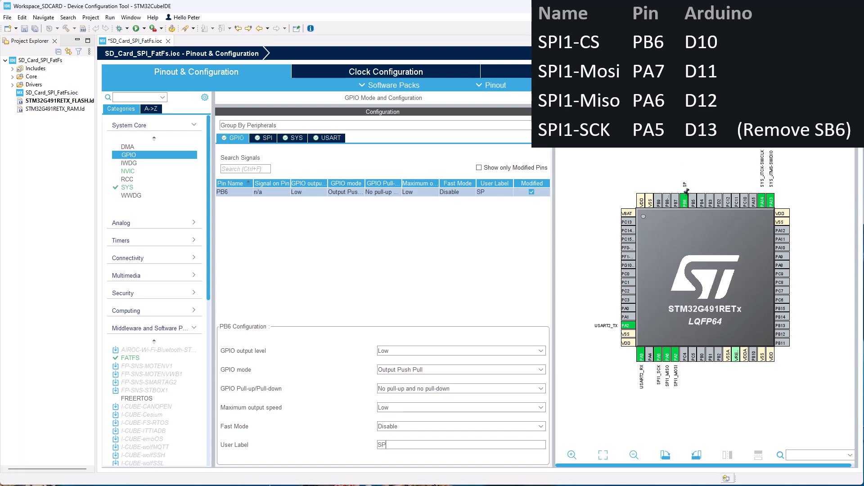
text(I1_)
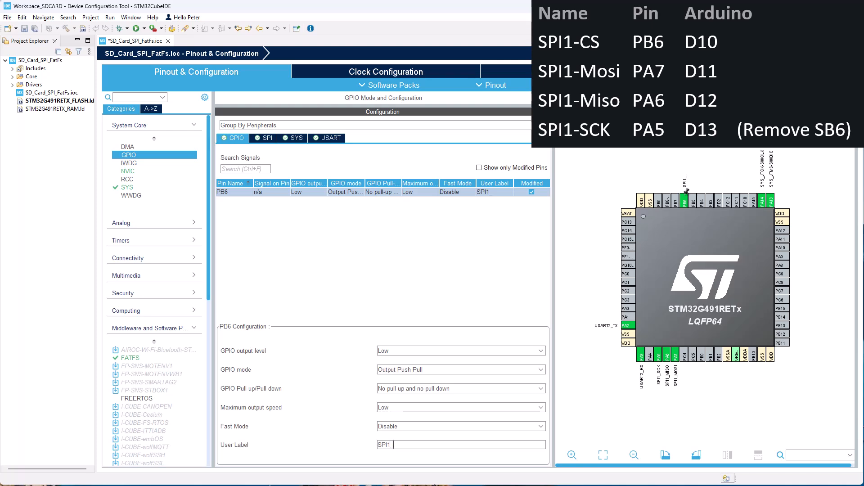
text(CS)
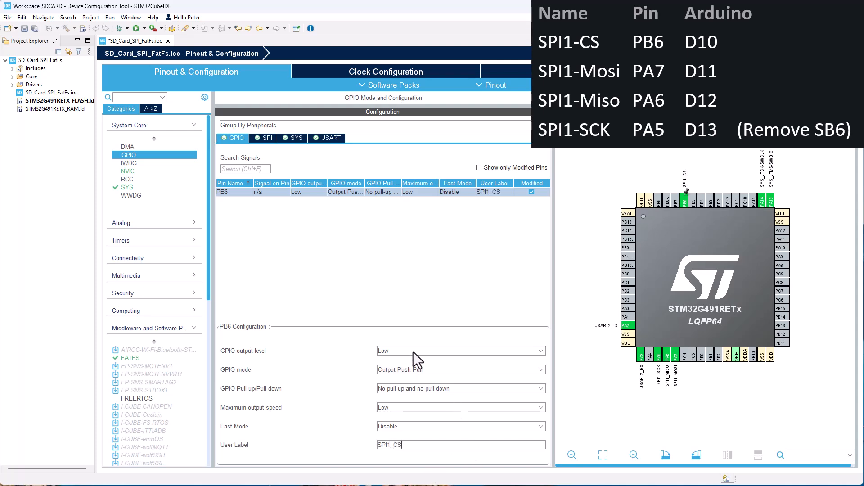
Set PB6's initial output level to High with a pull-up resistor
click(461, 350)
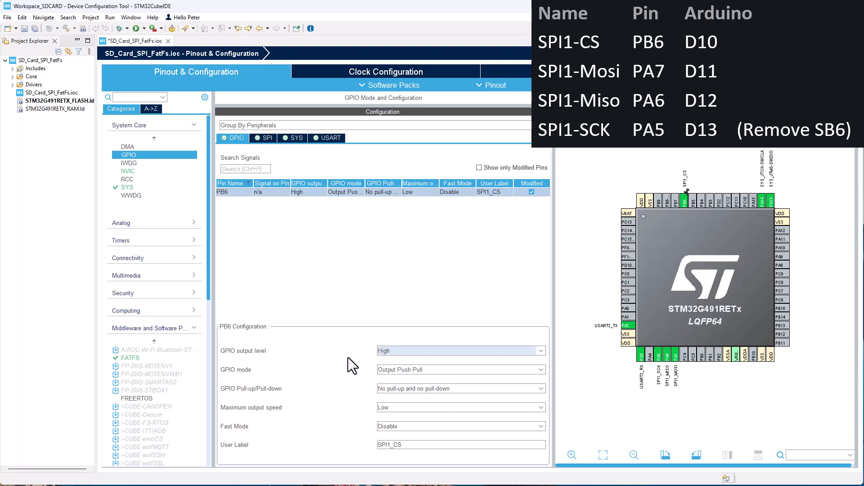
mouse_move(414, 356)
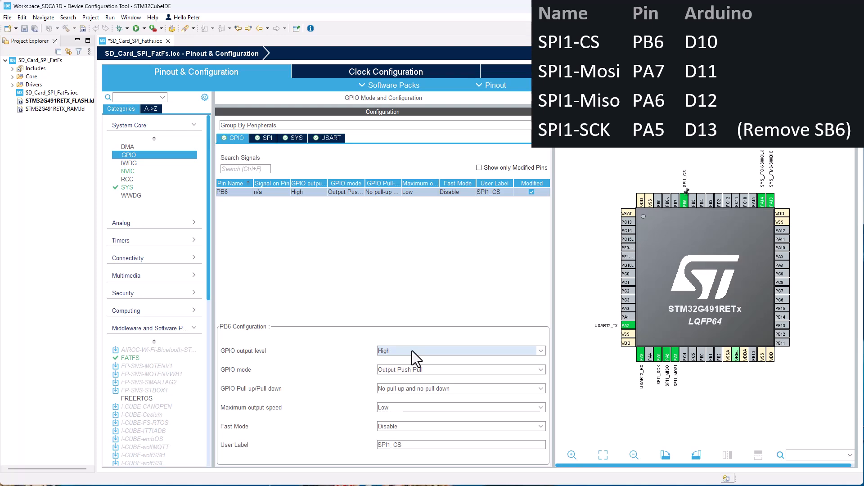
mouse_move(392, 363)
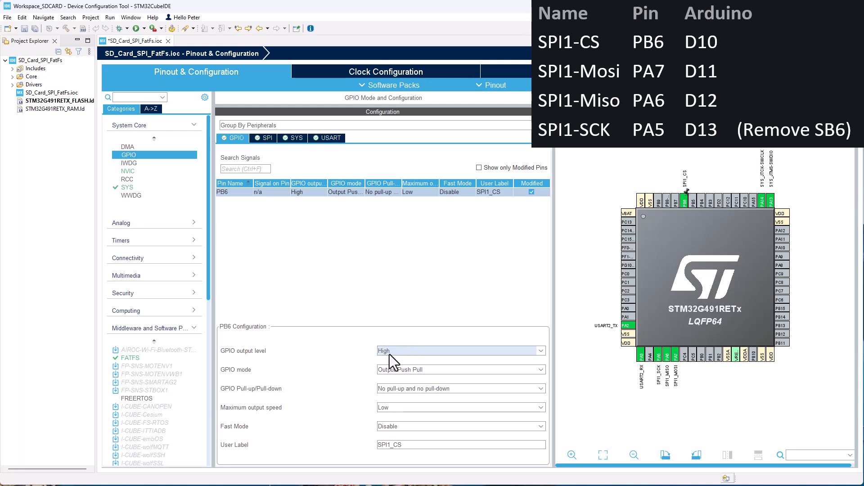
mouse_move(413, 379)
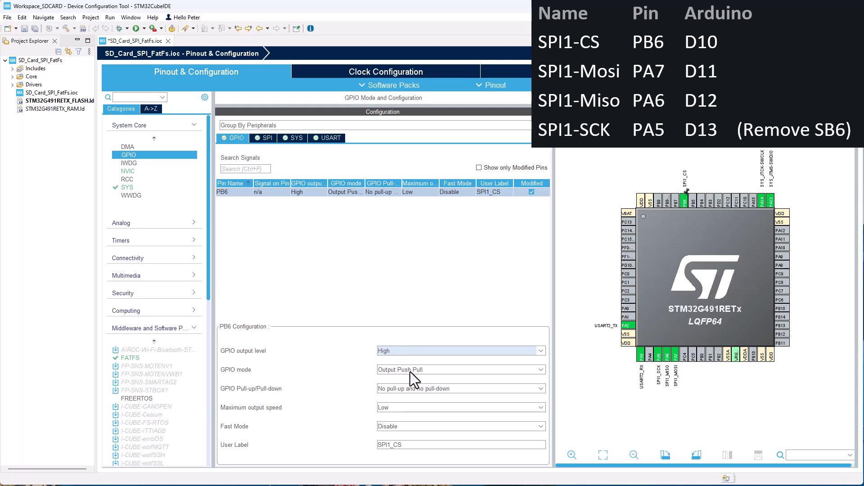
mouse_move(423, 392)
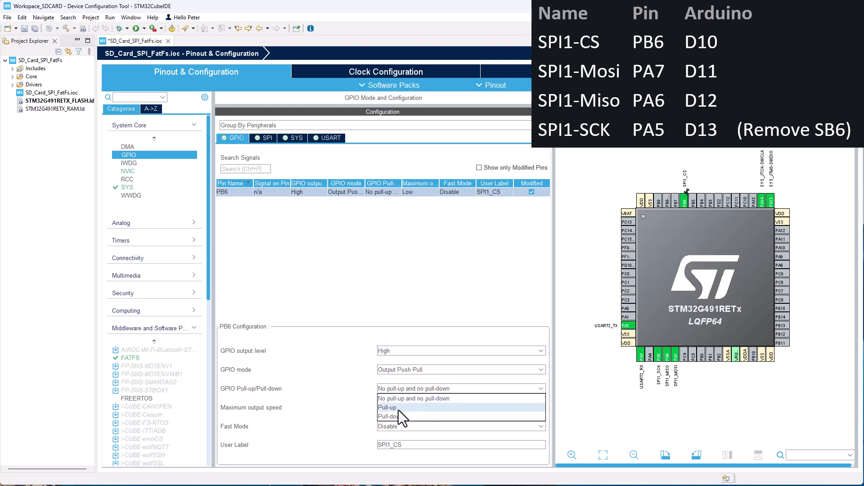
click(387, 406)
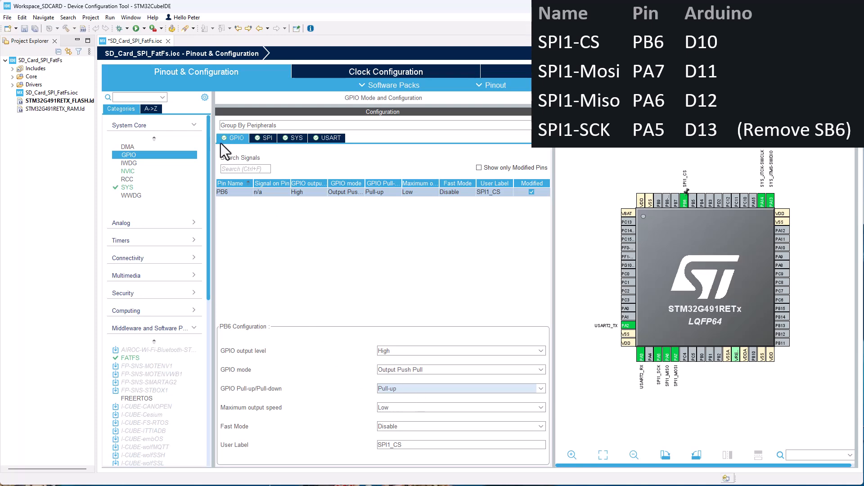
Set pull-up resistors on SPI1 pins PA5 (SCK), PA6 (MISO) and PA7 (MOSI)
click(267, 138)
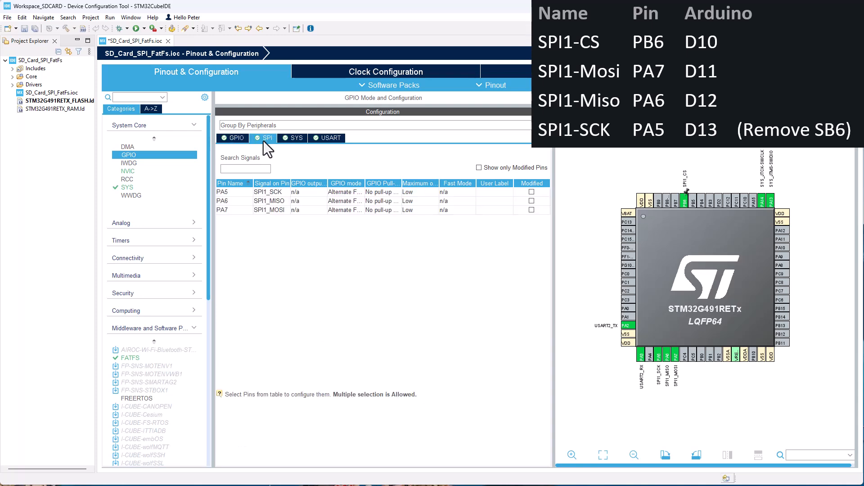
click(222, 192)
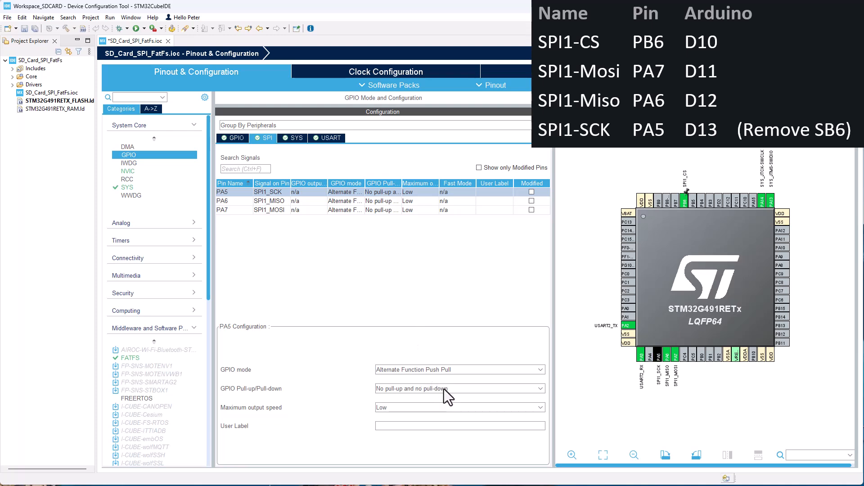
click(459, 388)
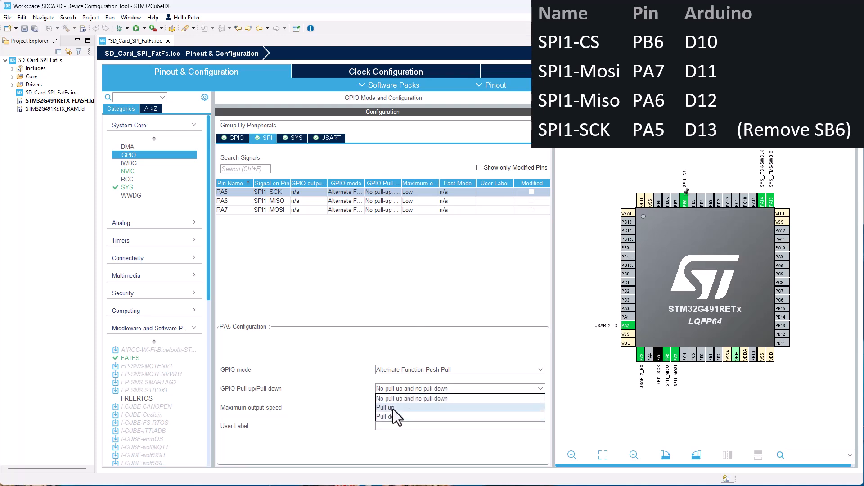
click(386, 407)
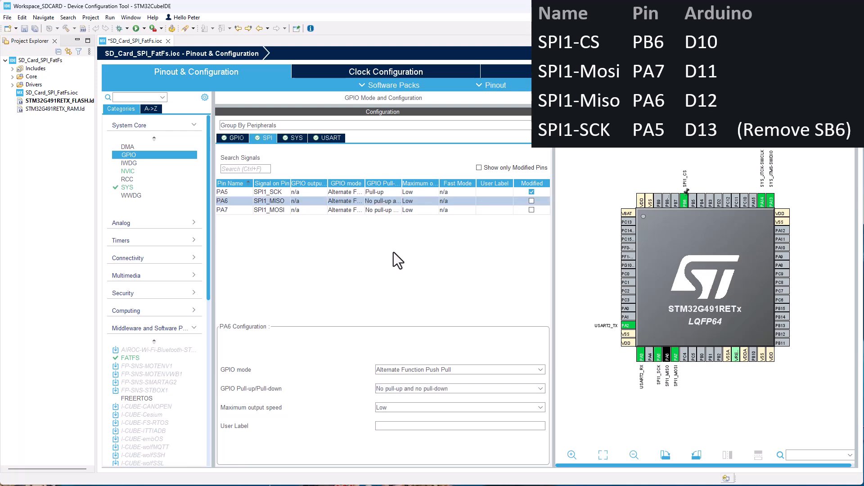
click(459, 389)
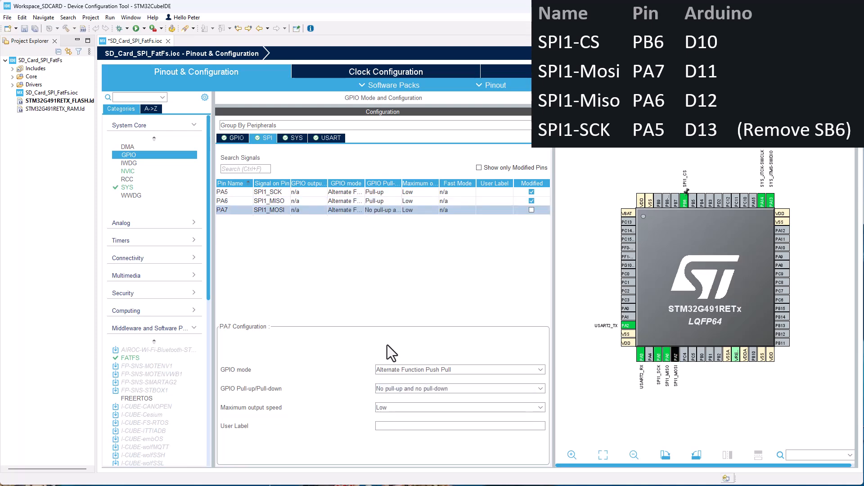
mouse_move(387, 397)
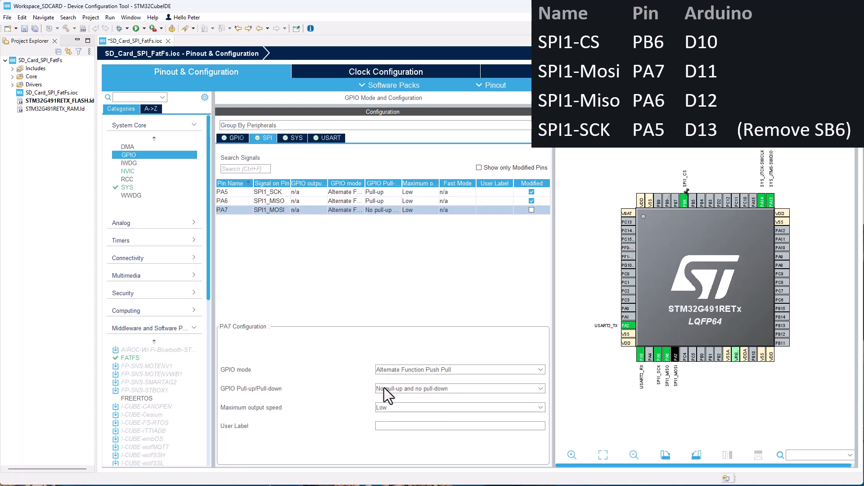
click(459, 388)
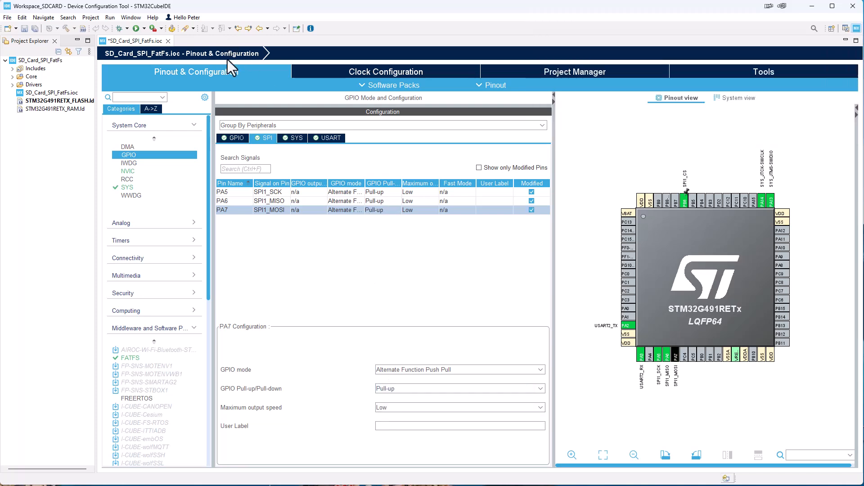
mouse_move(179, 36)
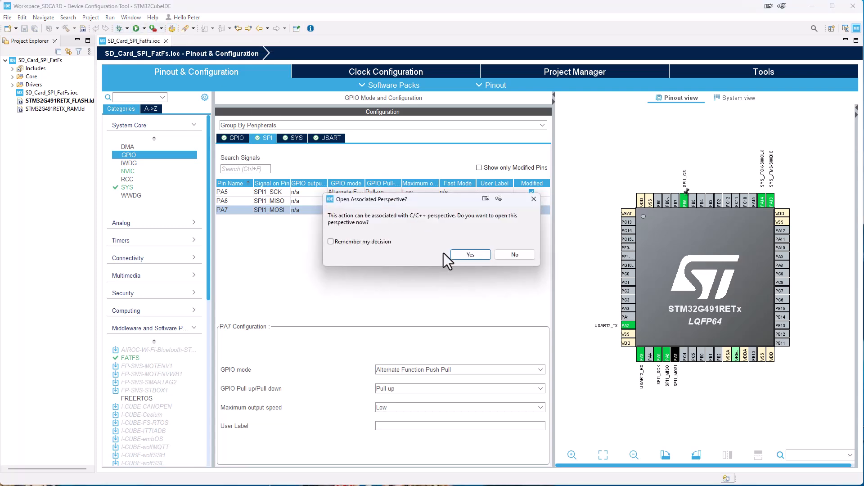
Accept the C/C++ perspective and build SD_Card_SPI_FatFs with 0 errors, 0 warnings
click(470, 254)
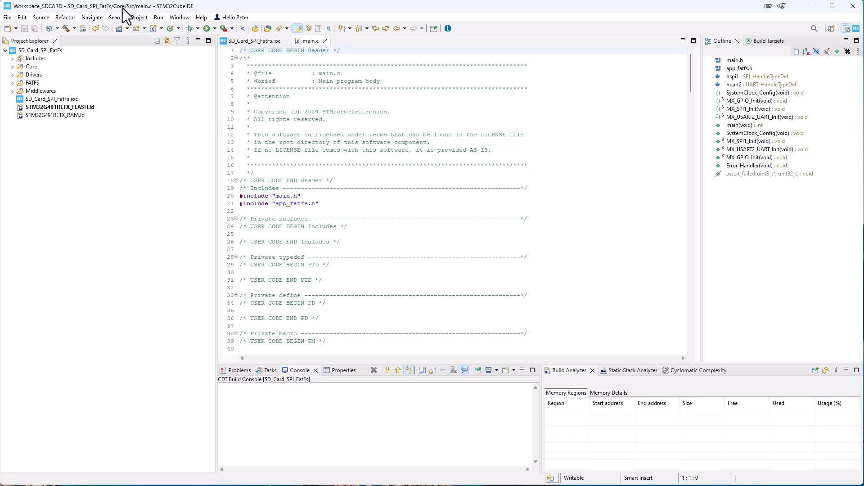
click(65, 28)
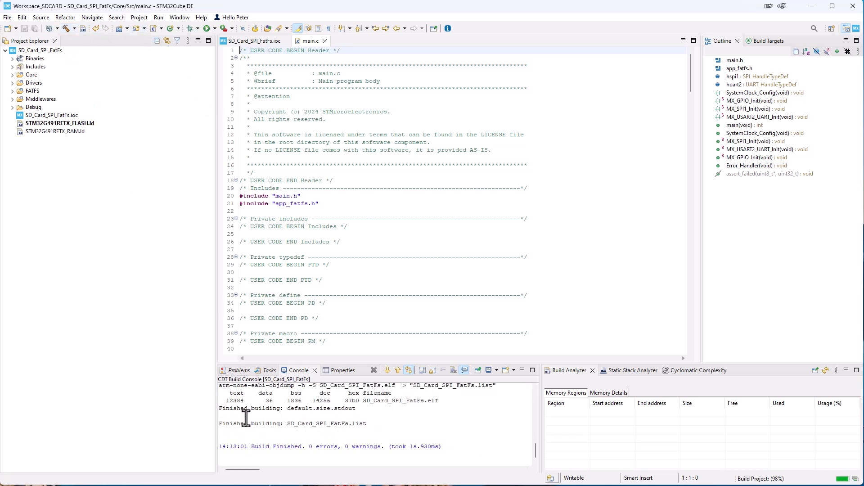
mouse_move(298, 452)
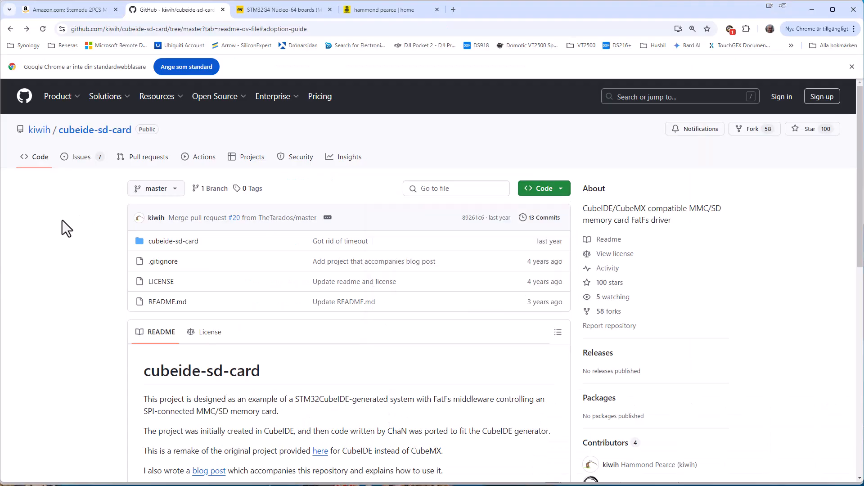
mouse_move(34, 128)
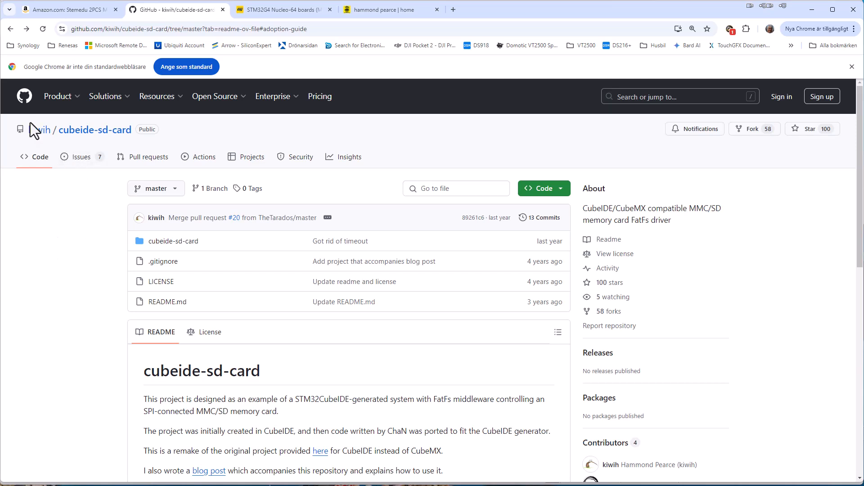
mouse_move(135, 159)
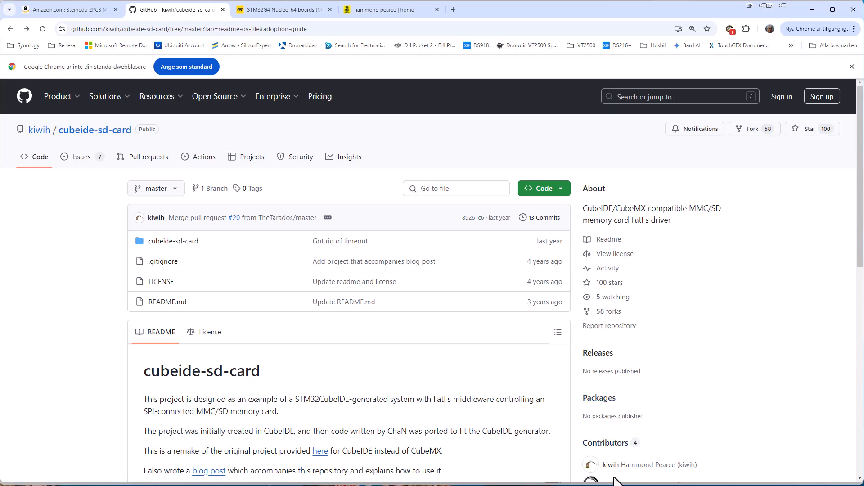
mouse_move(636, 475)
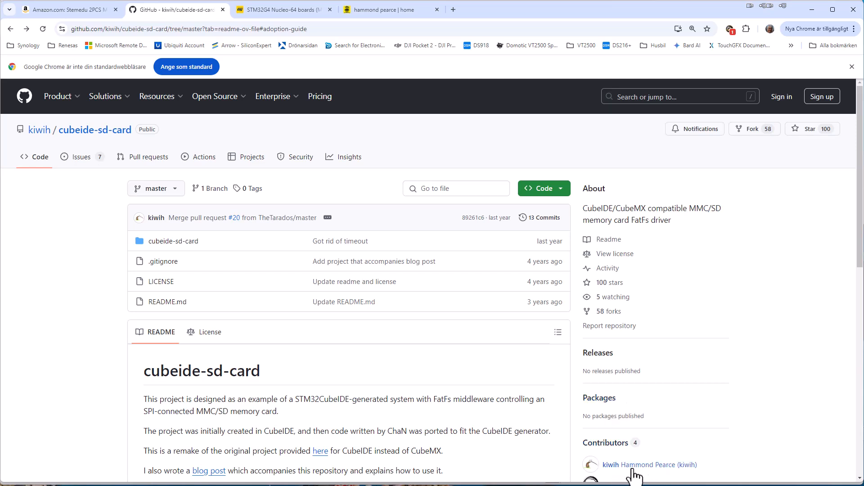
mouse_move(613, 475)
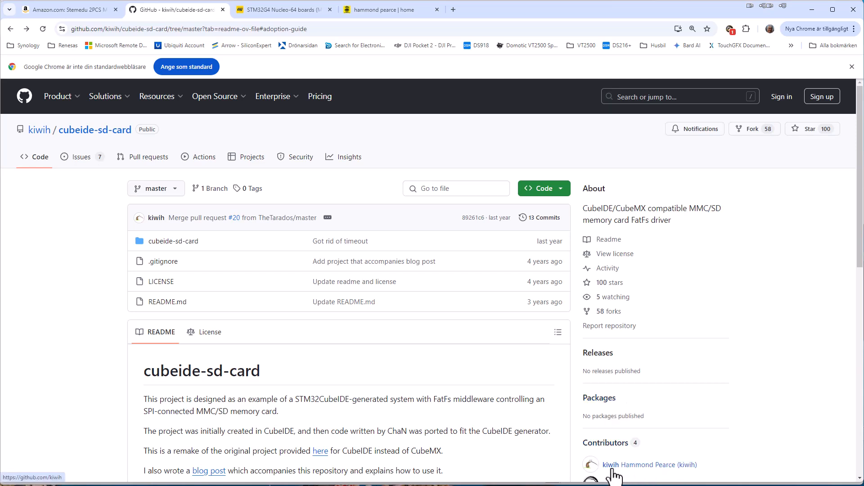
Download the cubeide-sd-card repository as a ZIP from its Code menu
click(541, 188)
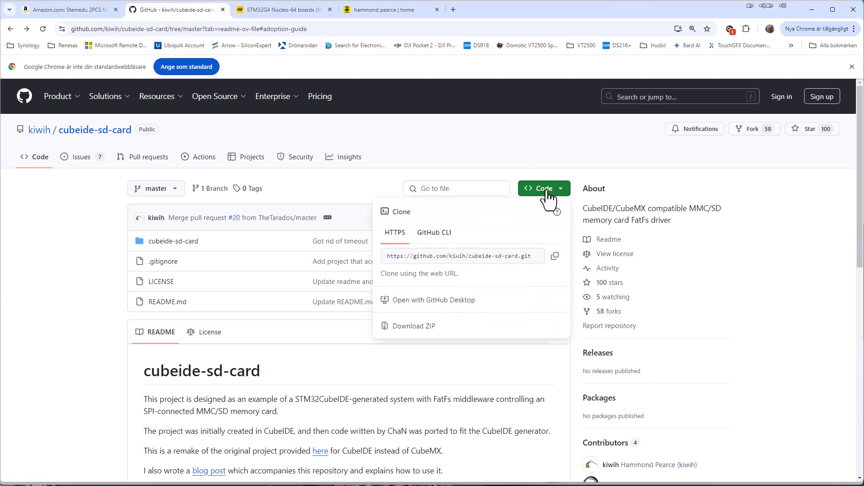
mouse_move(410, 326)
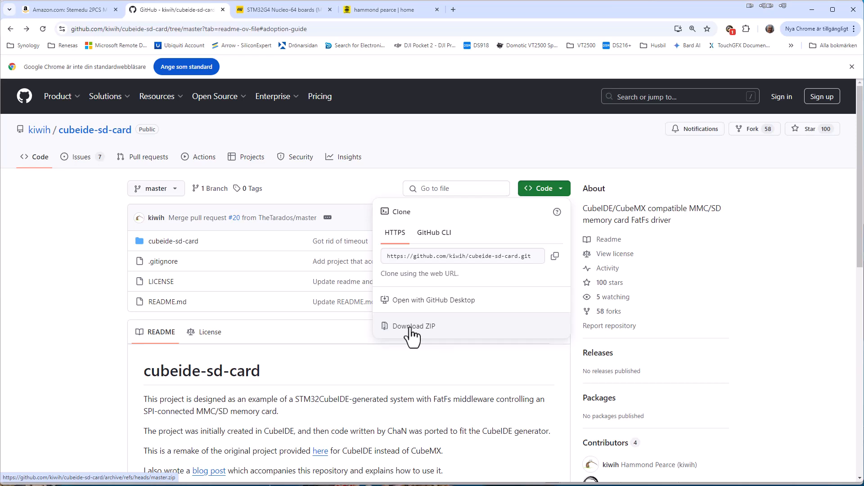
click(412, 326)
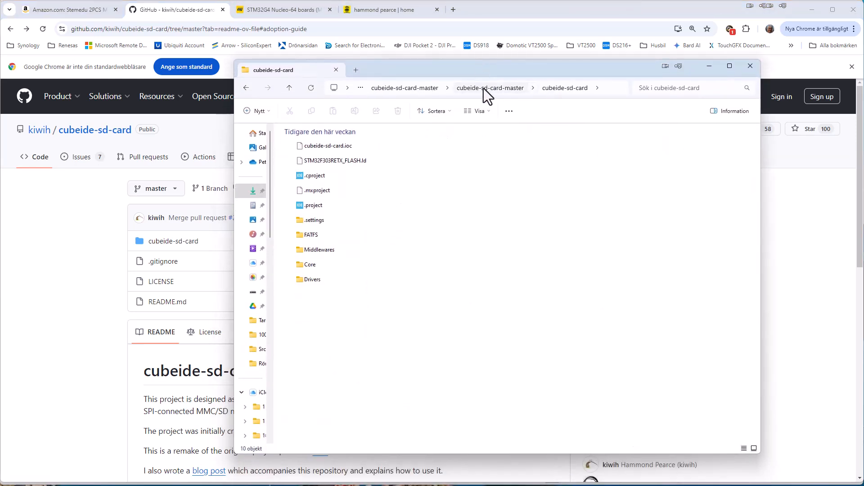
mouse_move(499, 101)
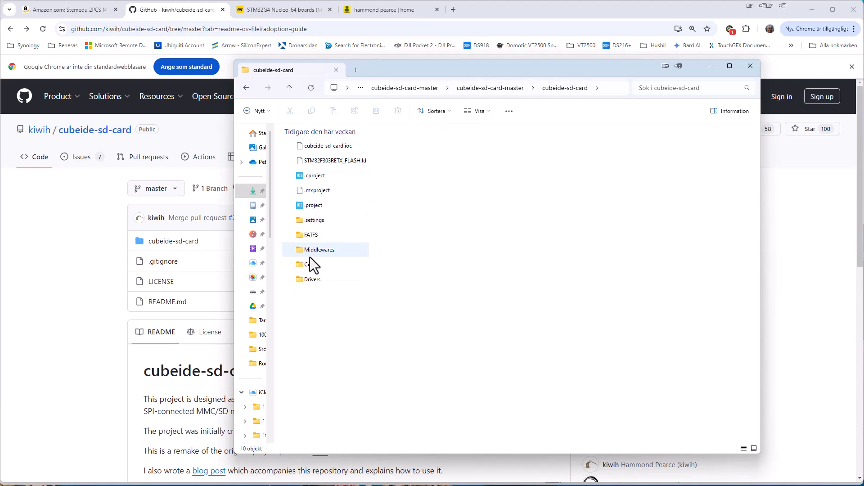
mouse_move(308, 264)
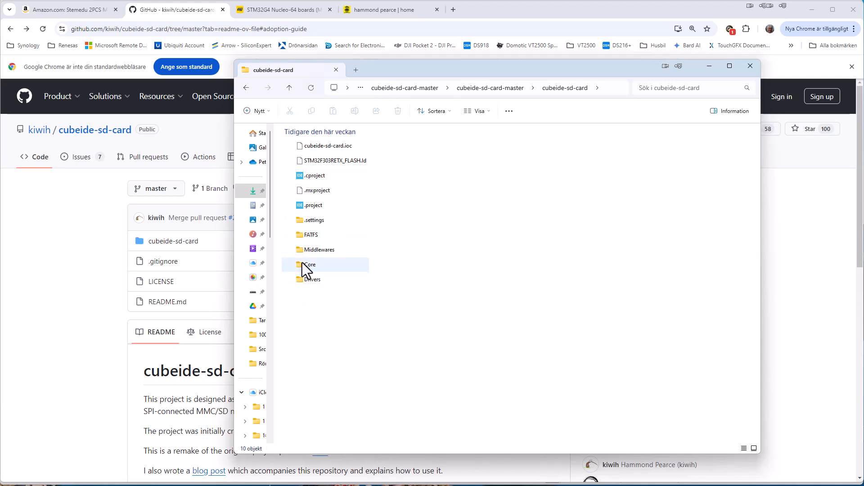
mouse_move(311, 235)
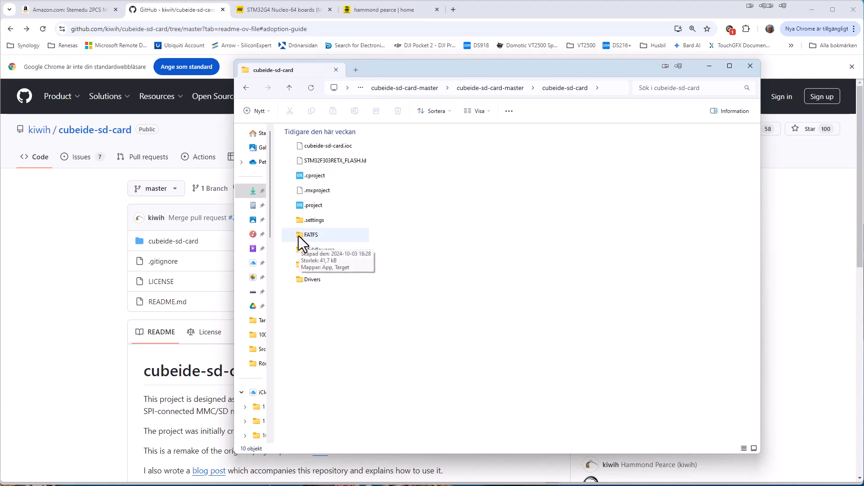
Go into the extracted project's FATFS folder and then its Target subfolder
double_click(311, 235)
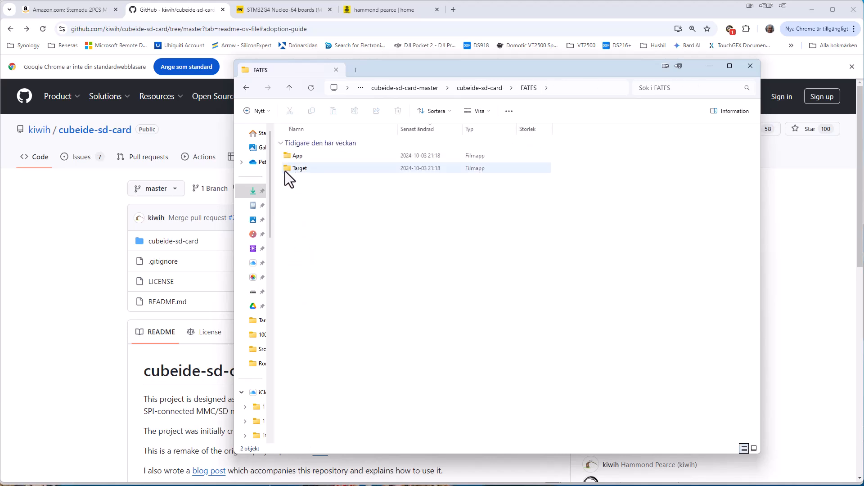
double_click(300, 168)
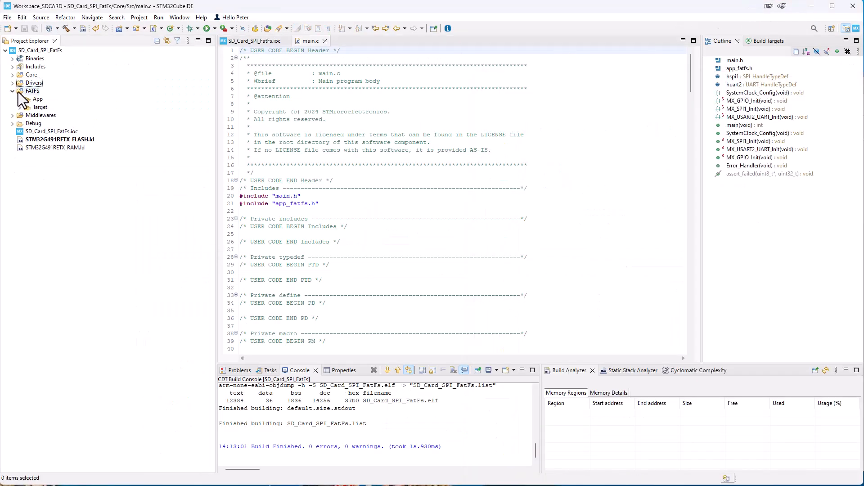
Select user_diskio_spi.c and user_diskio_spi.h for the project's FATFS Target folder
click(21, 107)
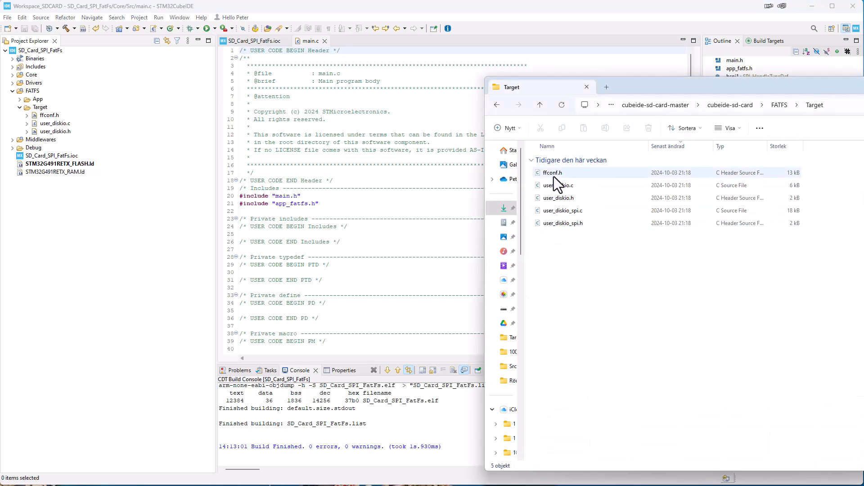
mouse_move(558, 185)
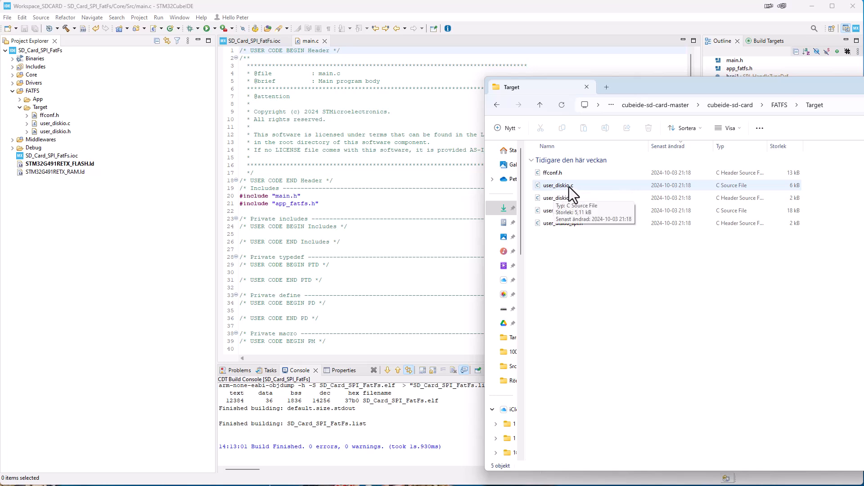
mouse_move(560, 198)
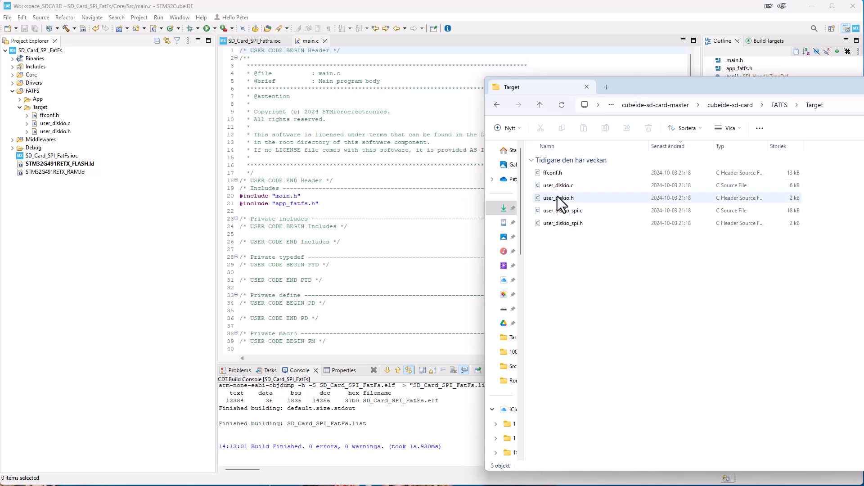
click(561, 211)
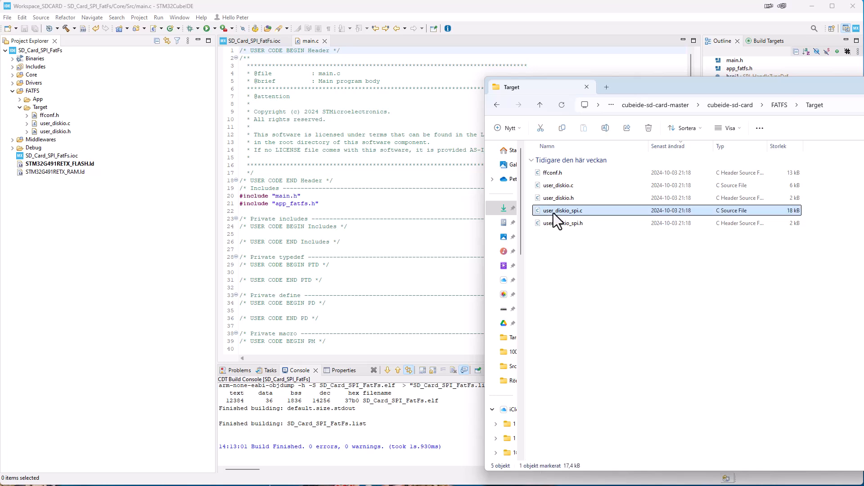
mouse_move(563, 222)
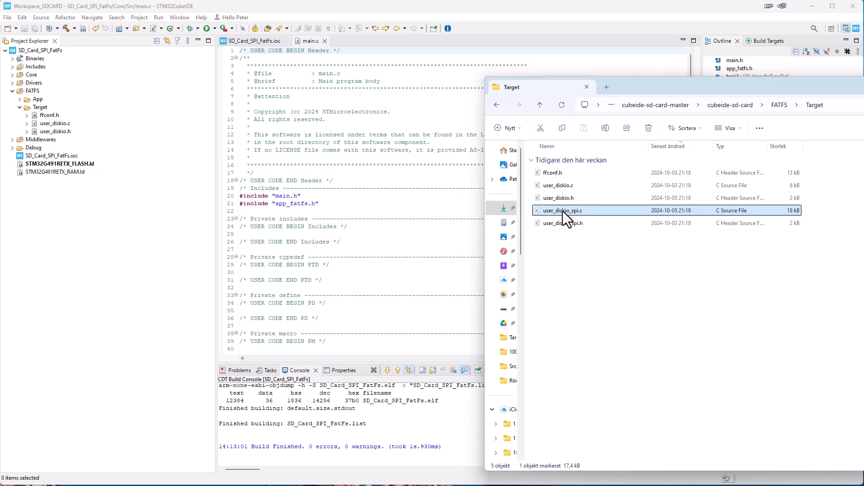
click(562, 223)
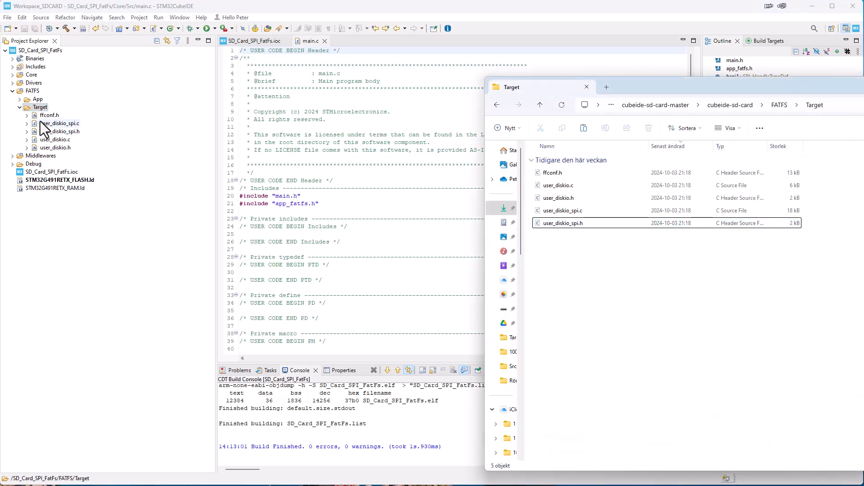
mouse_move(36, 147)
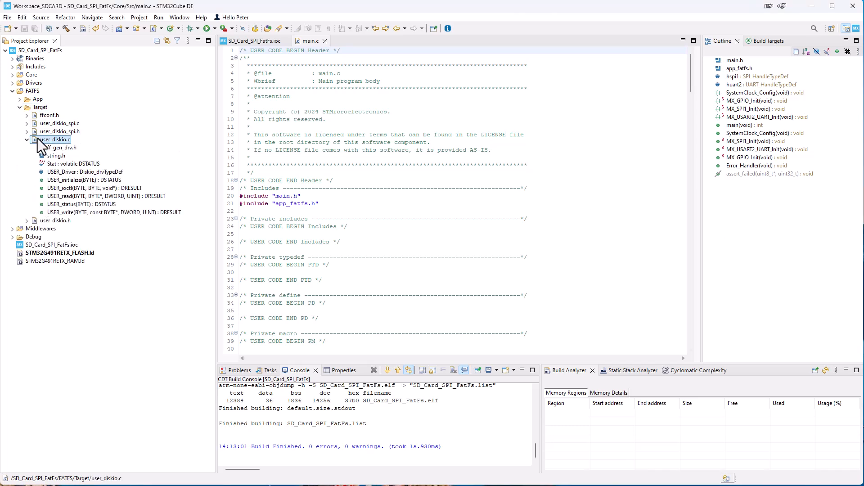
Make USER_initialize in user_diskio.c return USER_SPI_initialize(pdrv), continuing through the other USER_ functions
double_click(54, 139)
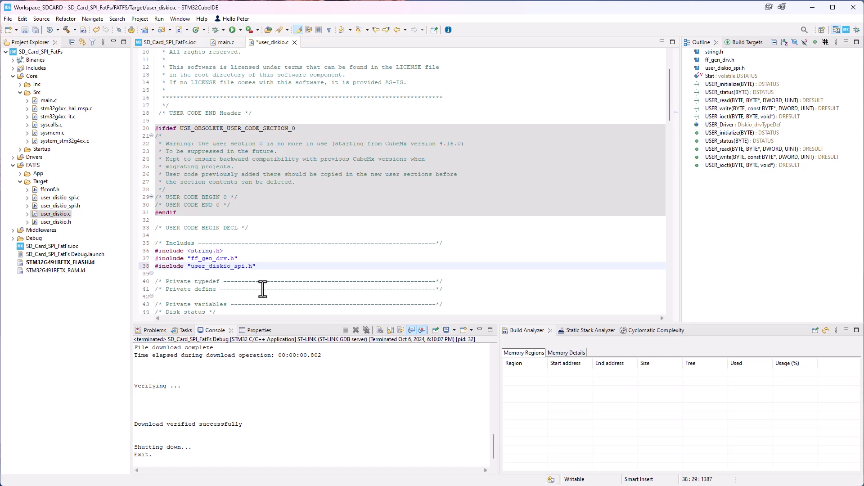
scroll(down, 3)
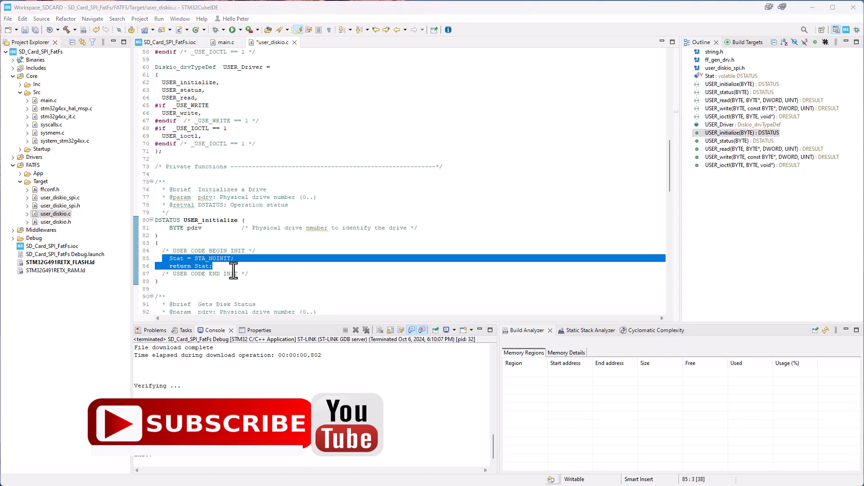
text(return USER_SPI_initialize(pdrv);)
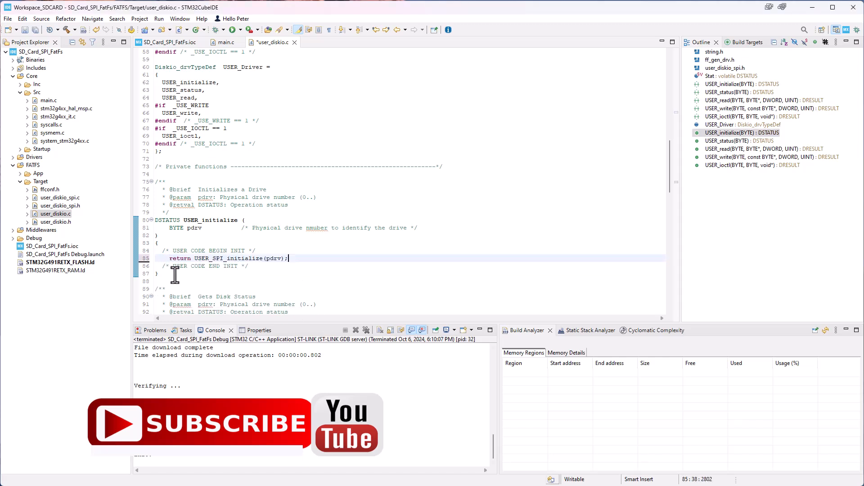
scroll(down, 3)
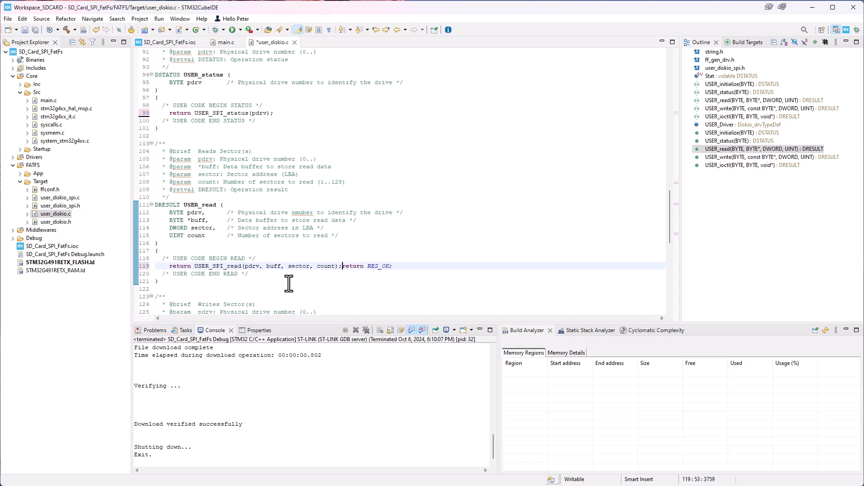
scroll(down, 3)
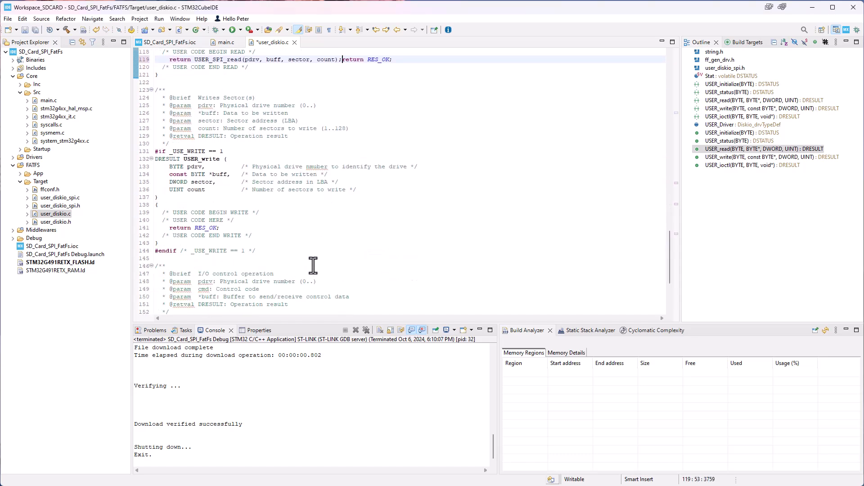
mouse_move(234, 232)
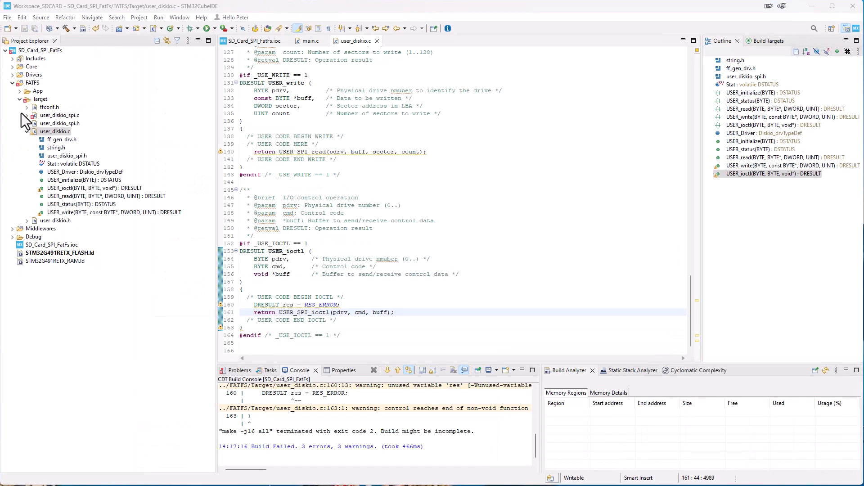
mouse_move(13, 70)
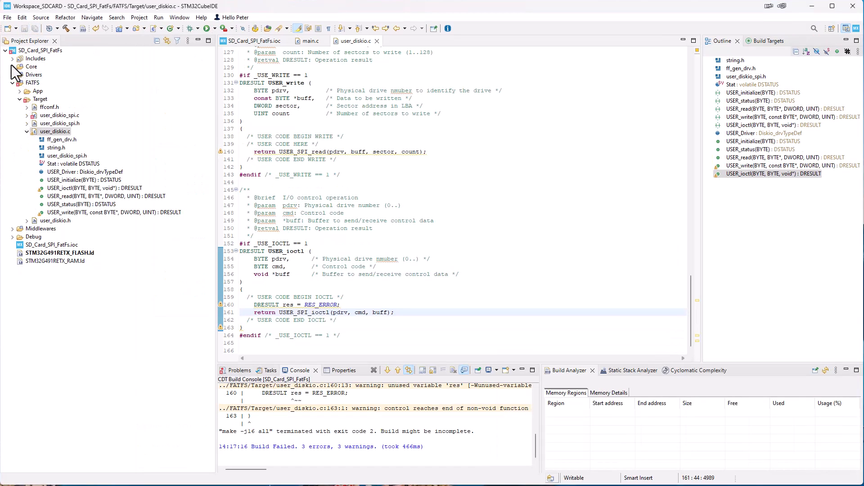
Locate the private defines section of main.h under the Core include files
click(14, 66)
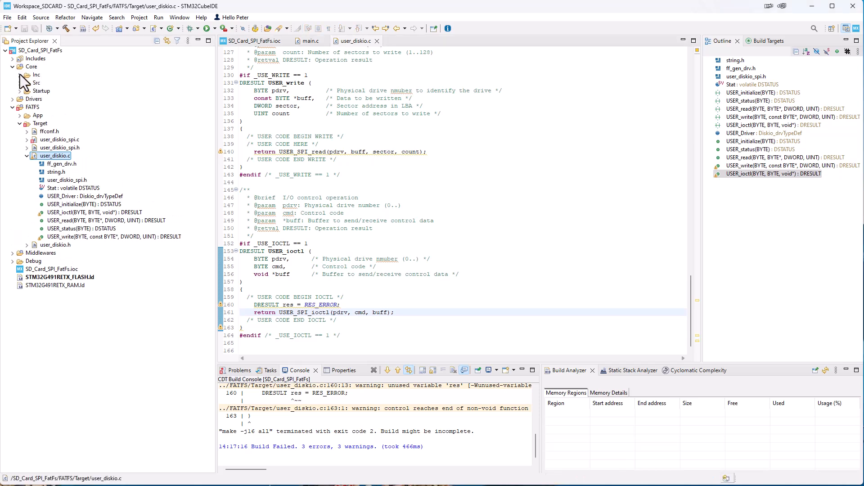
click(37, 75)
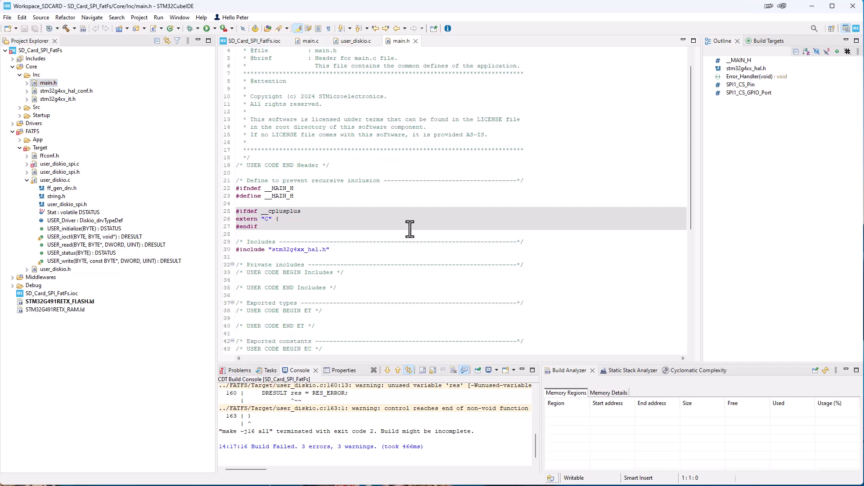
scroll(down, 3)
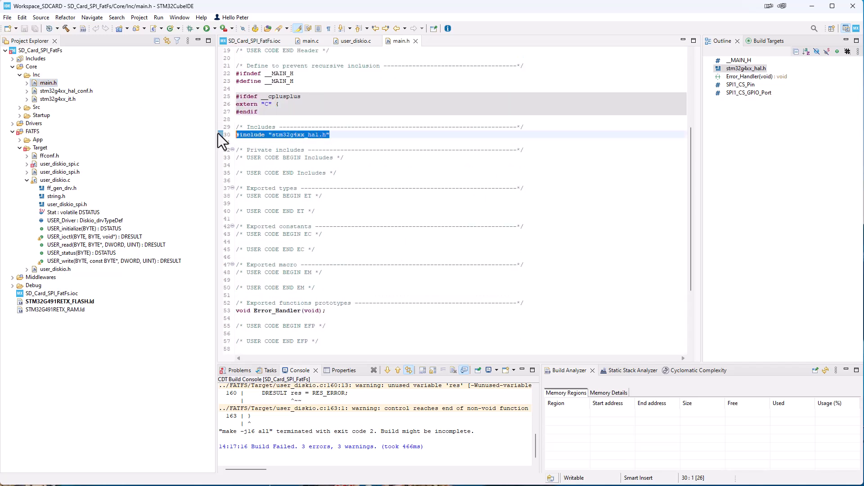
mouse_move(386, 190)
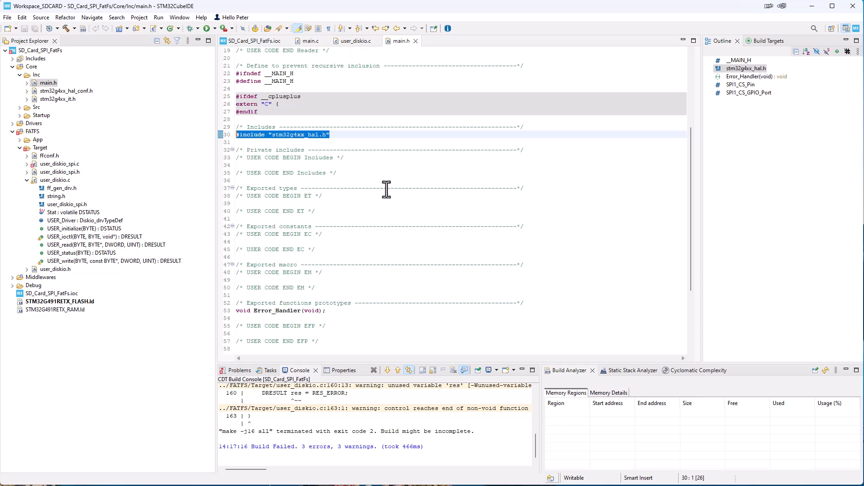
scroll(down, 3)
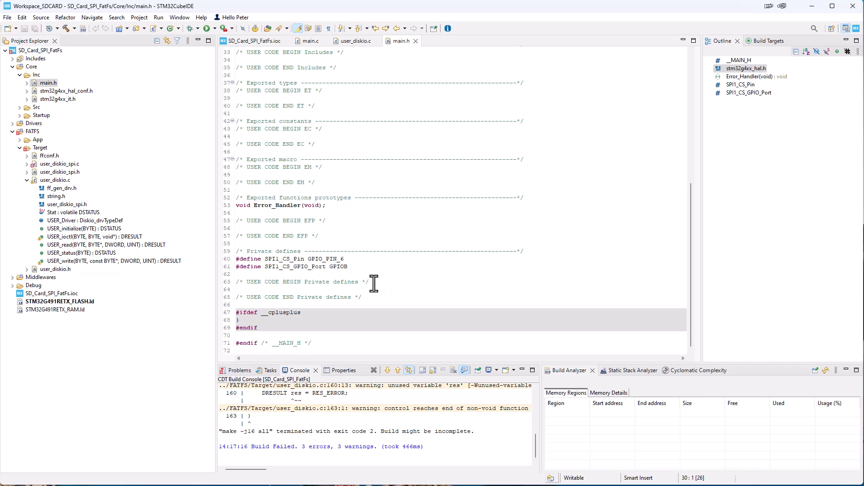
click(424, 282)
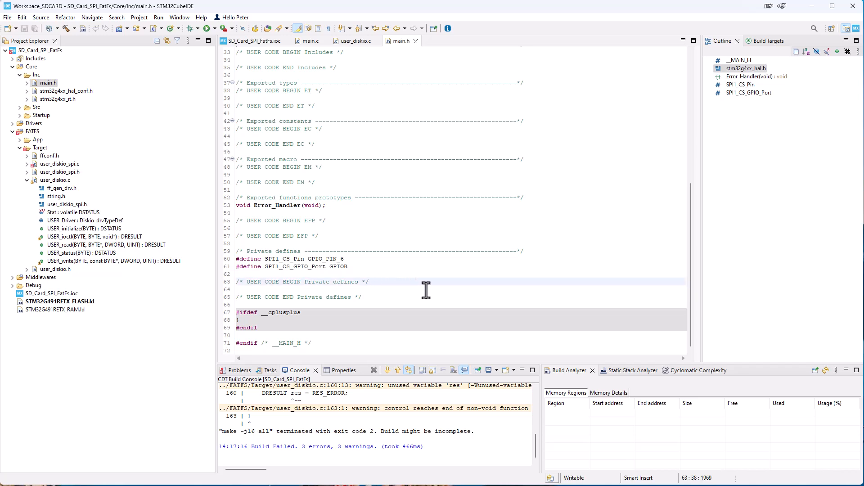
Write the define mapping SD_SPI_HANLDE to hspi1
text(#)
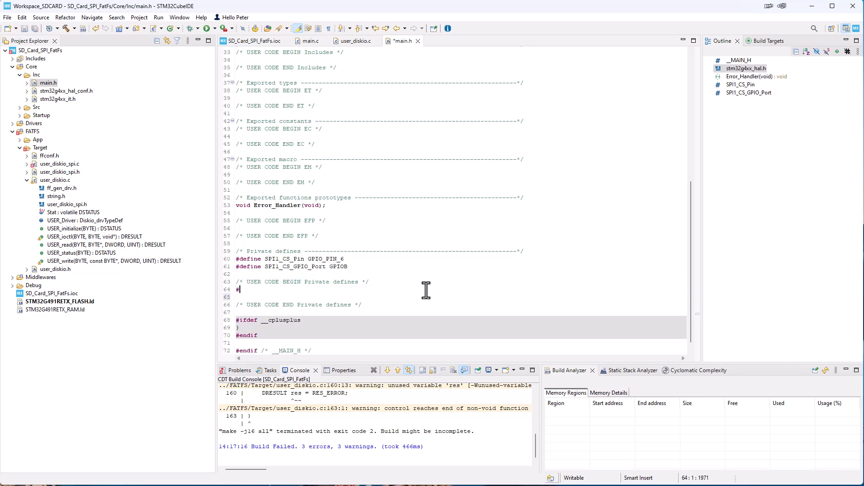
text(define)
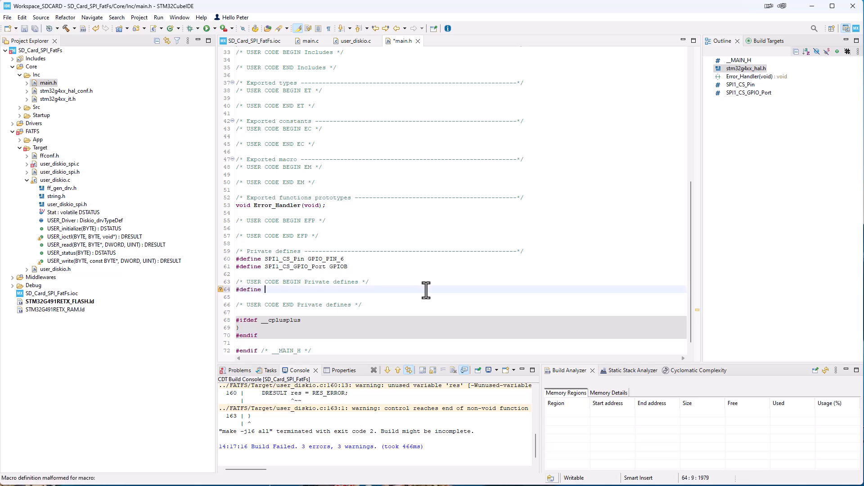
text(S)
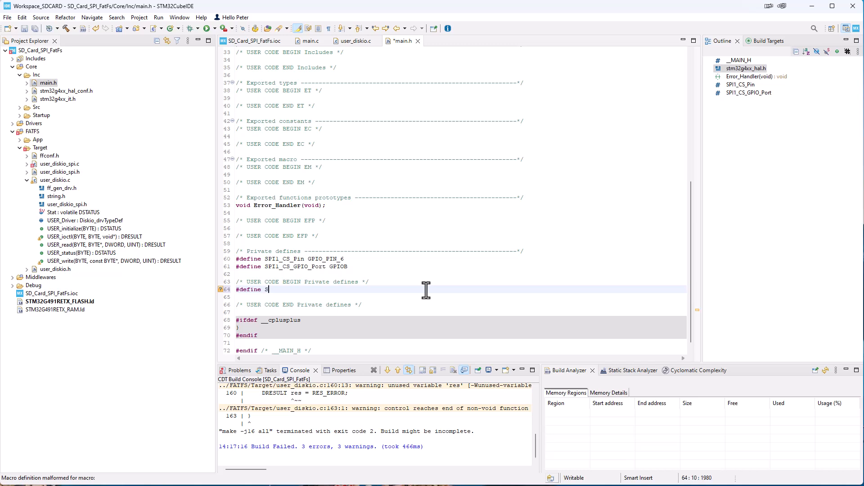
text(D_)
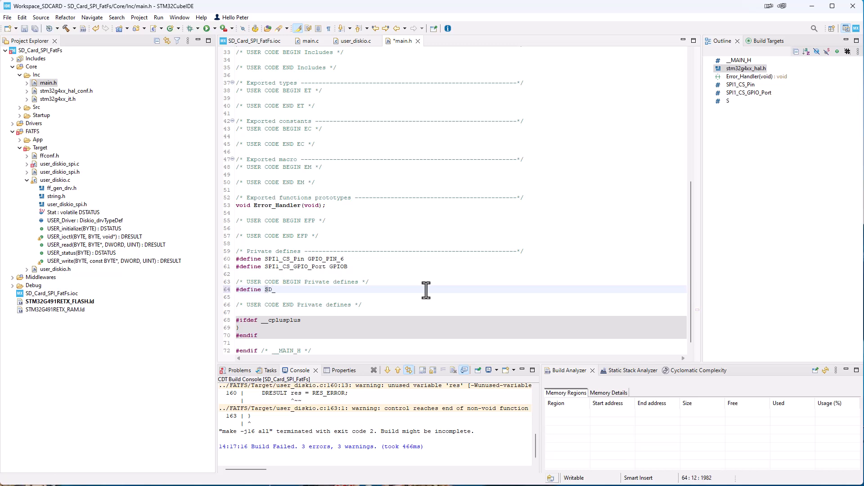
text(SPI)
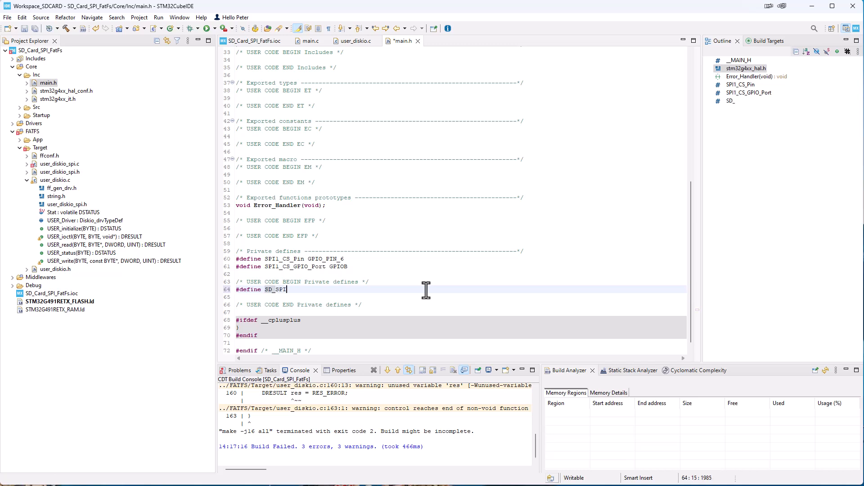
text(_HANLDE)
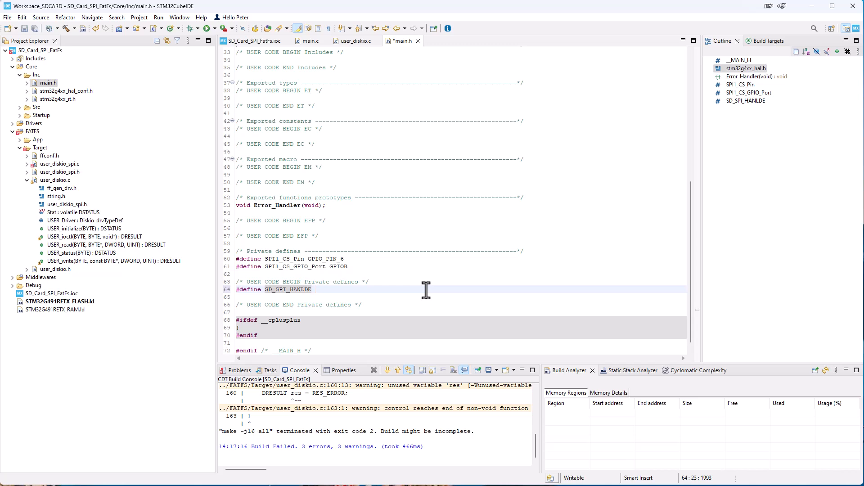
text(hspi)
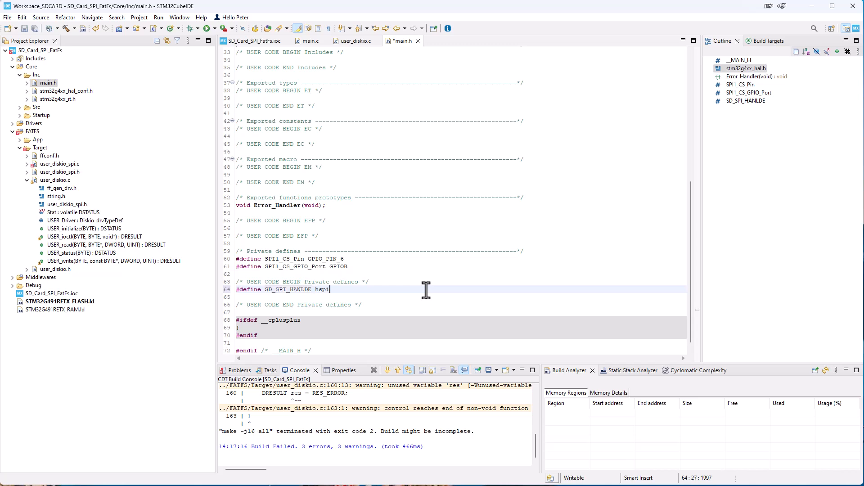
text(1)
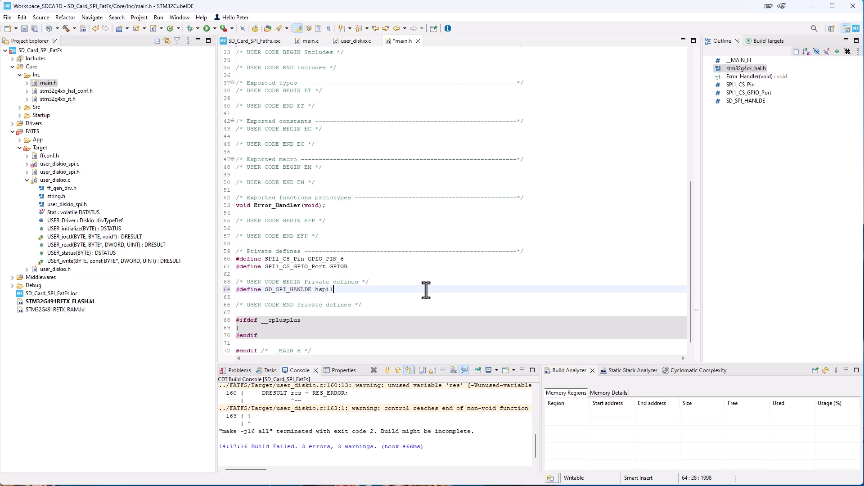
mouse_move(381, 270)
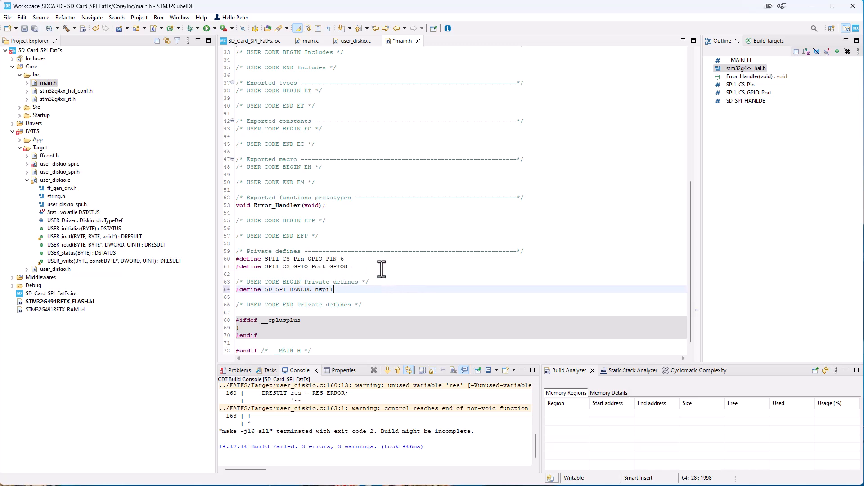
Replace the F3 HAL include in user_diskio_spi.c with stm32g4xx_hal.h and rebuild; 5 errors remain
click(473, 41)
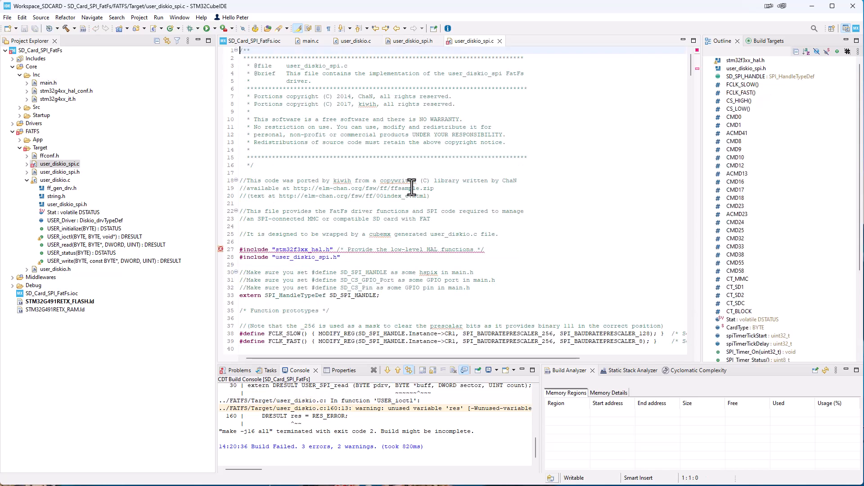
mouse_move(412, 180)
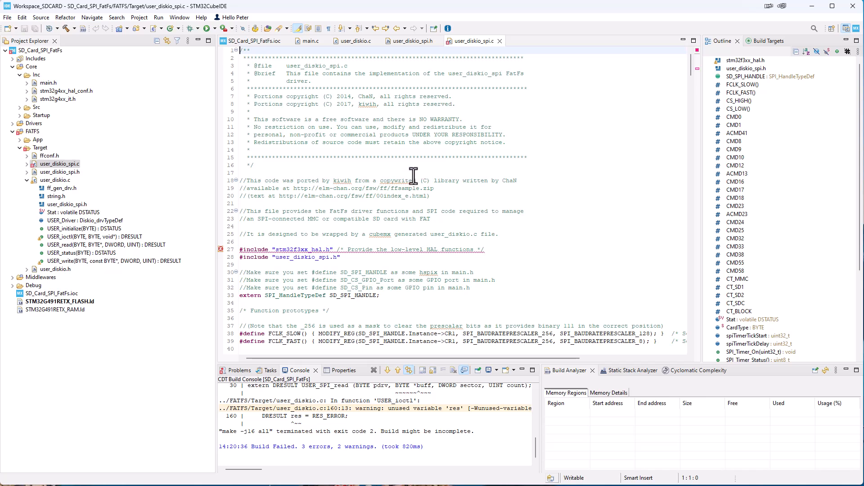
mouse_move(449, 78)
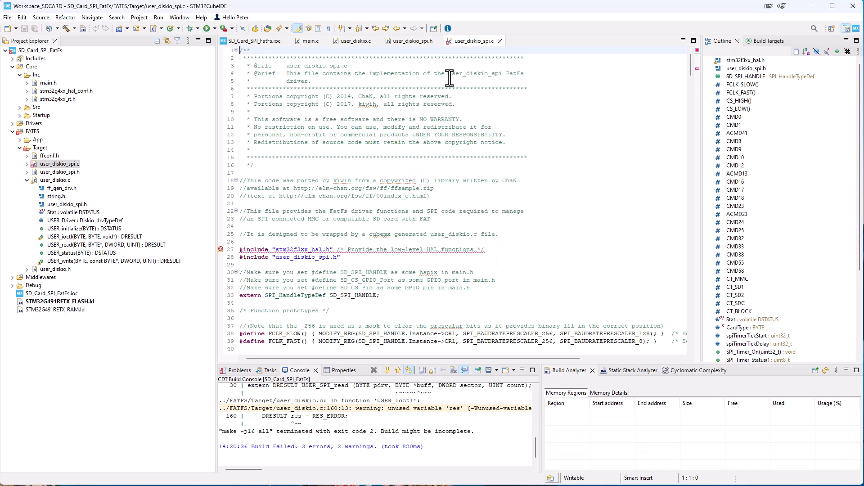
mouse_move(476, 49)
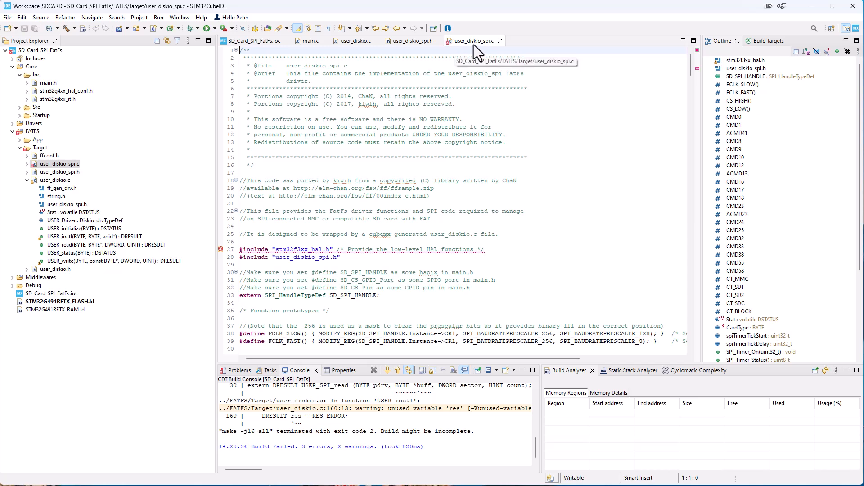
mouse_move(483, 225)
text(//)
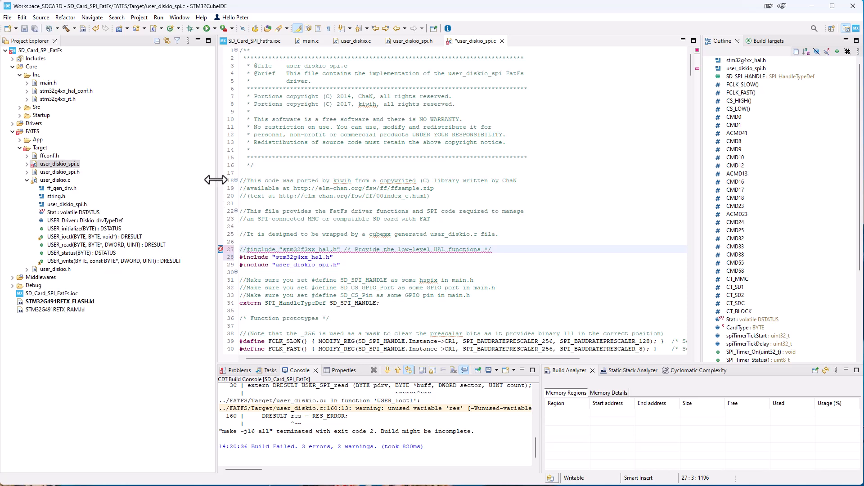
click(67, 28)
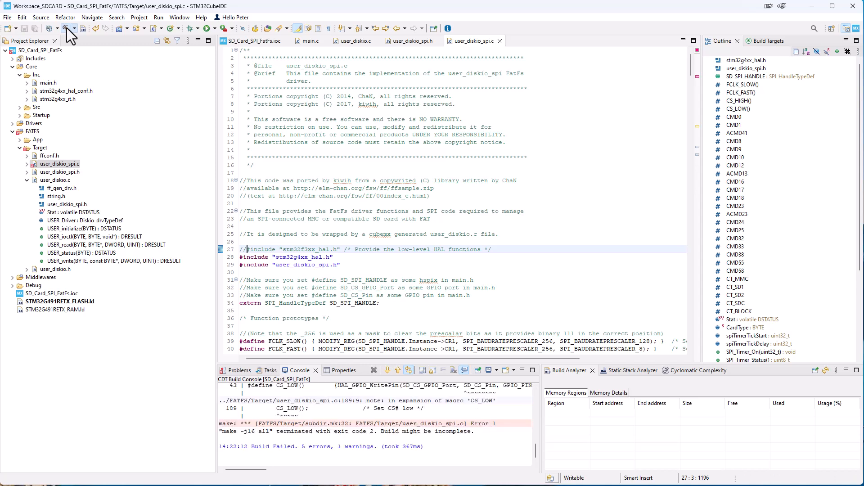
mouse_move(683, 144)
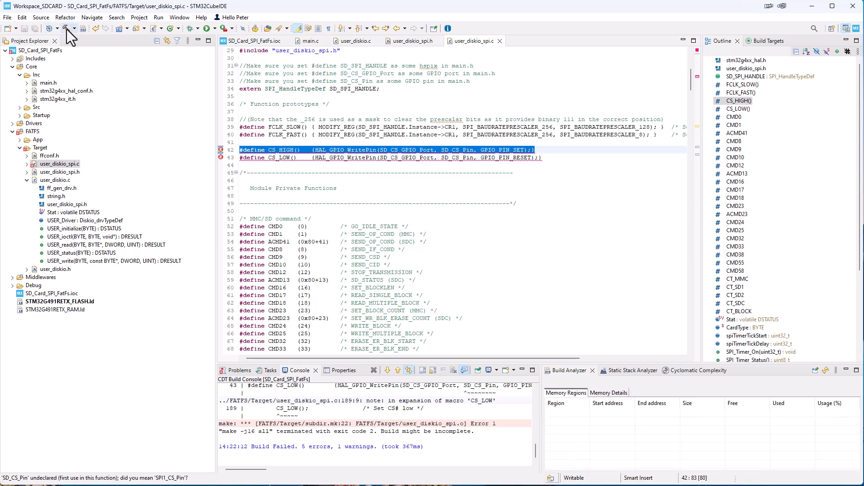
scroll(up, 3)
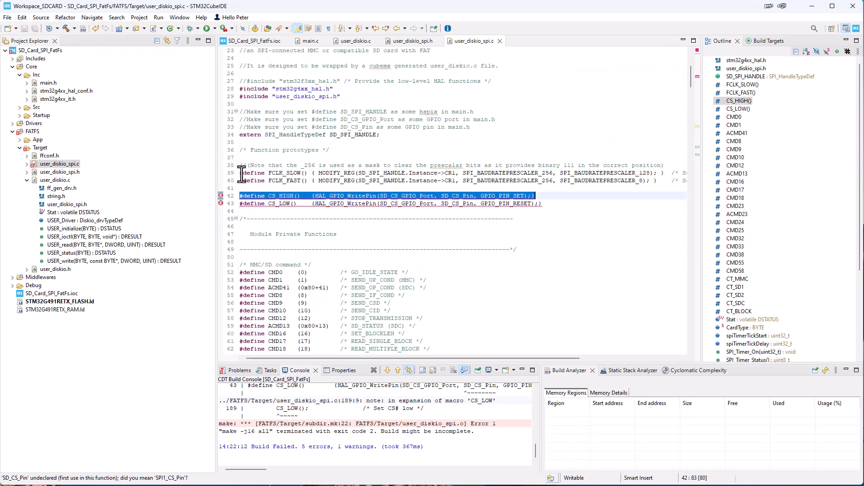
scroll(up, 3)
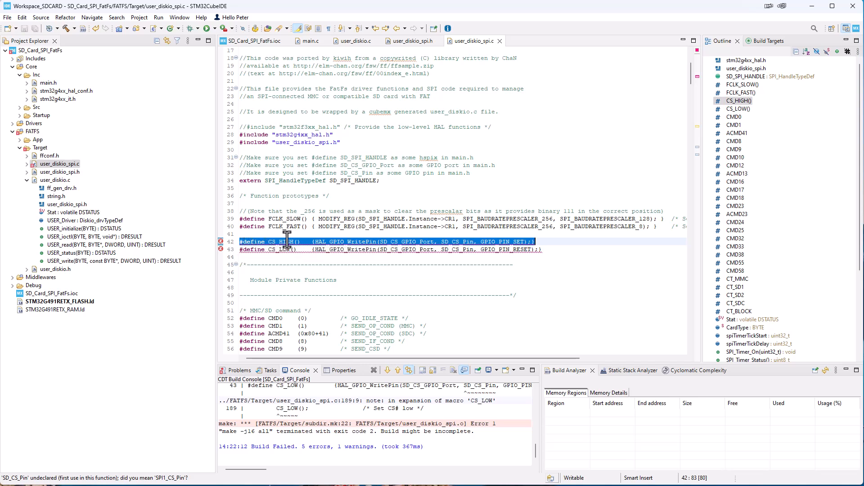
mouse_move(336, 241)
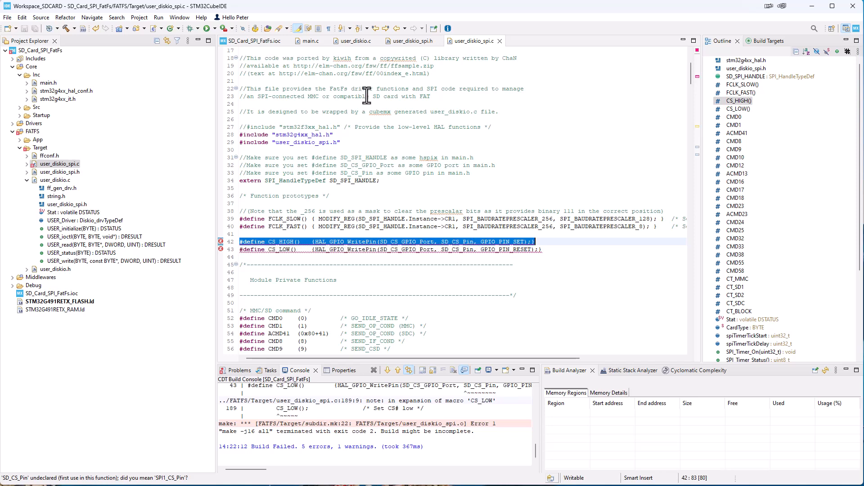
click(308, 40)
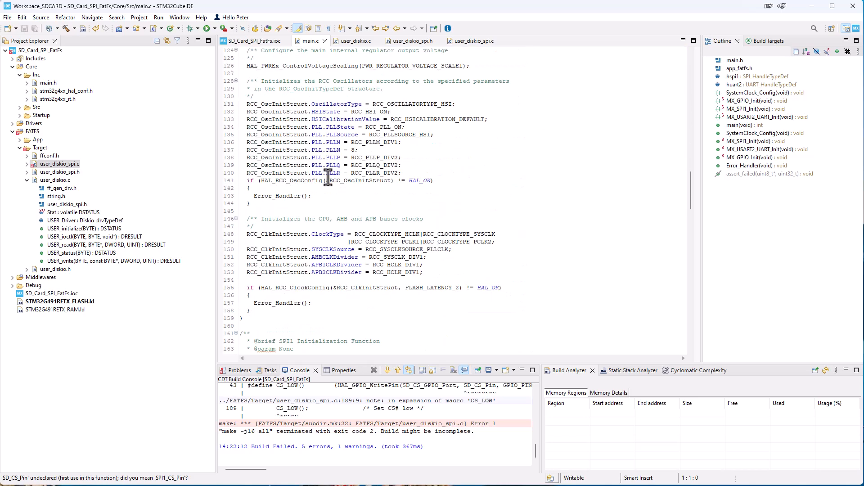
Find SPI1_CS_GPIO_Port in main.c's MX_GPIO_Init, copy it and return to user_diskio_spi.c
scroll(down, 3)
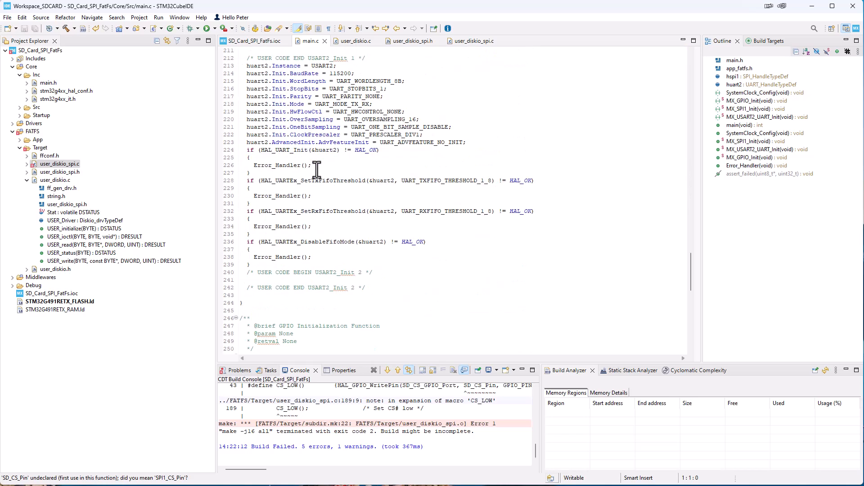
scroll(down, 3)
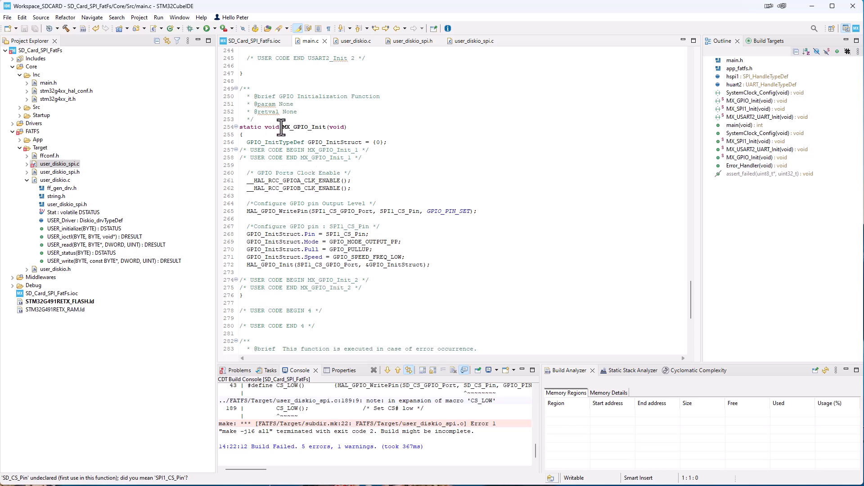
double_click(314, 127)
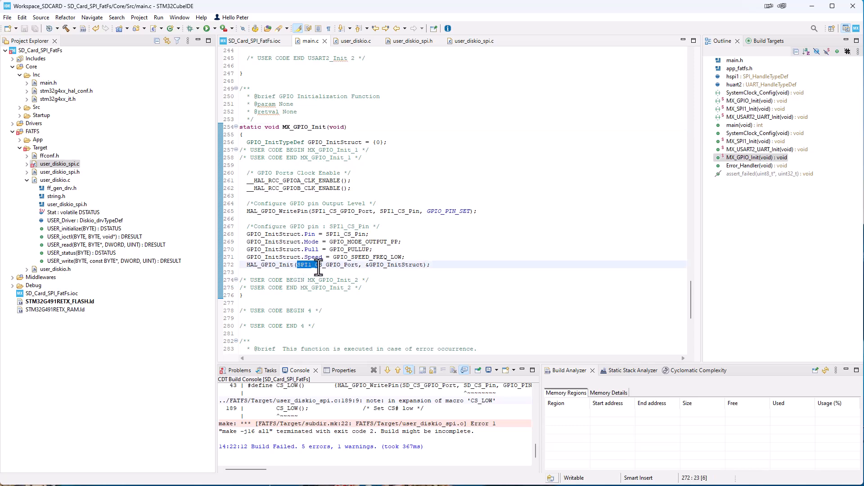
double_click(325, 264)
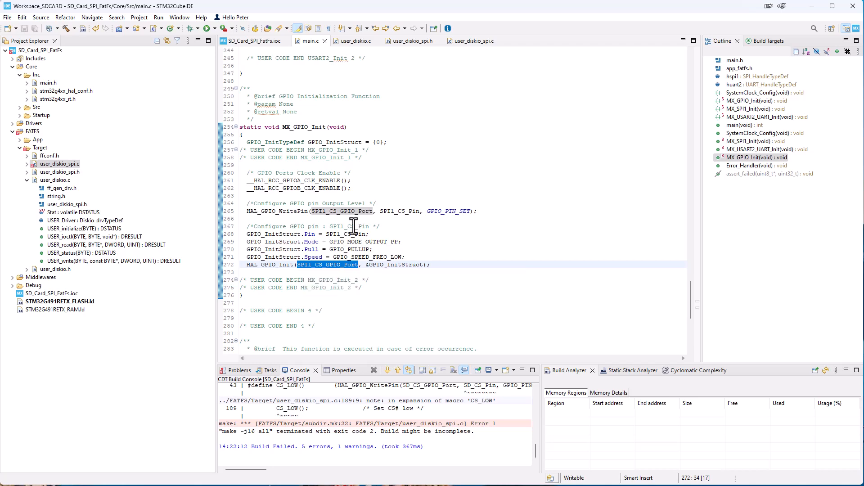
click(471, 40)
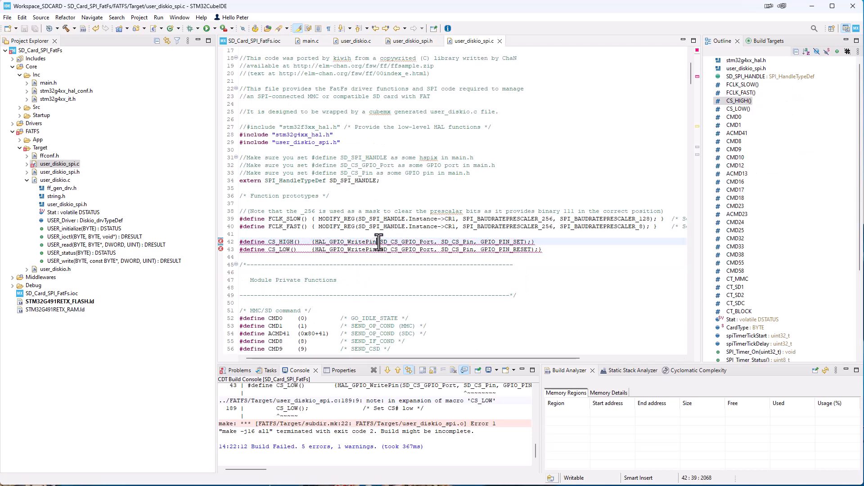
Replace SD_CS_GPIO_Port/SD_CS_Pin with SPI1_CS_GPIO_Port/SPI1_CS_Pin in CS_HIGH and CS_LOW, then rebuild
double_click(404, 241)
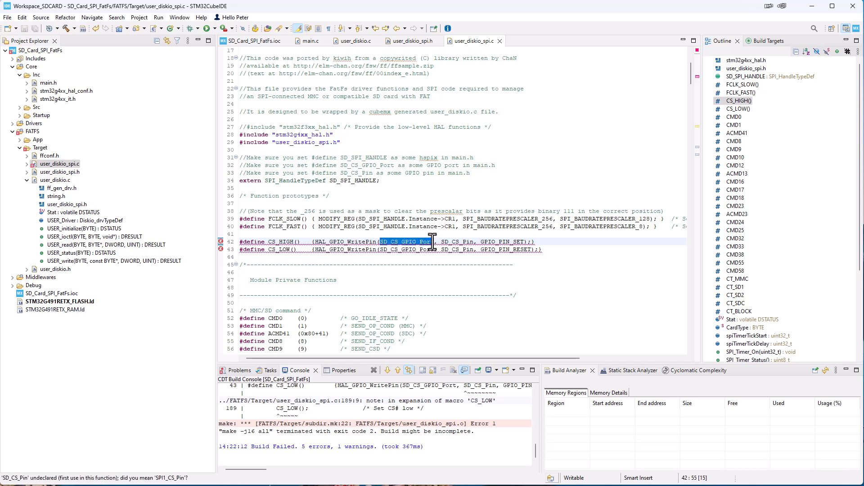
text(SPI1_CS_GPIO_Port)
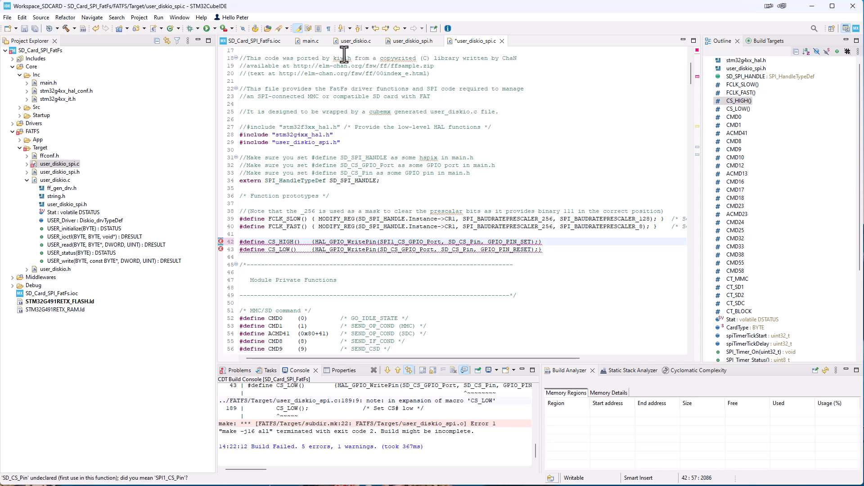
click(309, 41)
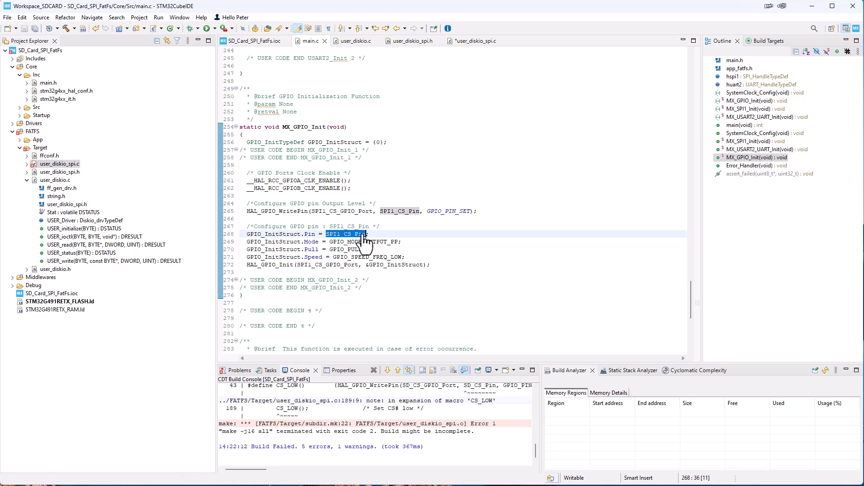
click(470, 41)
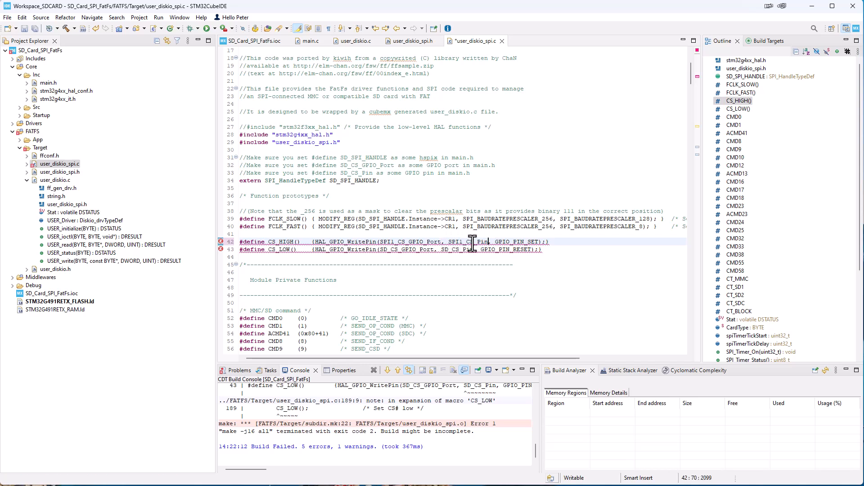
double_click(397, 241)
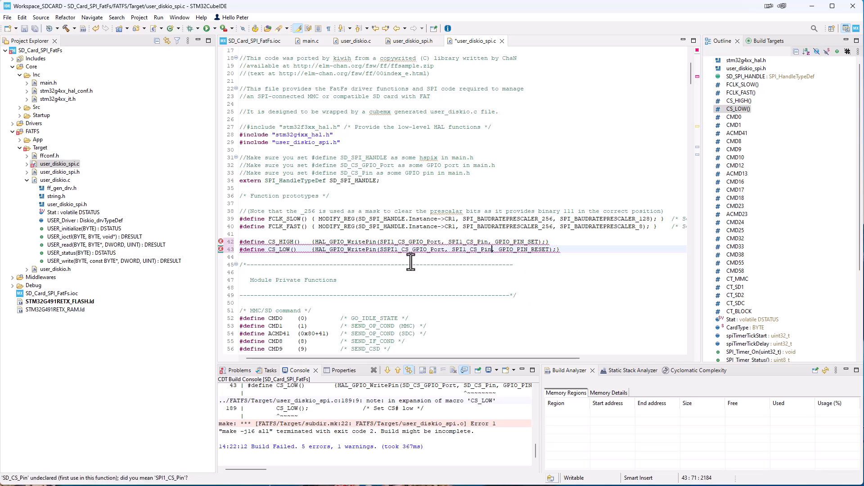
mouse_move(387, 258)
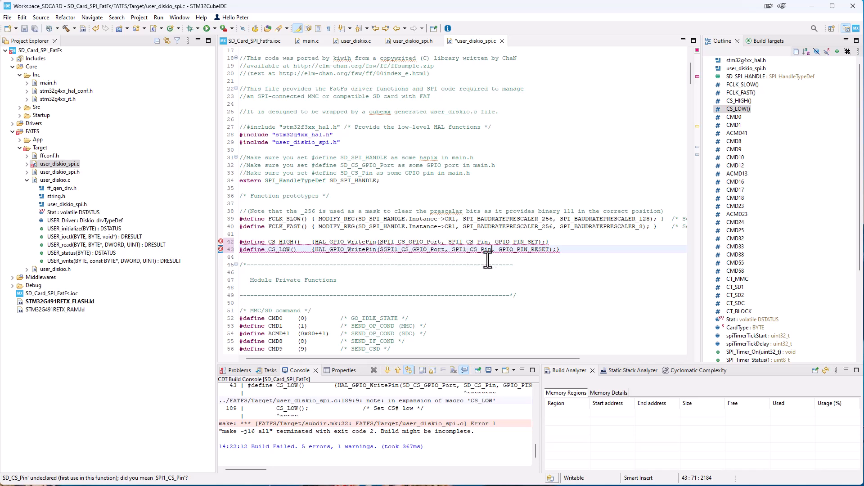
click(66, 27)
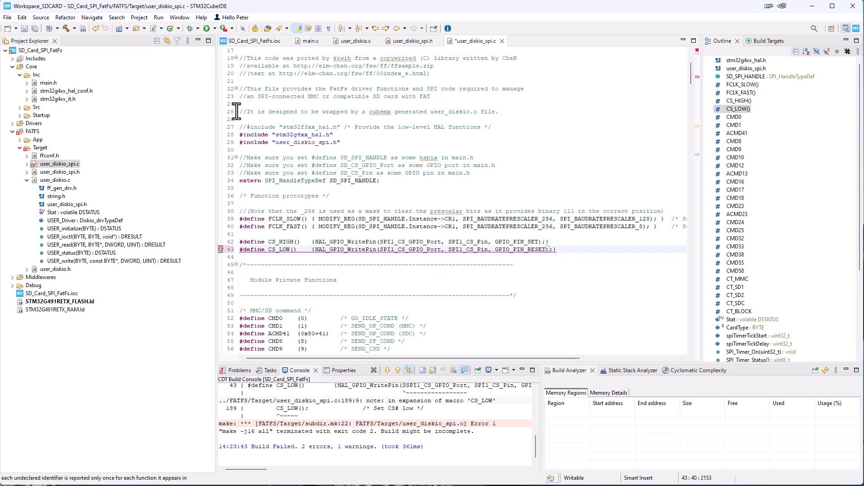
Rebuild SD_Card_SPI_FatFs and review the build log reporting the undefined SD_SPI_HANDLE reference
click(65, 28)
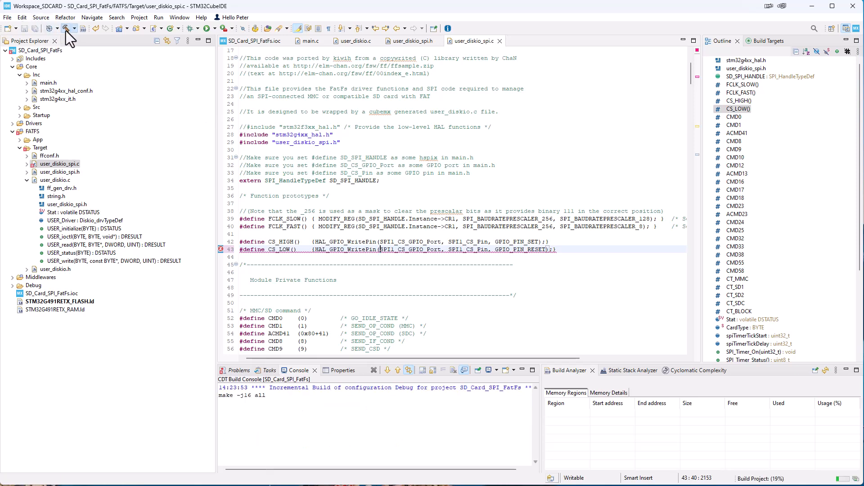
click(65, 28)
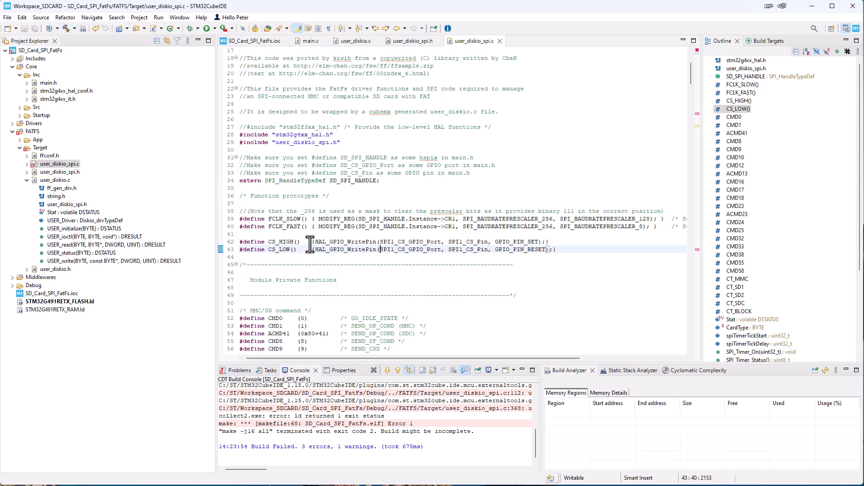
mouse_move(707, 122)
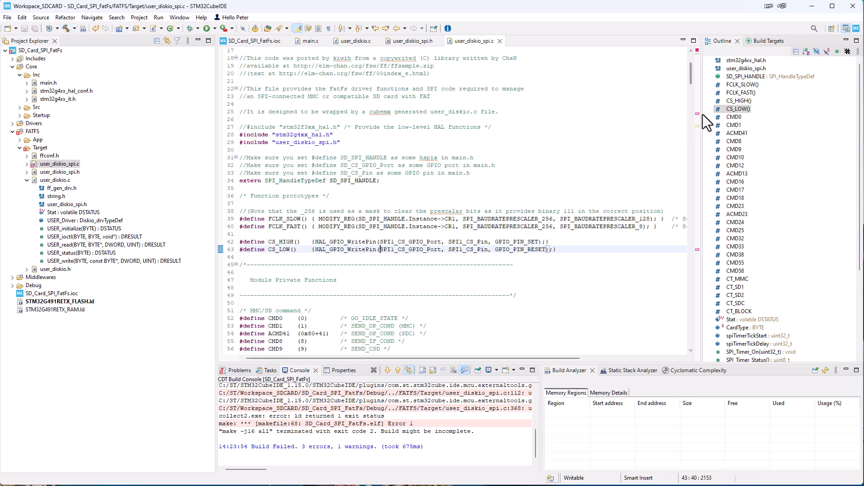
scroll(down, 3)
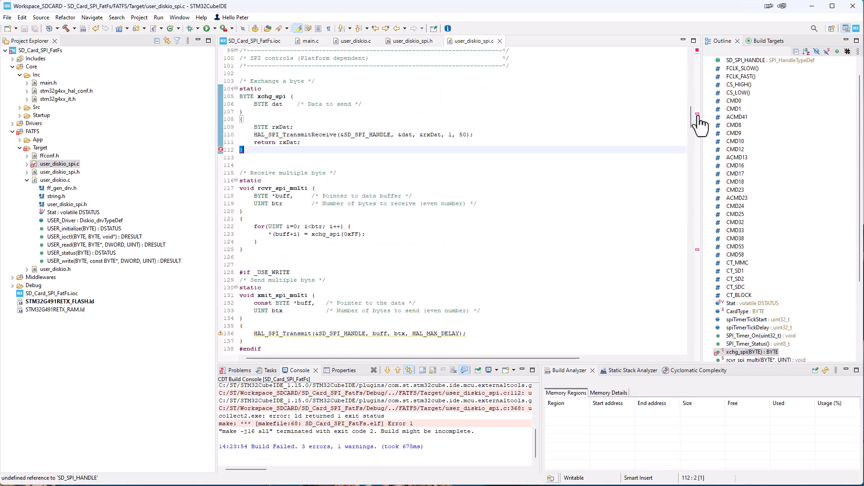
scroll(down, 3)
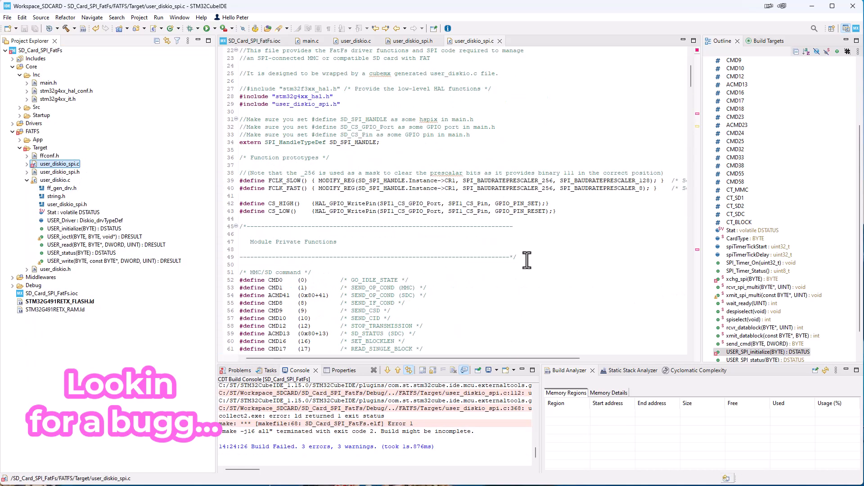
scroll(down, 3)
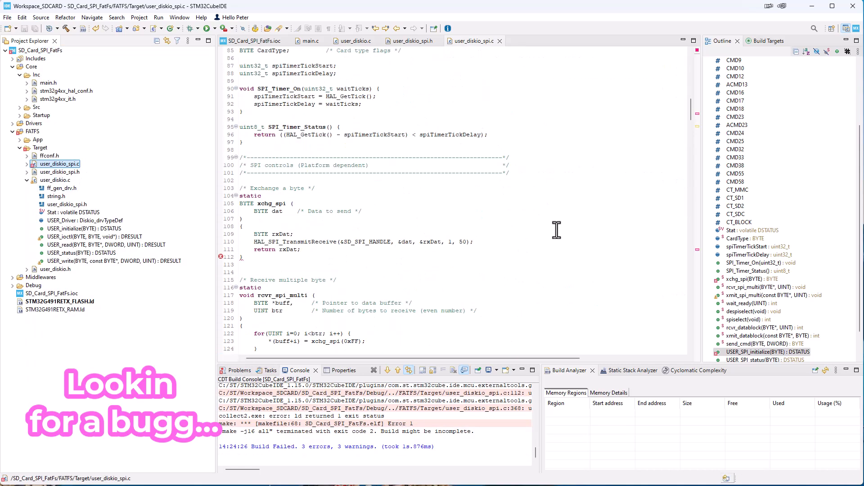
Check main.h for the SPI defines and look through user_diskio_spi.c for where SD_SPI_HANDLE is used
click(522, 41)
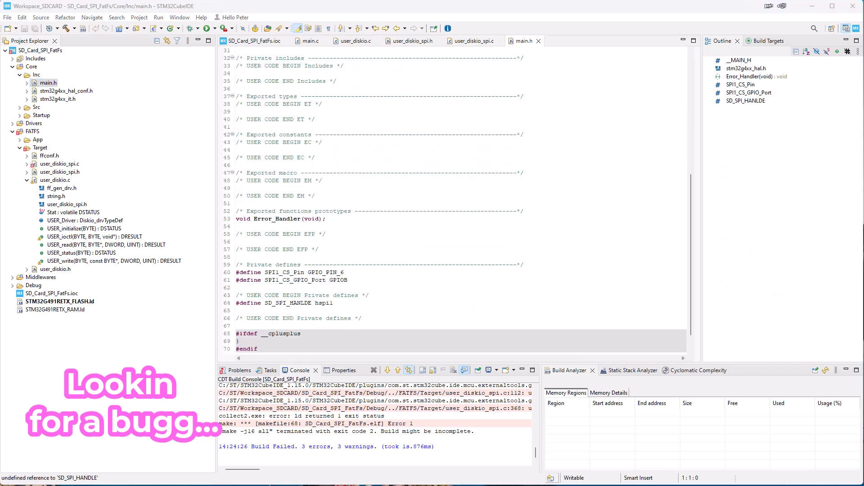
click(466, 41)
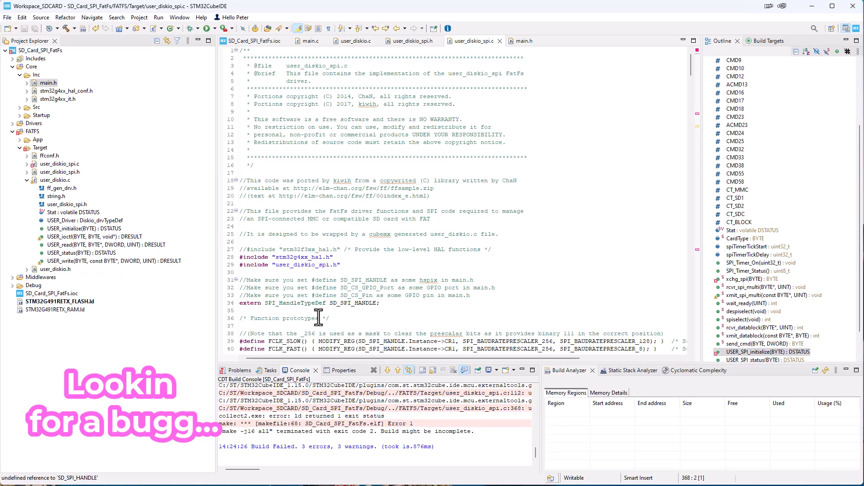
scroll(down, 3)
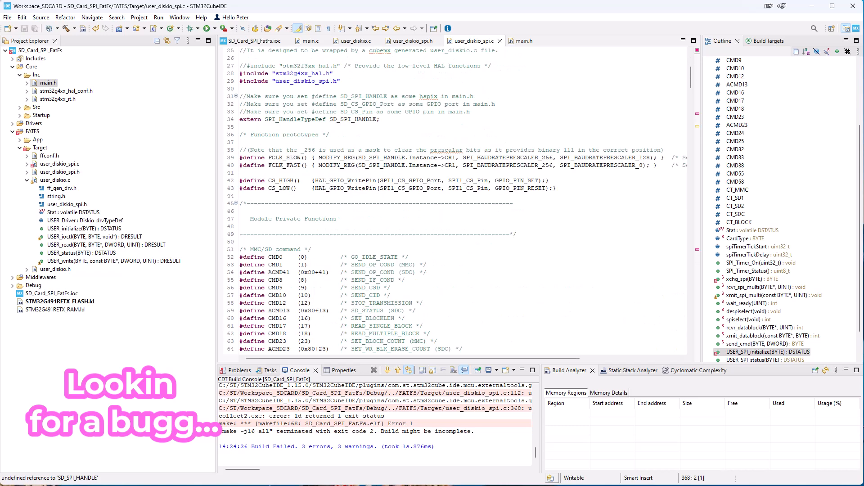
scroll(down, 3)
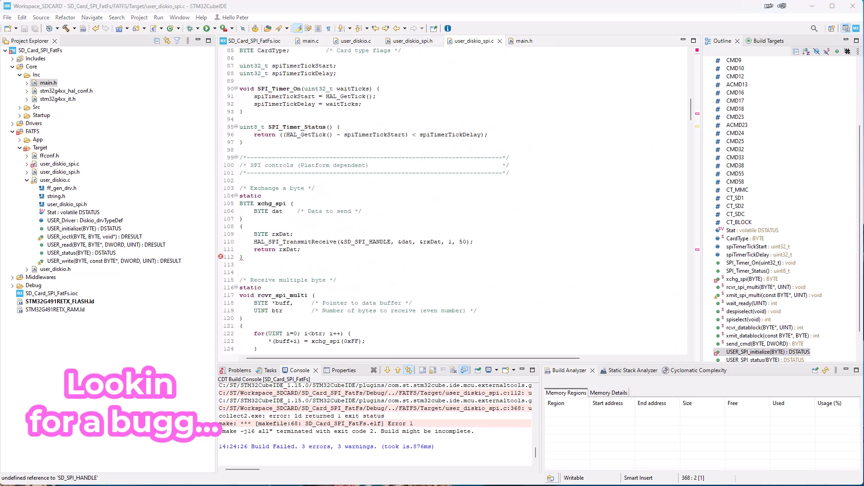
scroll(up, 3)
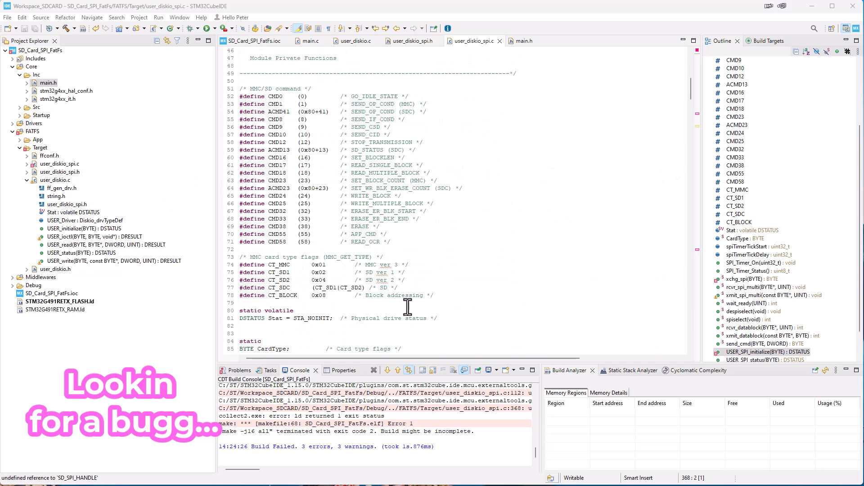
scroll(down, 3)
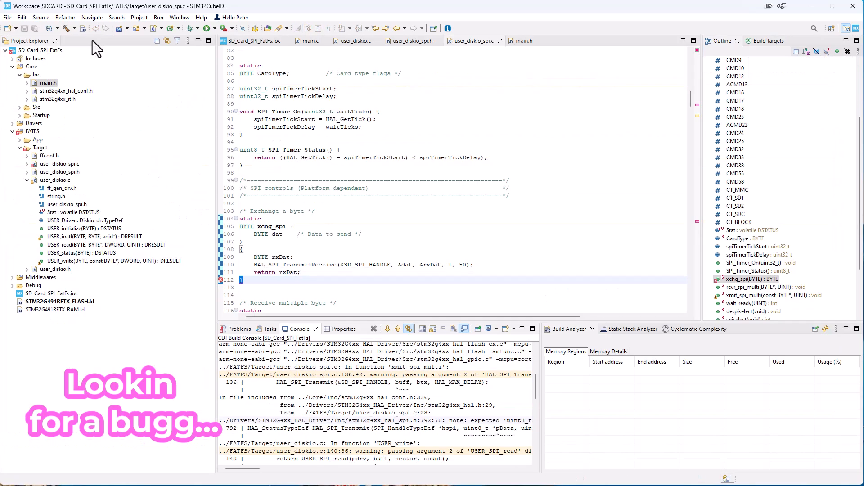
Rename the misspelled SD_SPI_HANLDE define to SD_SPI_HANDLE on line 64 of main.h and rebuild with 0 errors
click(521, 40)
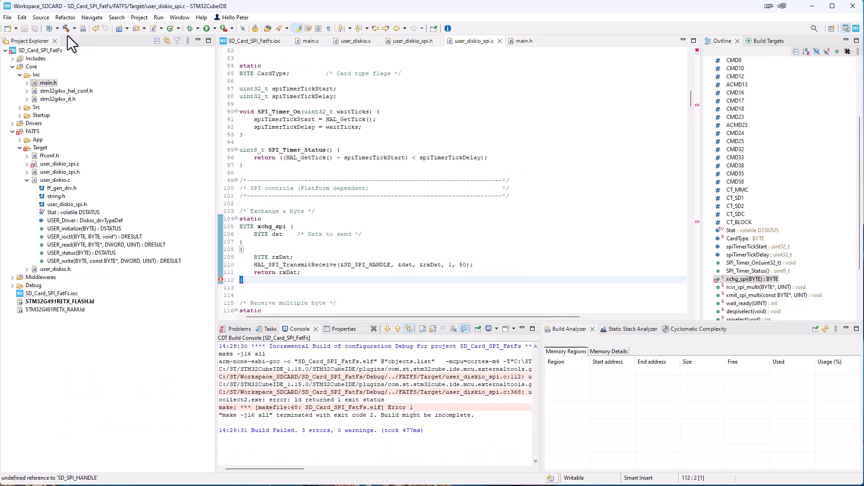
mouse_move(110, 105)
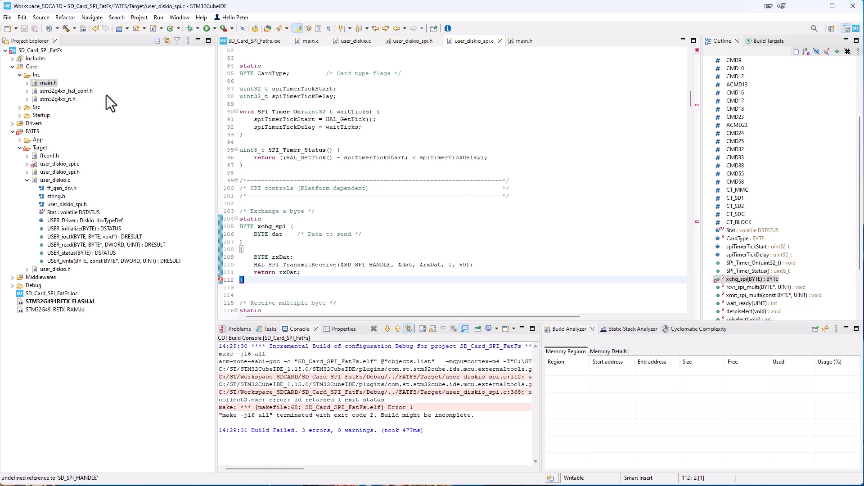
mouse_move(344, 392)
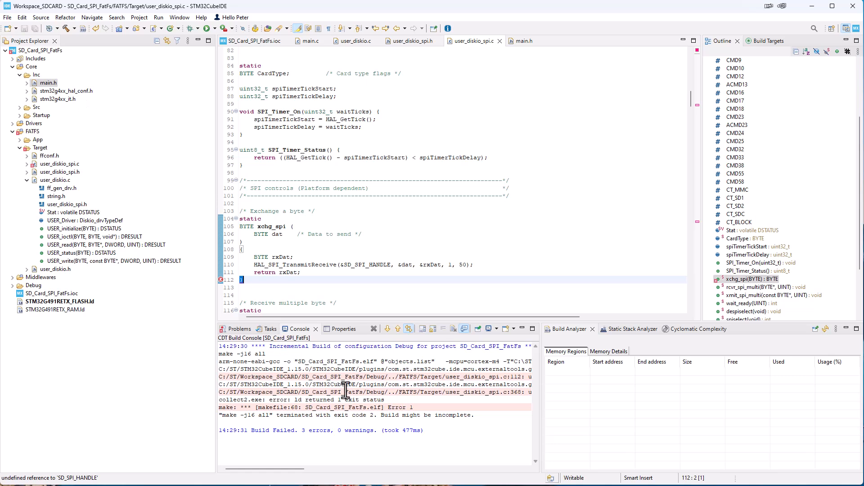
mouse_move(330, 332)
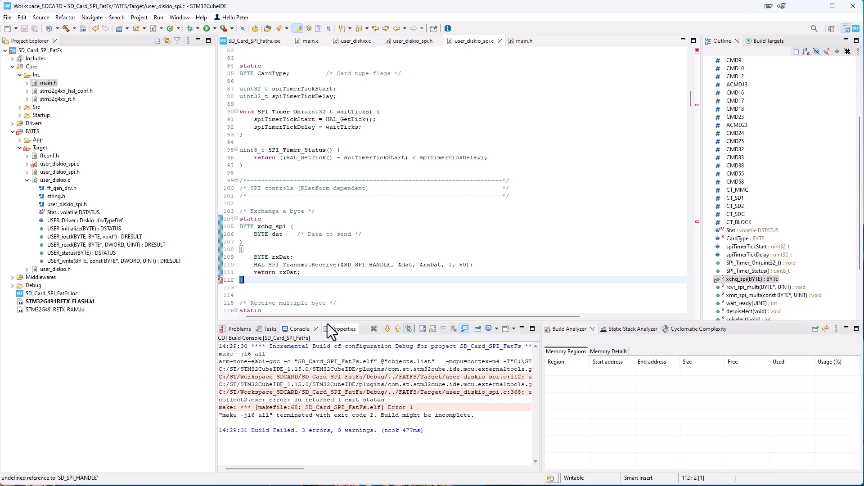
mouse_move(345, 264)
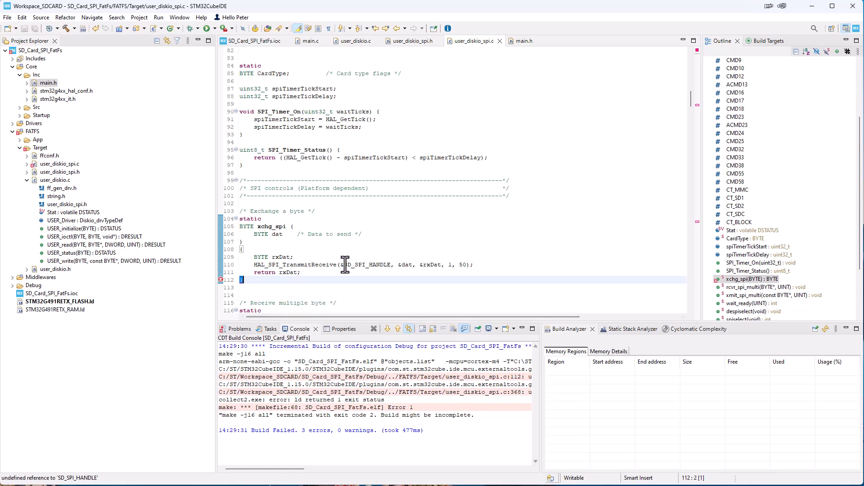
mouse_move(358, 264)
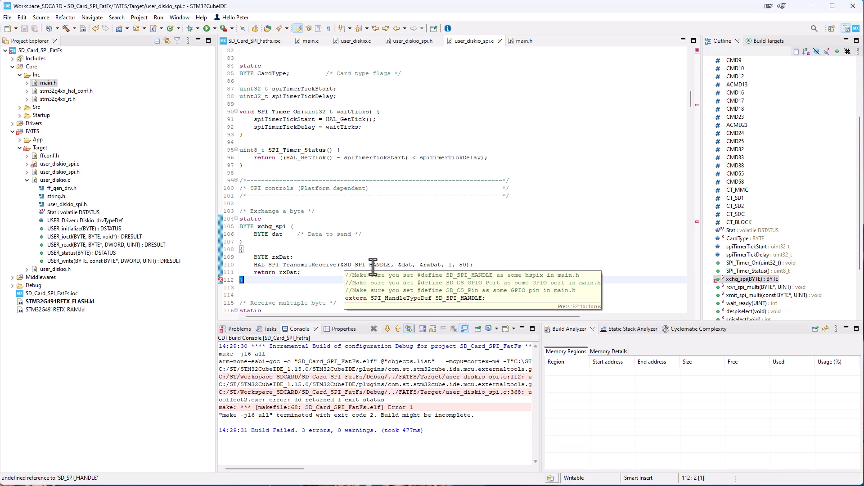
mouse_move(496, 36)
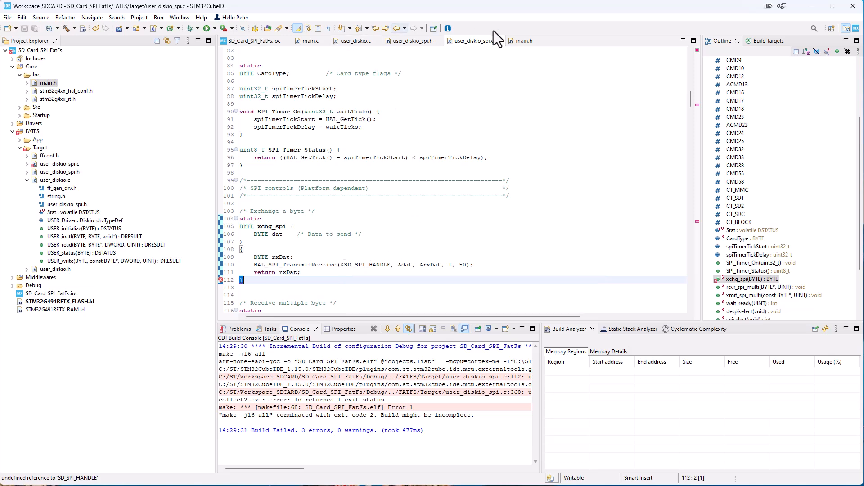
click(521, 40)
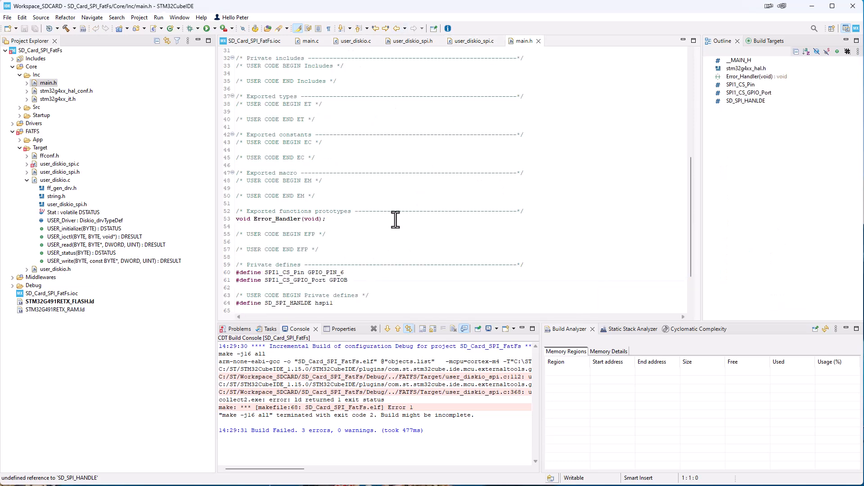
click(306, 256)
text(D)
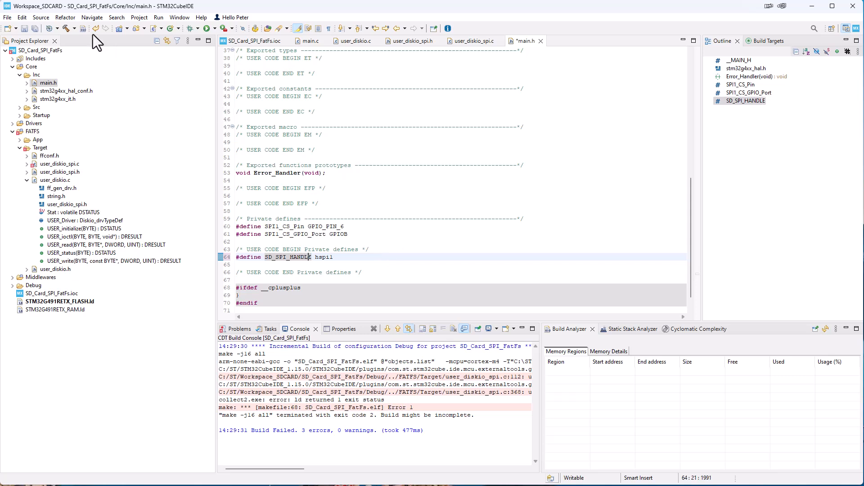
click(48, 83)
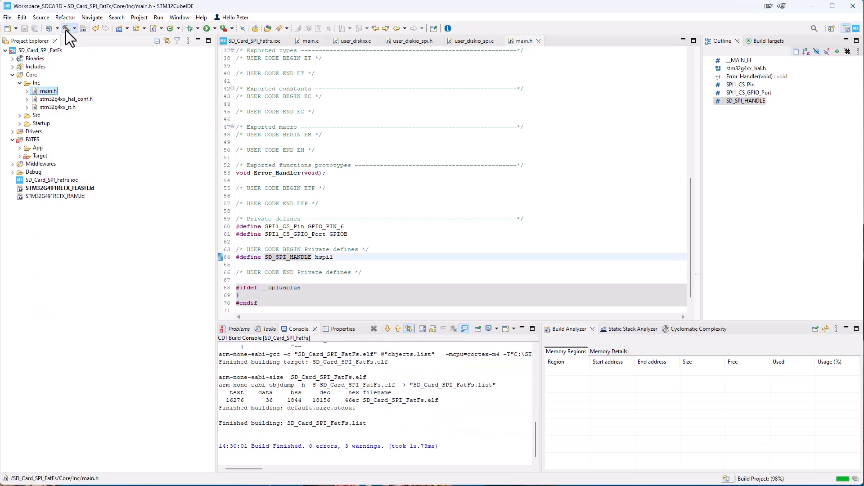
mouse_move(86, 49)
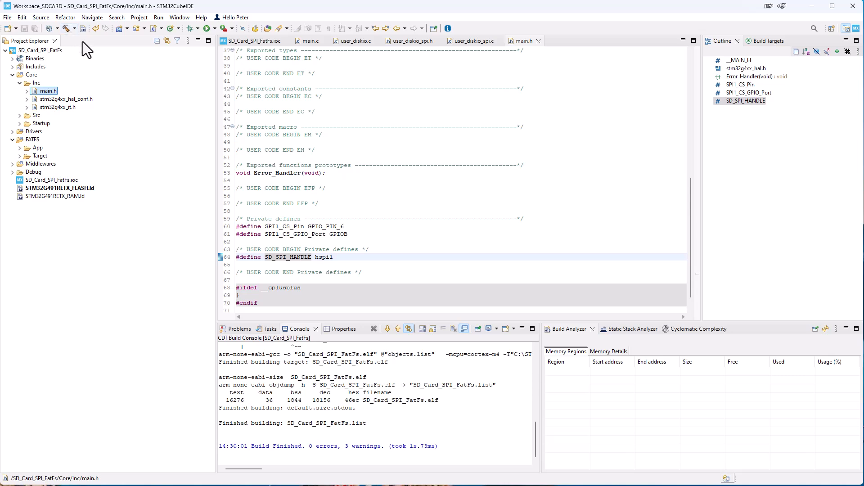
mouse_move(359, 259)
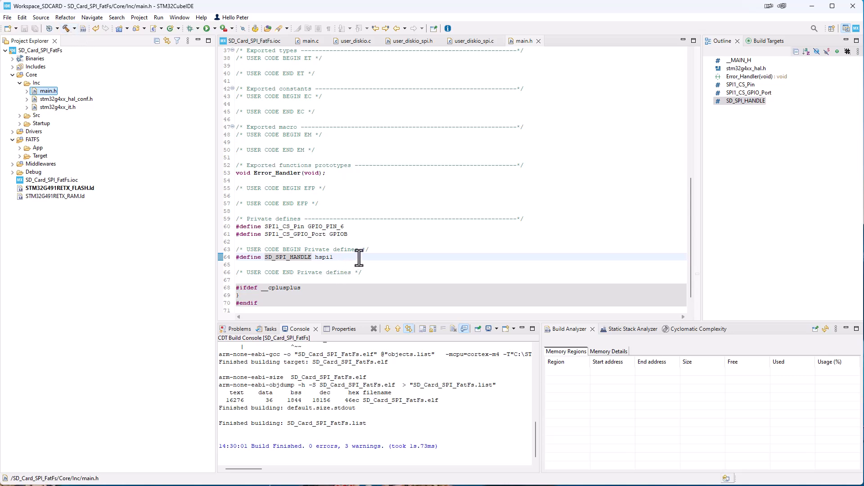
mouse_move(286, 257)
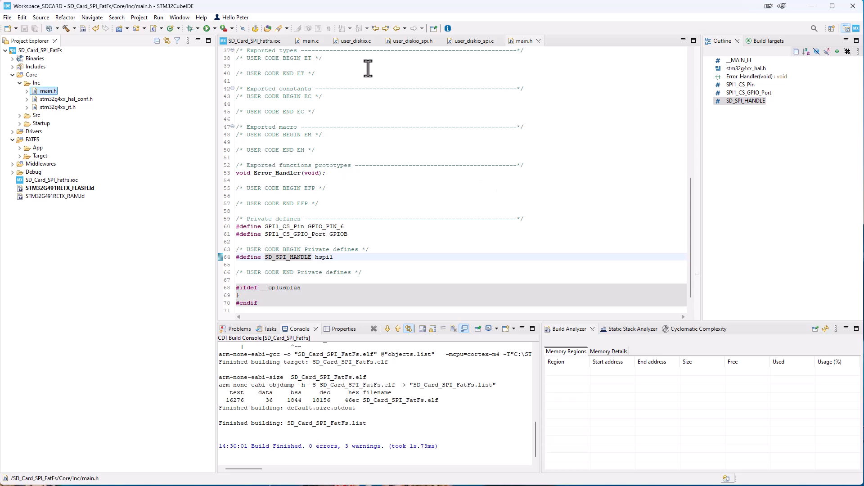
click(309, 40)
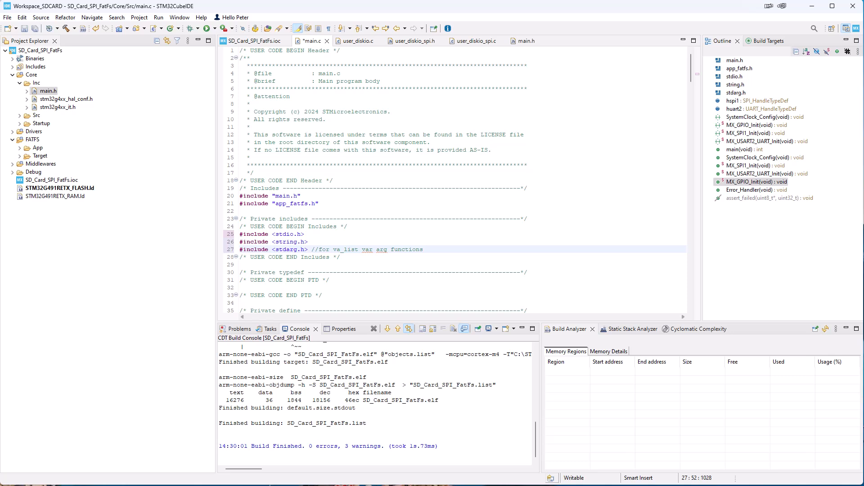
scroll(down, 3)
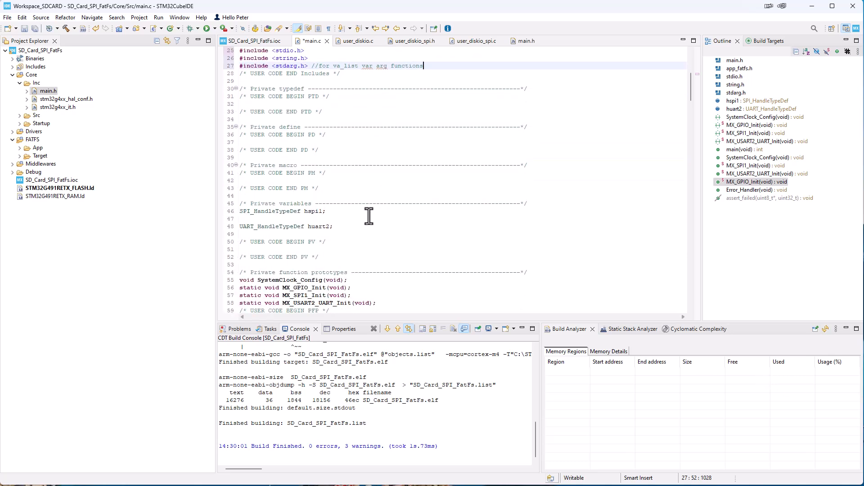
scroll(down, 3)
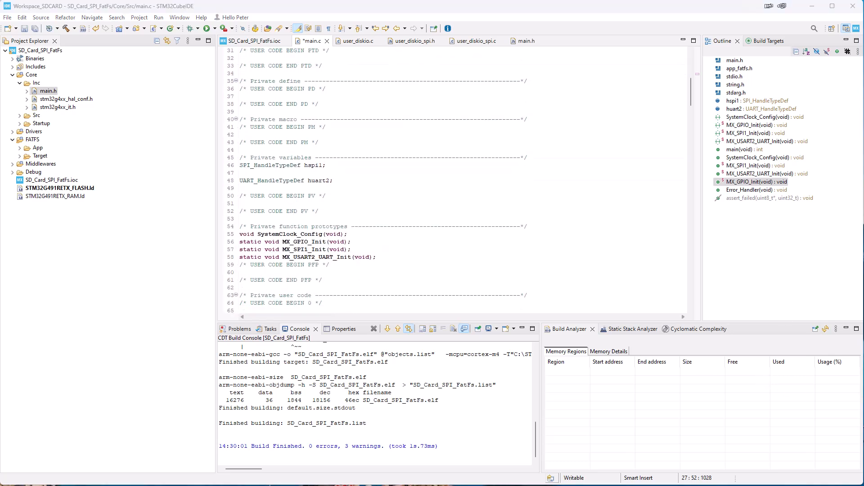
text(void myprintf(const char *fmt, ...);)
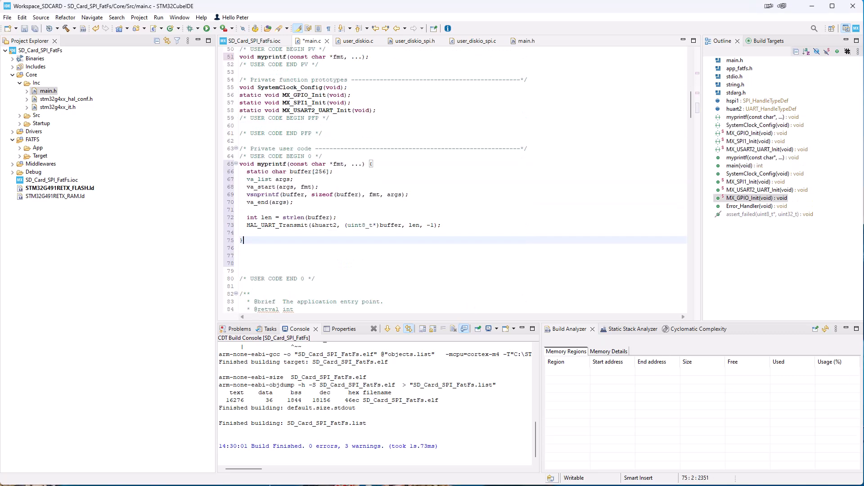
scroll(down, 3)
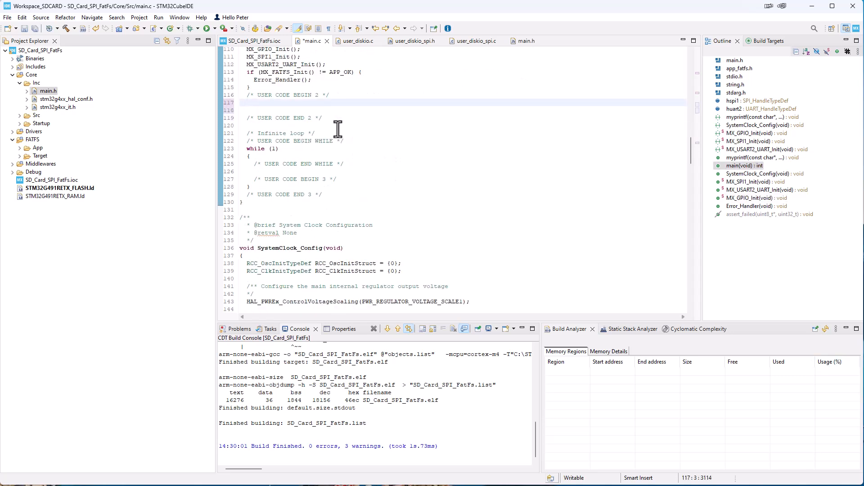
scroll(down, 3)
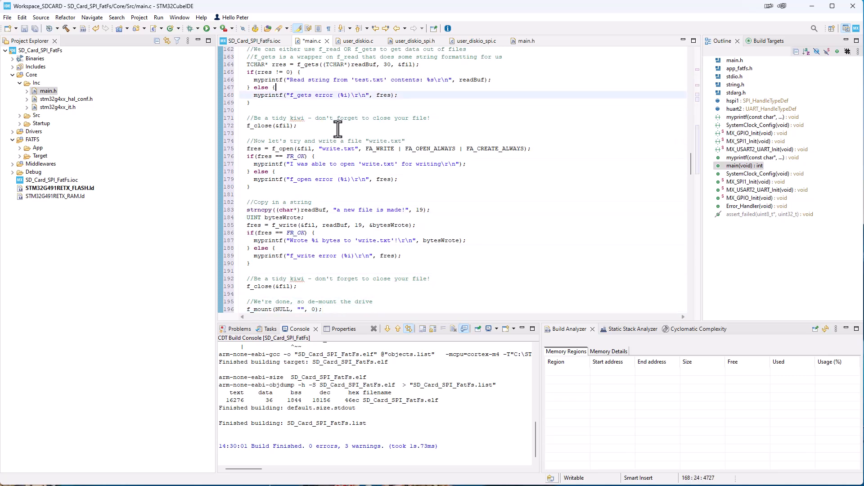
scroll(up, 3)
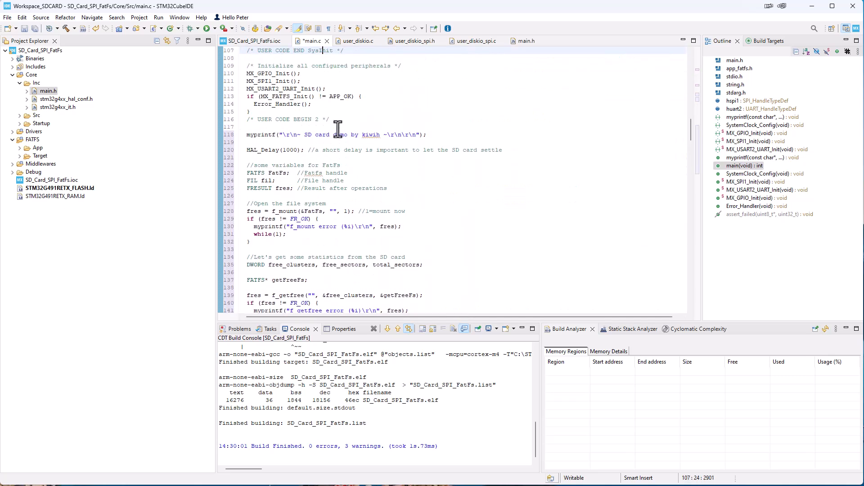
scroll(up, 3)
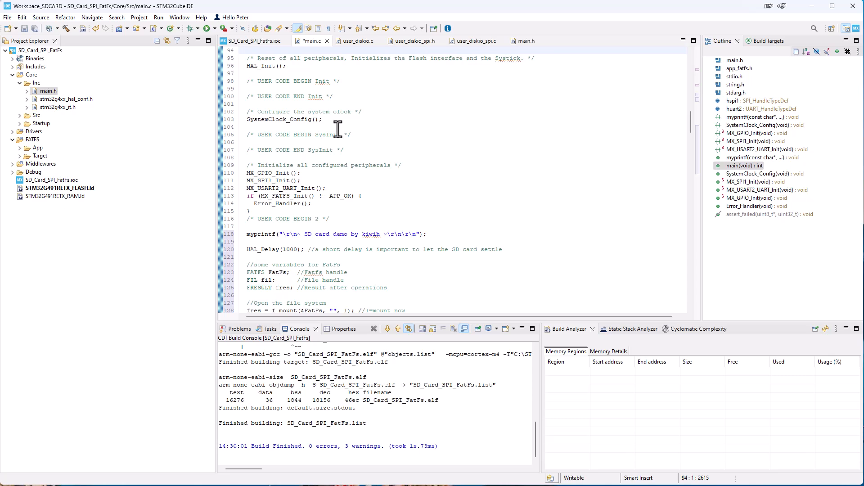
scroll(up, 3)
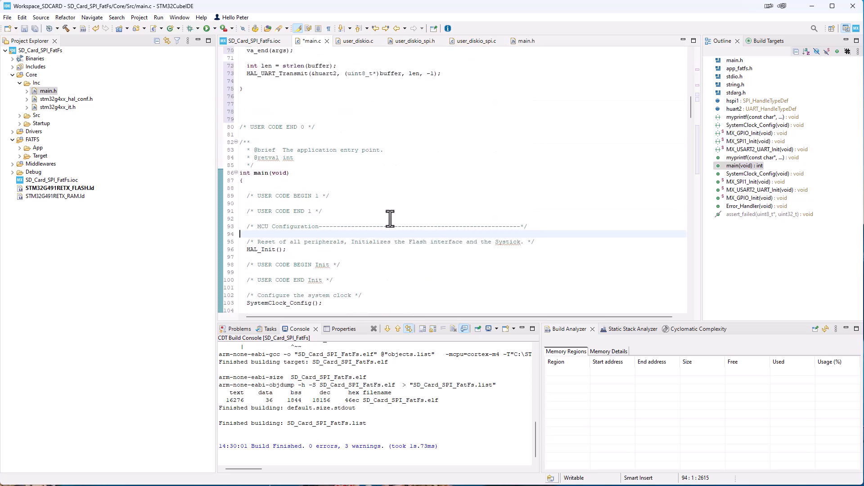
scroll(down, 3)
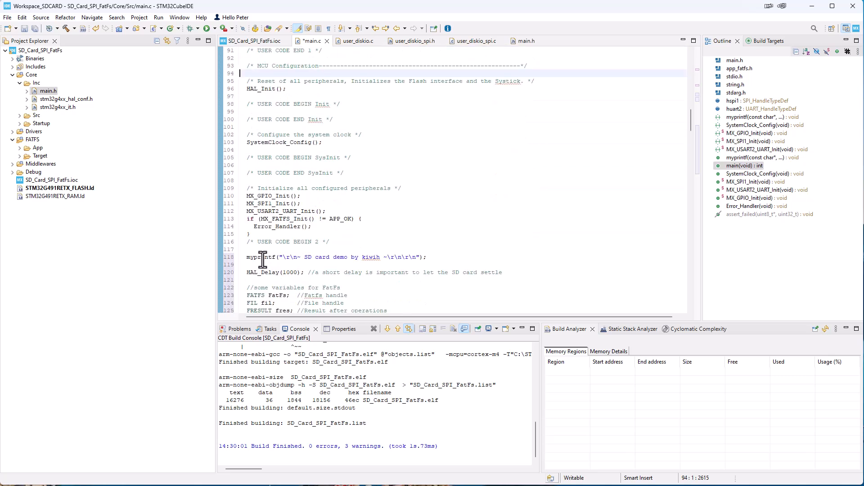
scroll(down, 3)
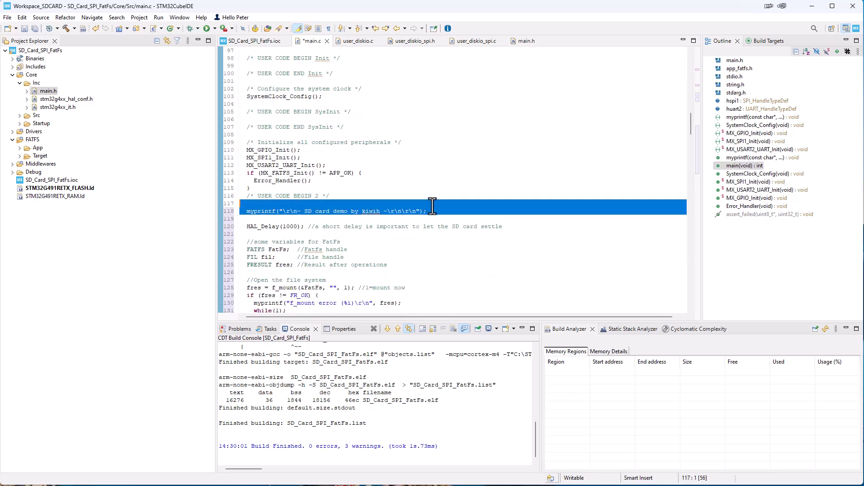
click(426, 210)
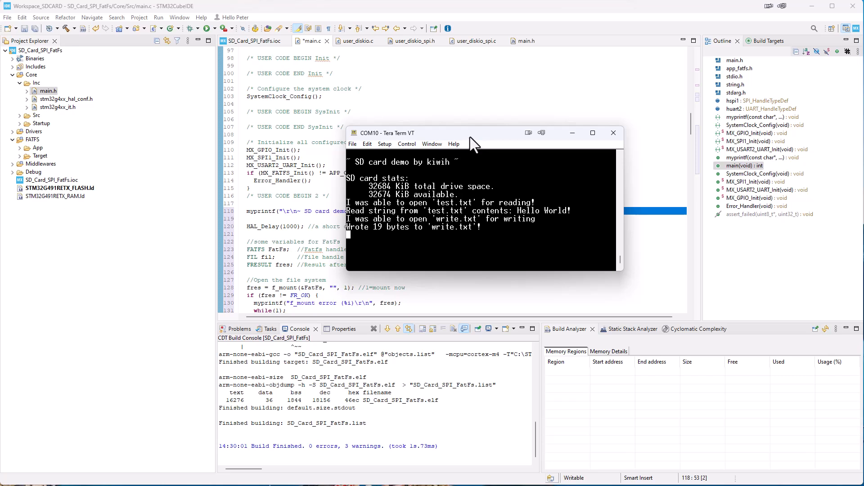
mouse_move(489, 140)
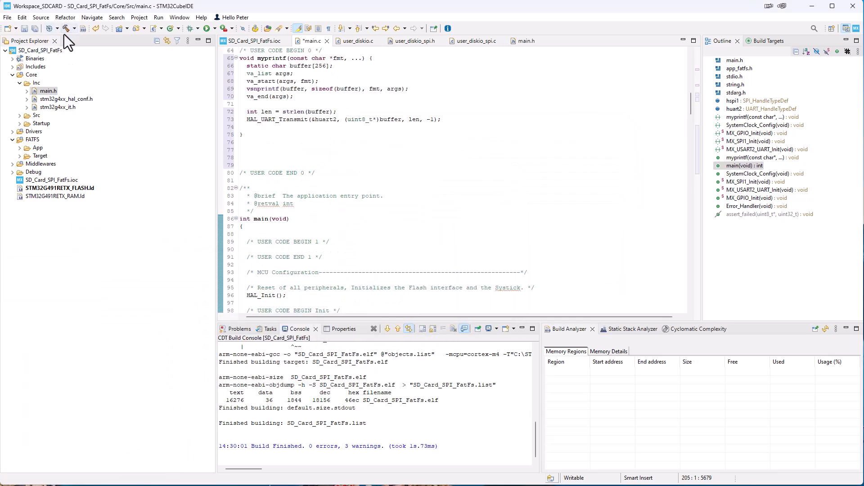
Rebuild SD_Card_SPI_FatFs so the build finishes with 0 errors and 1 warning
click(65, 27)
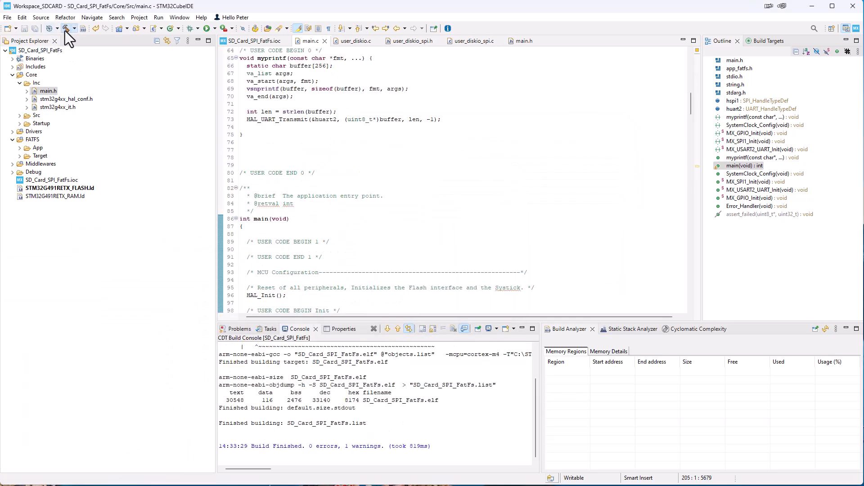
mouse_move(161, 169)
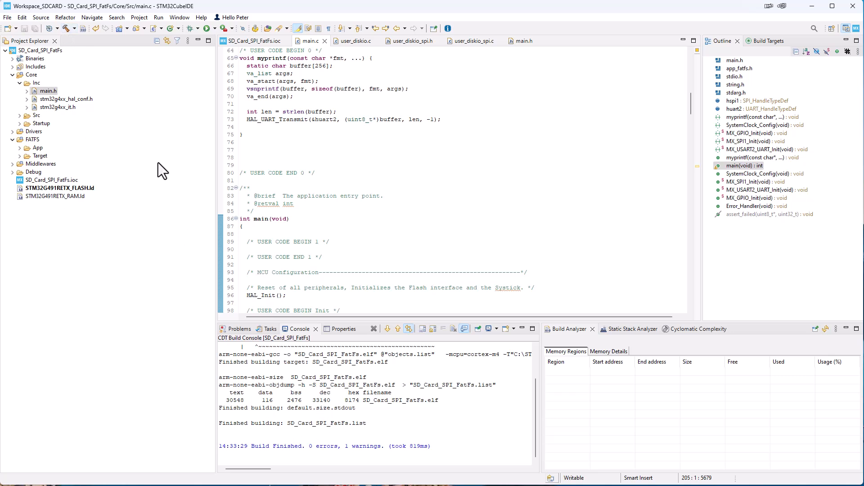
mouse_move(96, 307)
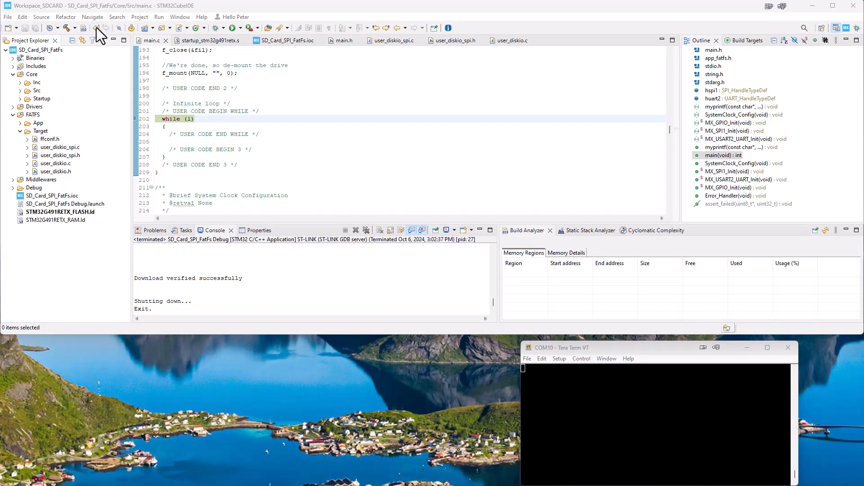
mouse_move(220, 36)
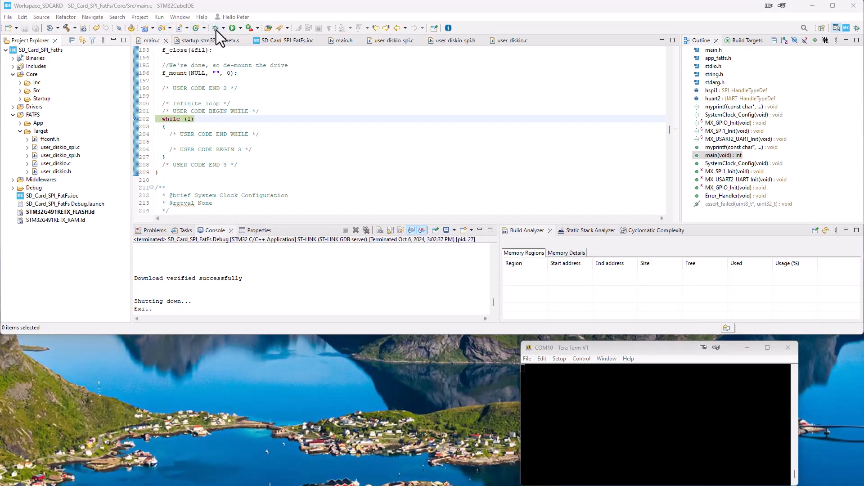
Launch the debug configuration to flash the board, then bring the Tera Term serial window into focus
click(233, 28)
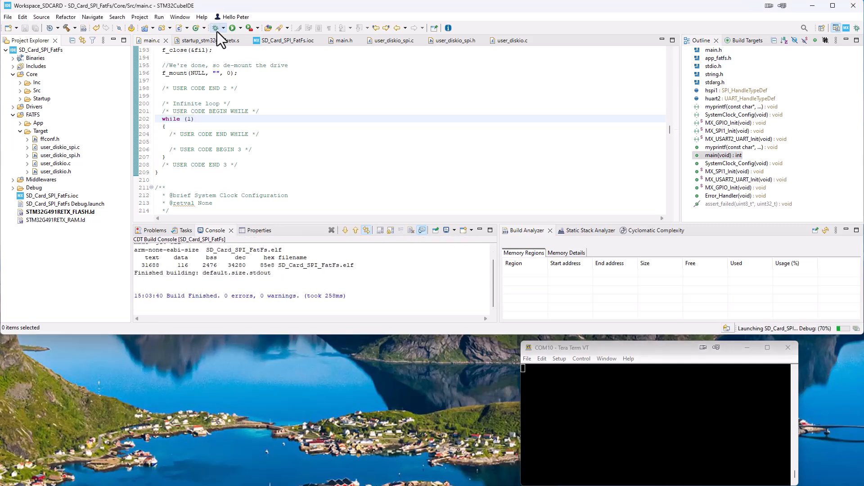
click(217, 28)
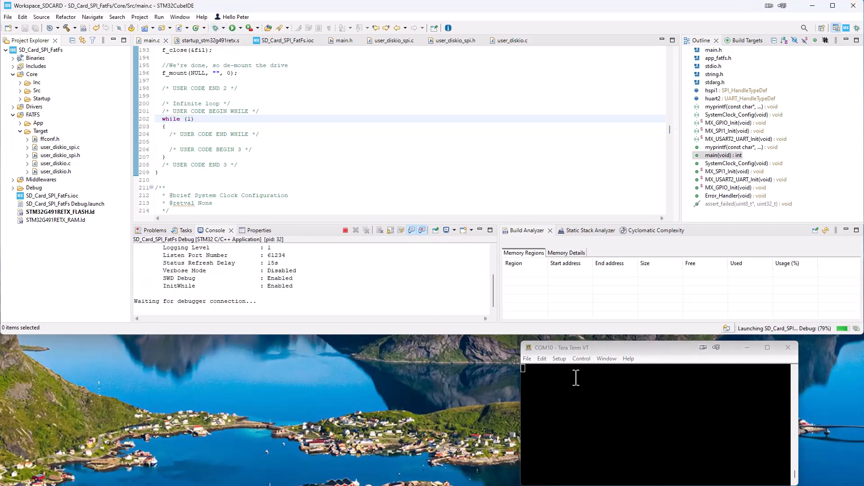
mouse_move(375, 366)
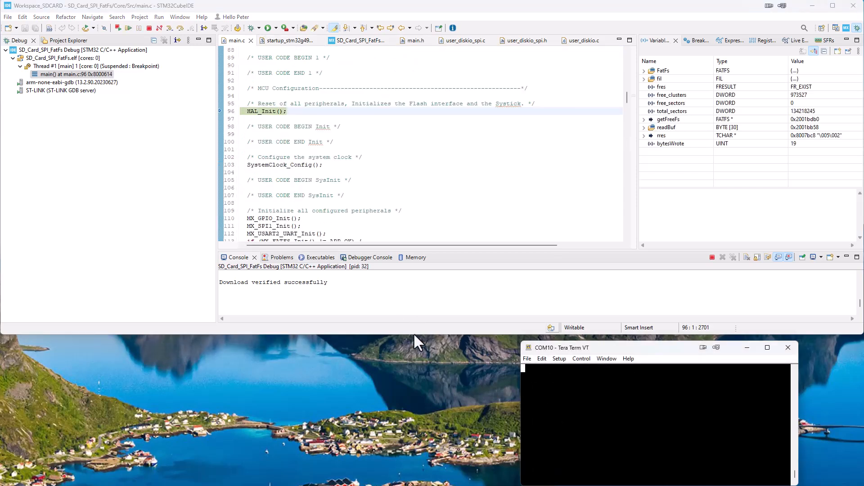
mouse_move(136, 36)
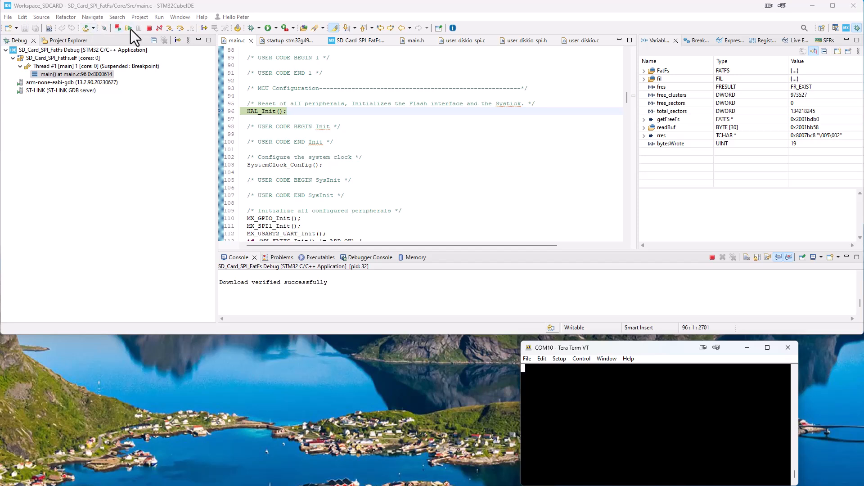
mouse_move(136, 43)
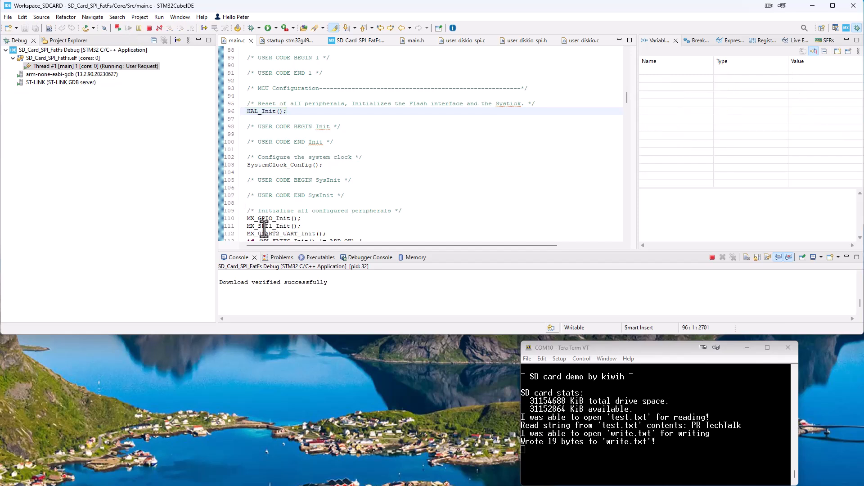
mouse_move(518, 388)
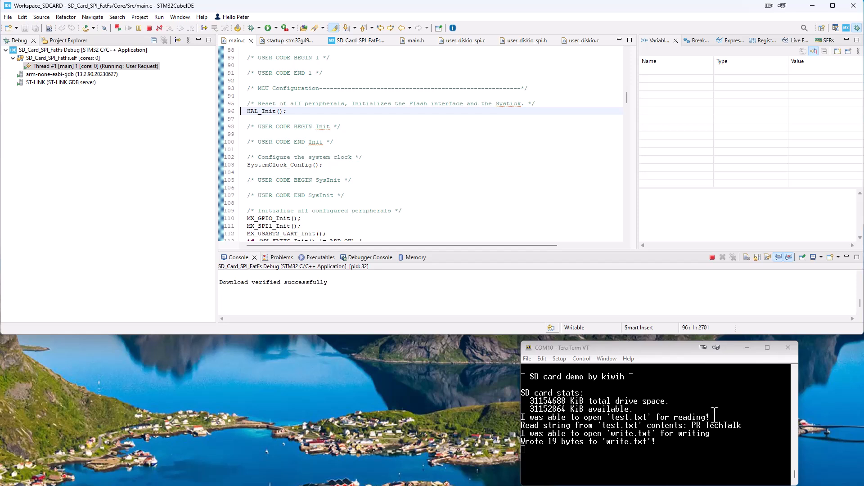
mouse_move(612, 416)
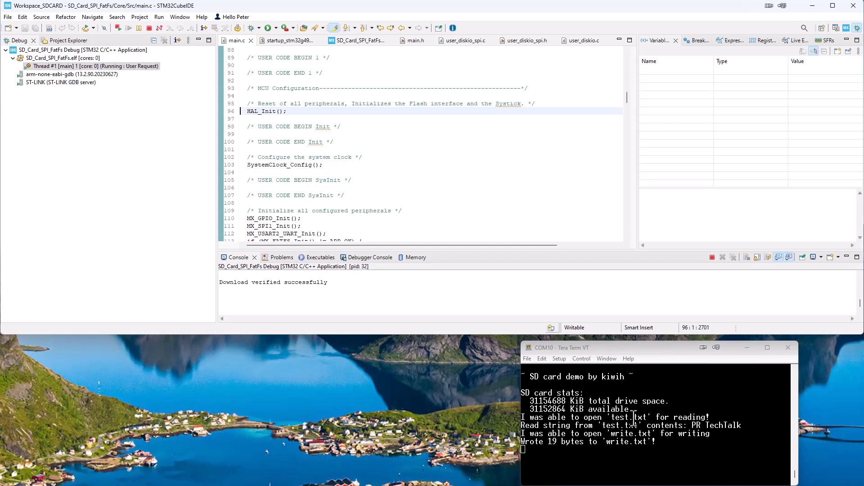
mouse_move(517, 434)
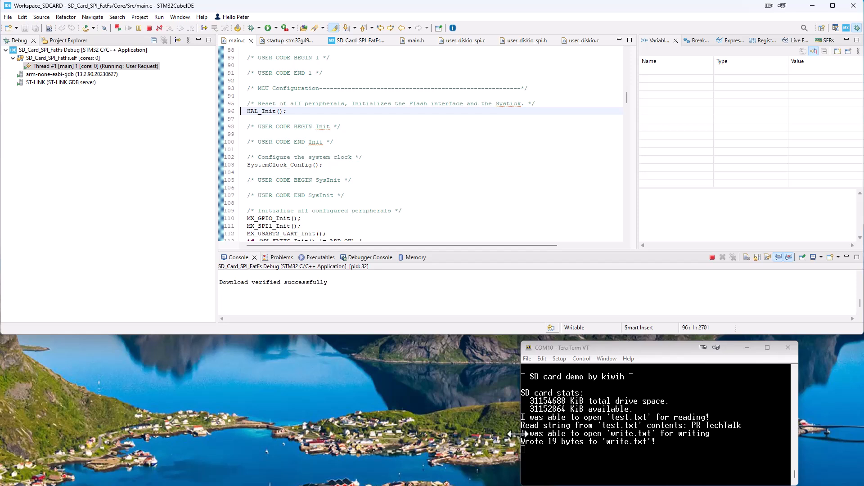
mouse_move(569, 426)
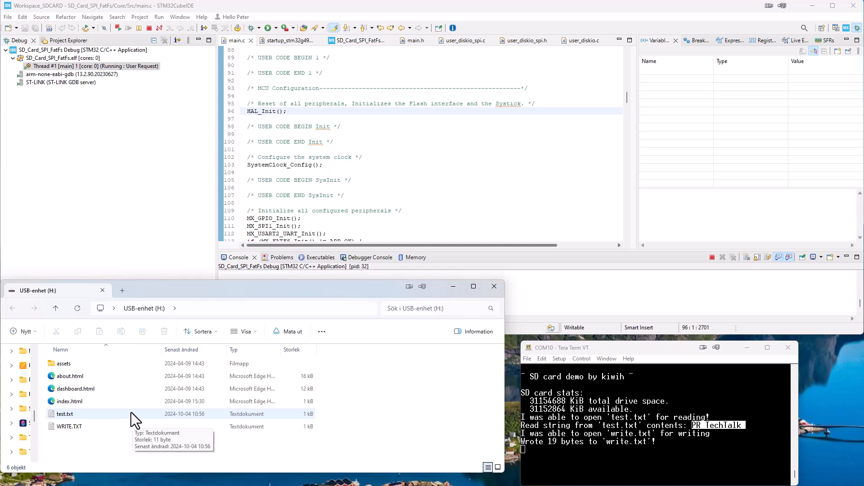
mouse_move(122, 425)
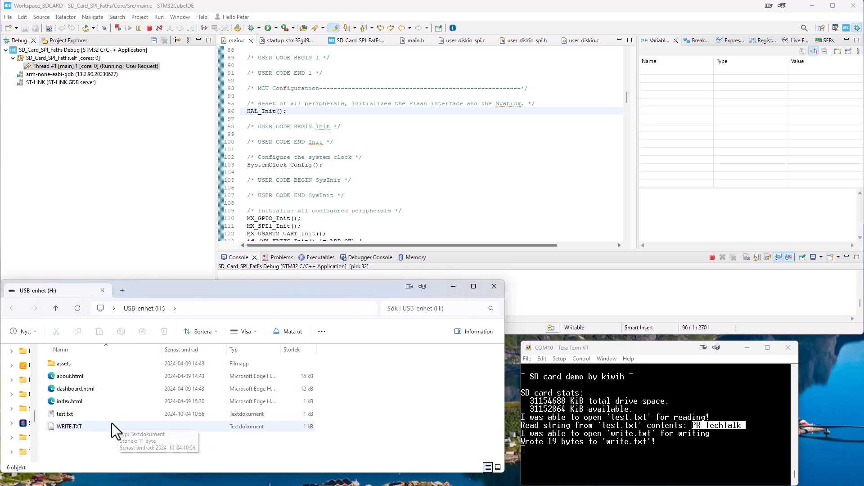
Open test.txt from the SD card drive H: to see its 'PR TechTalk' text
click(64, 414)
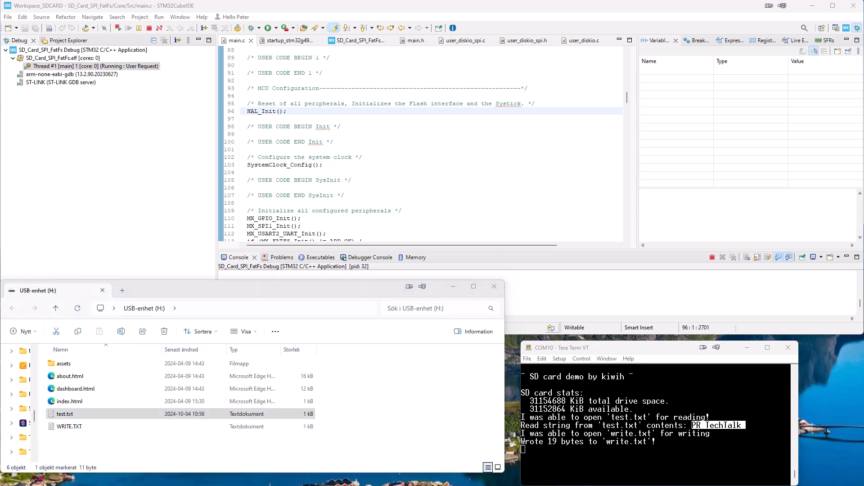
double_click(64, 414)
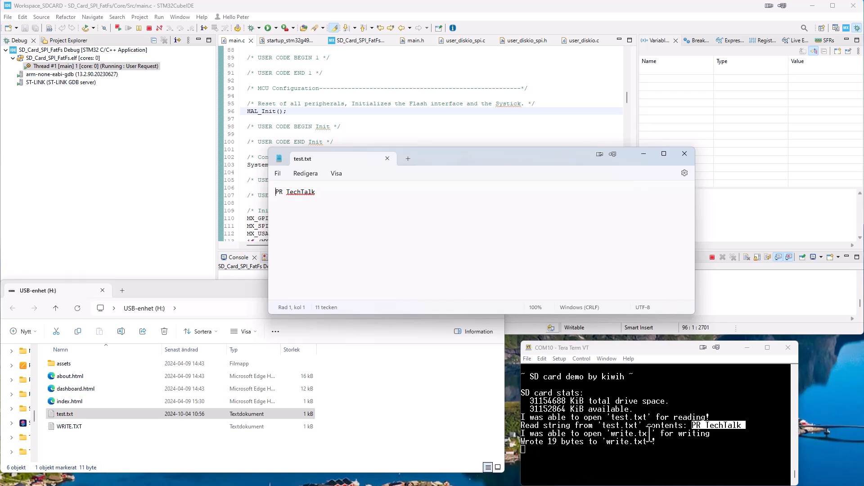
click(68, 426)
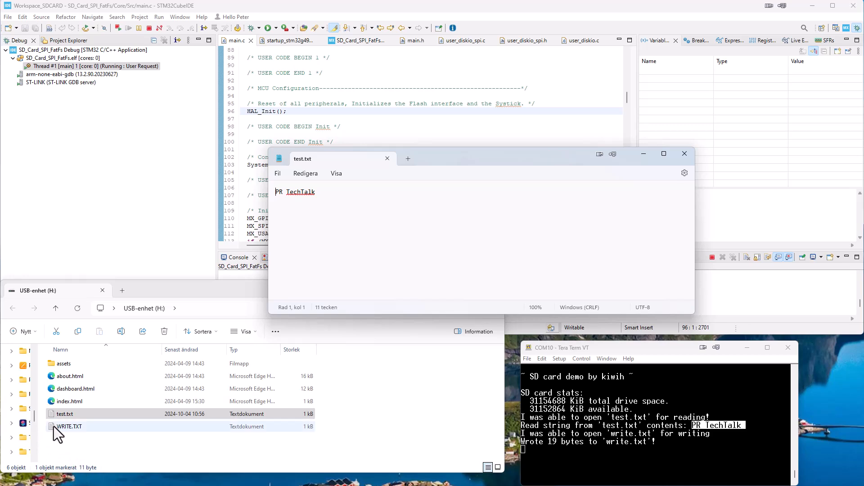
mouse_move(465, 455)
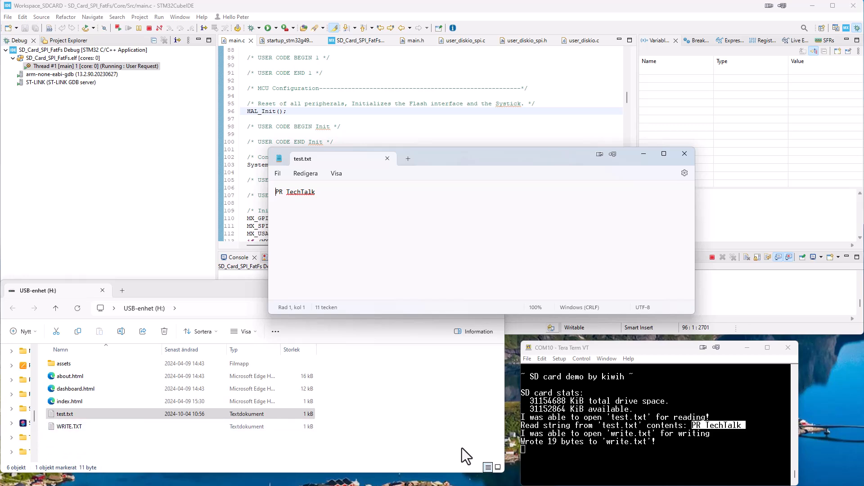
mouse_move(113, 441)
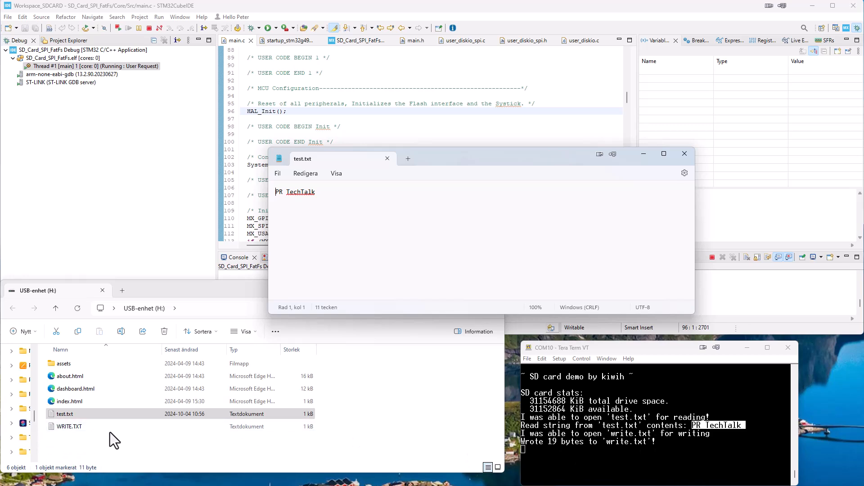
Open WRITE.TXT from the card, showing the board-written text 'A new file is made!'
click(69, 426)
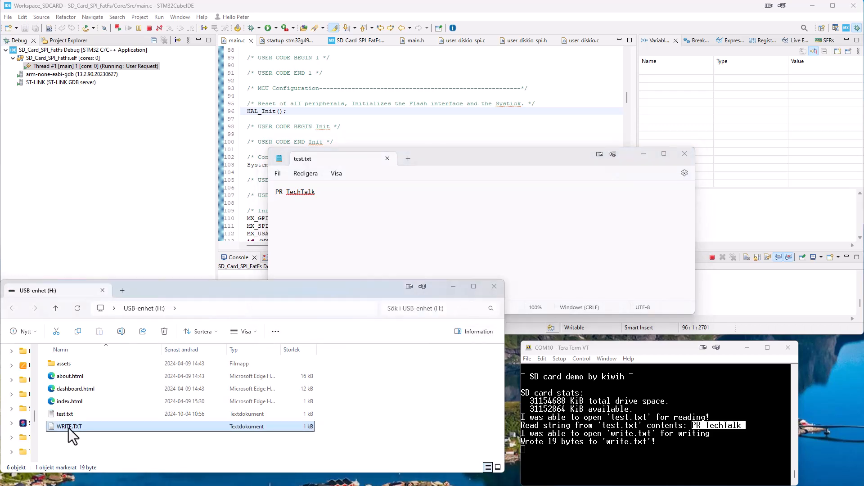
double_click(69, 426)
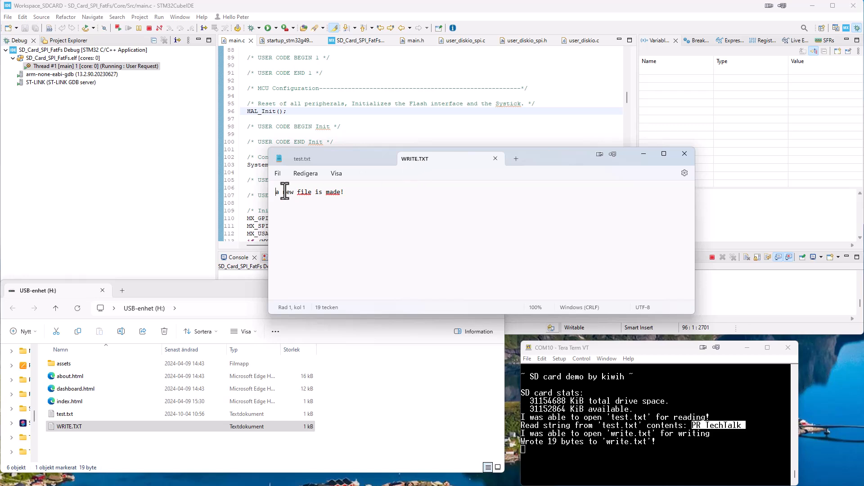
mouse_move(529, 195)
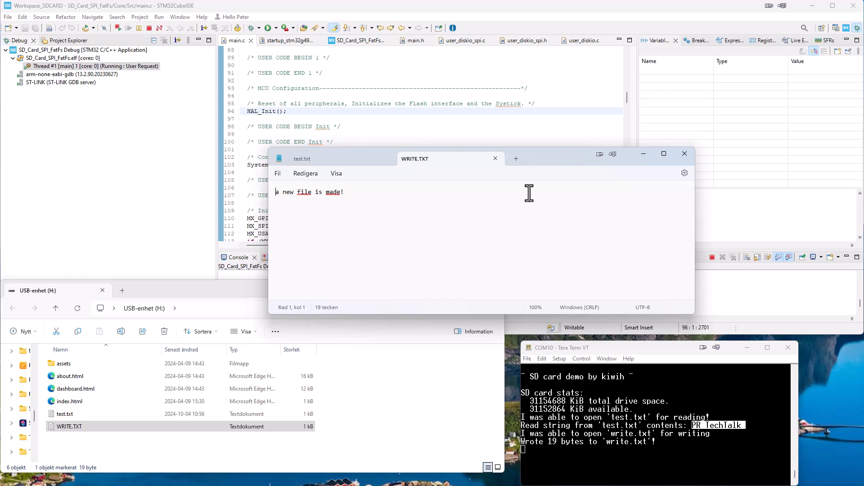
mouse_move(346, 179)
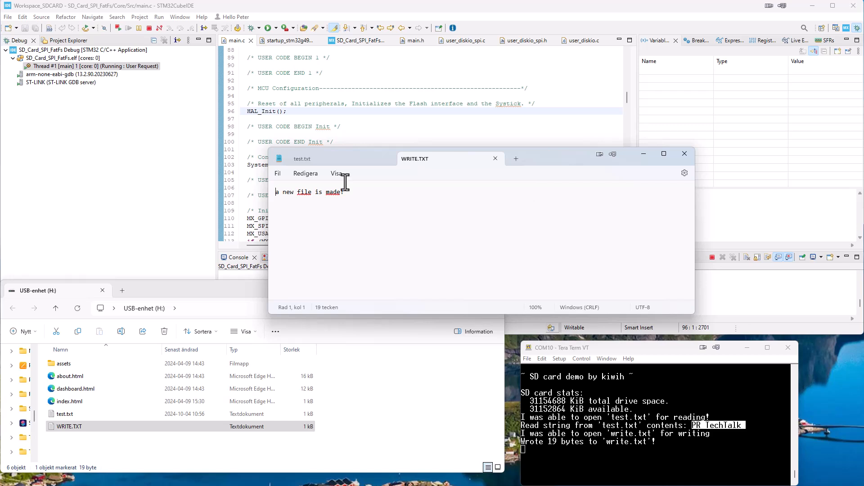